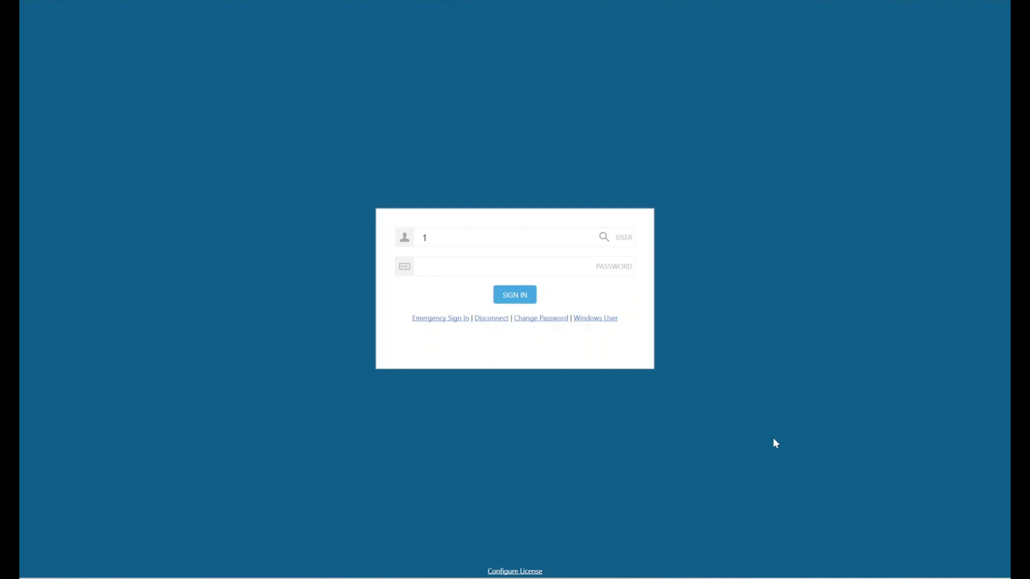
- Pick user 1 in the Choose User dialog and type its password
left_click(519, 266)
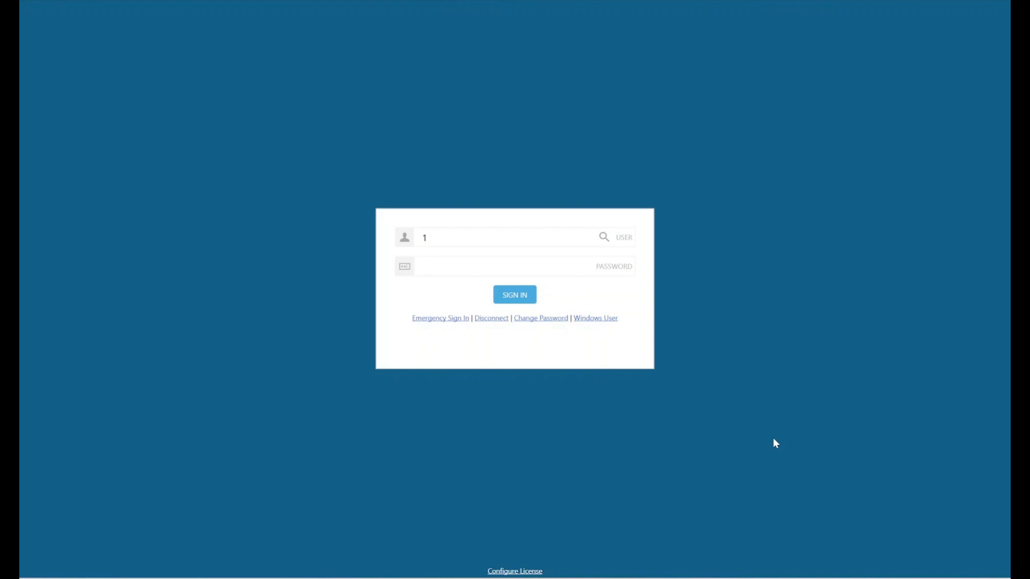
left_click(519, 267)
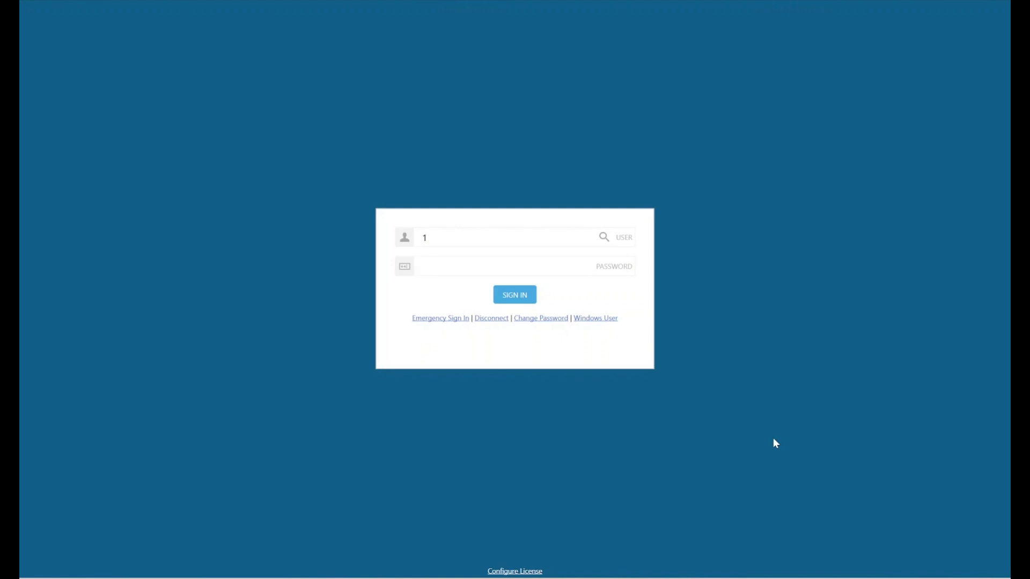
mouse_move(480, 253)
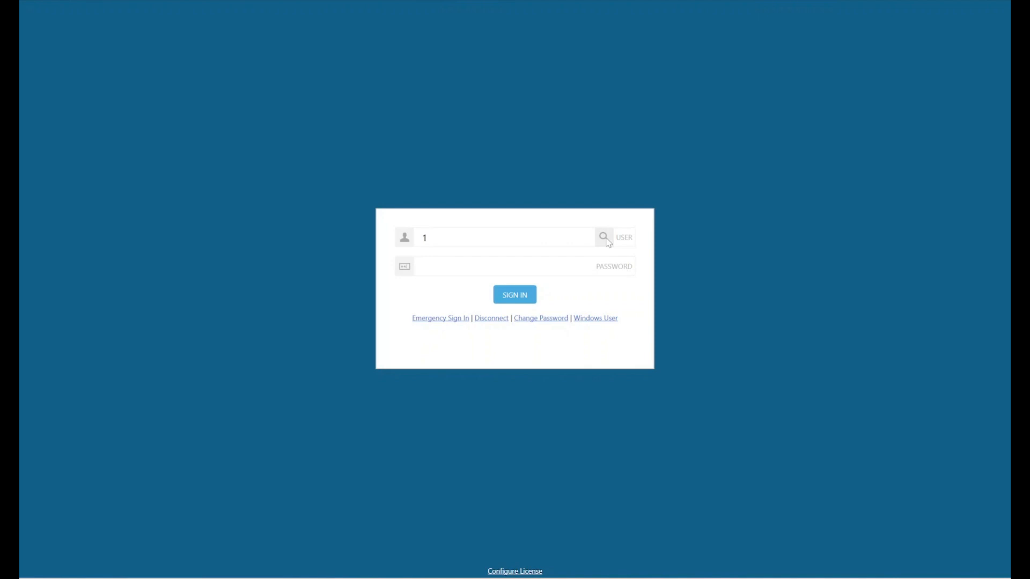
left_click(603, 237)
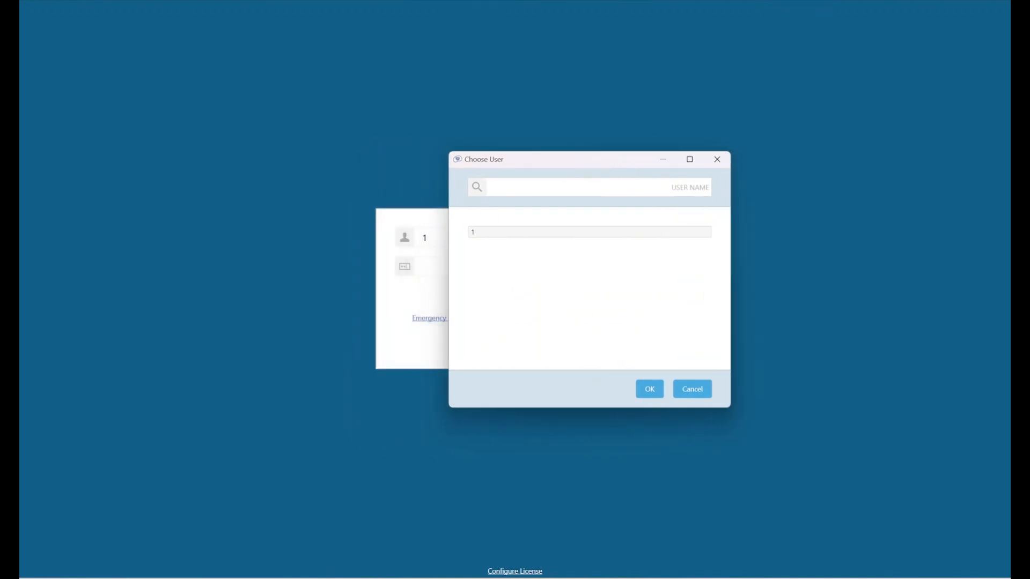
left_click(589, 232)
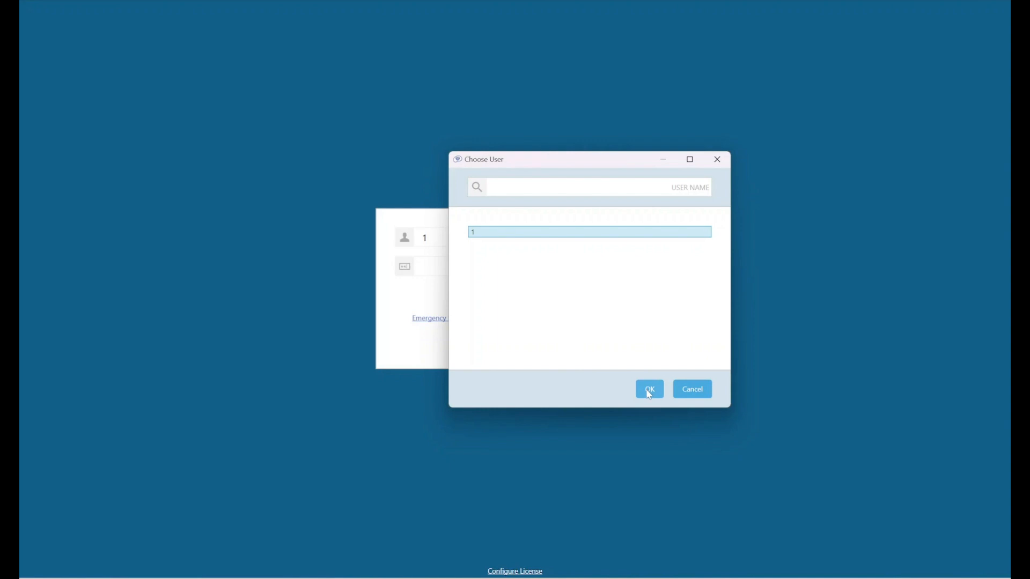
left_click(649, 389)
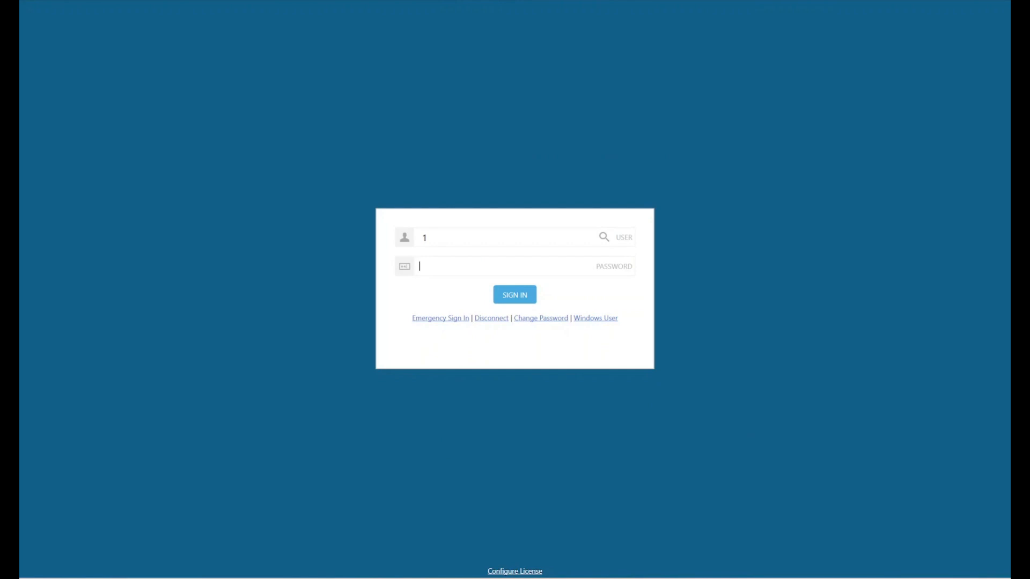
type("•")
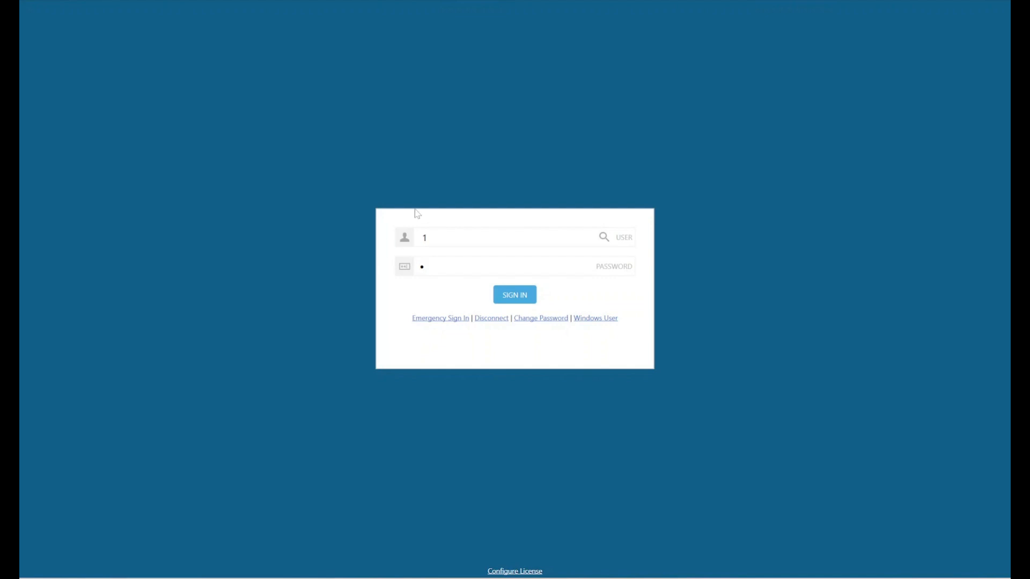
- Sign in, then name a new project 'Lateral Flow 21 CFR Demo' and move to Notes
left_click(514, 294)
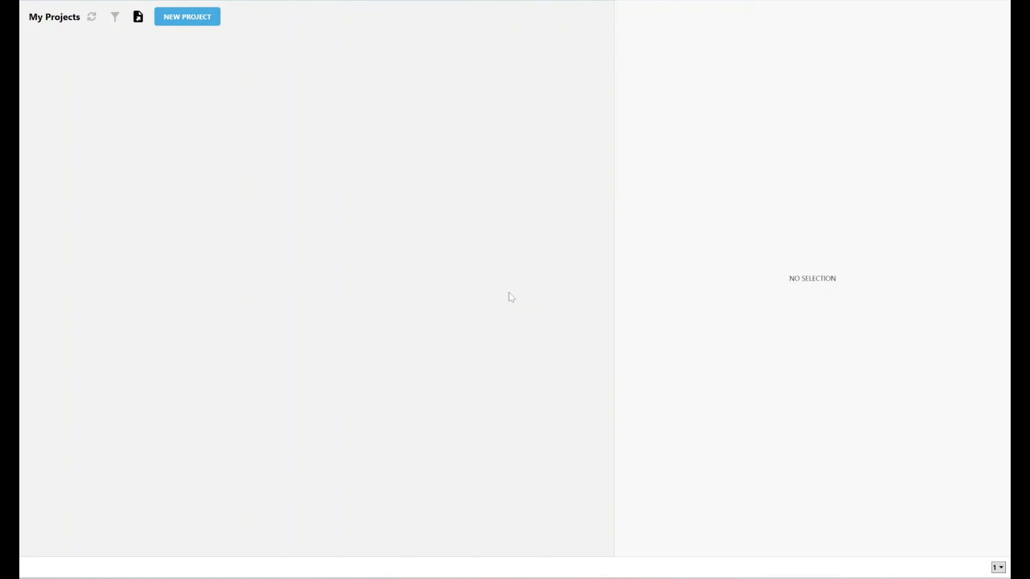
mouse_move(172, 133)
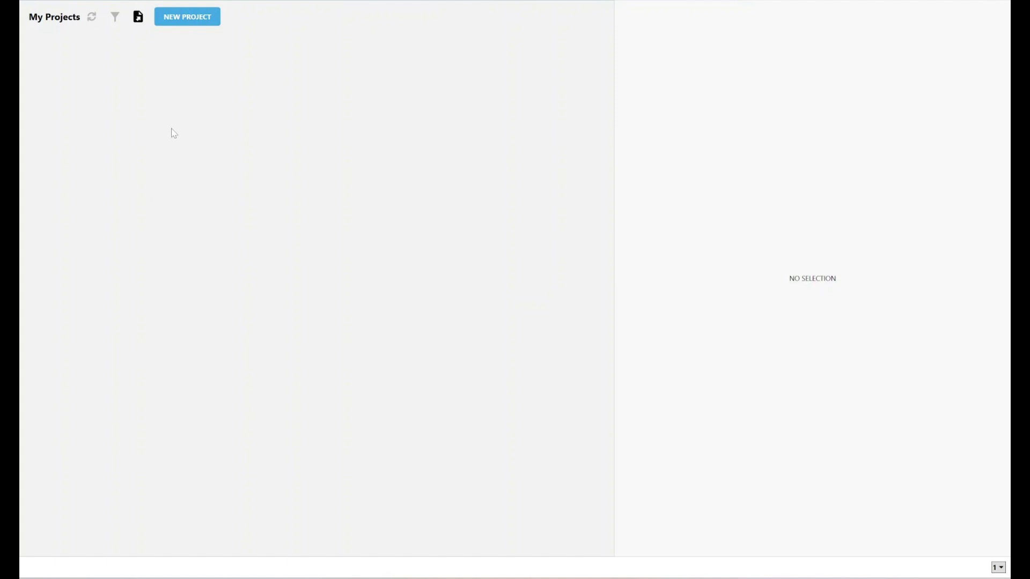
mouse_move(285, 146)
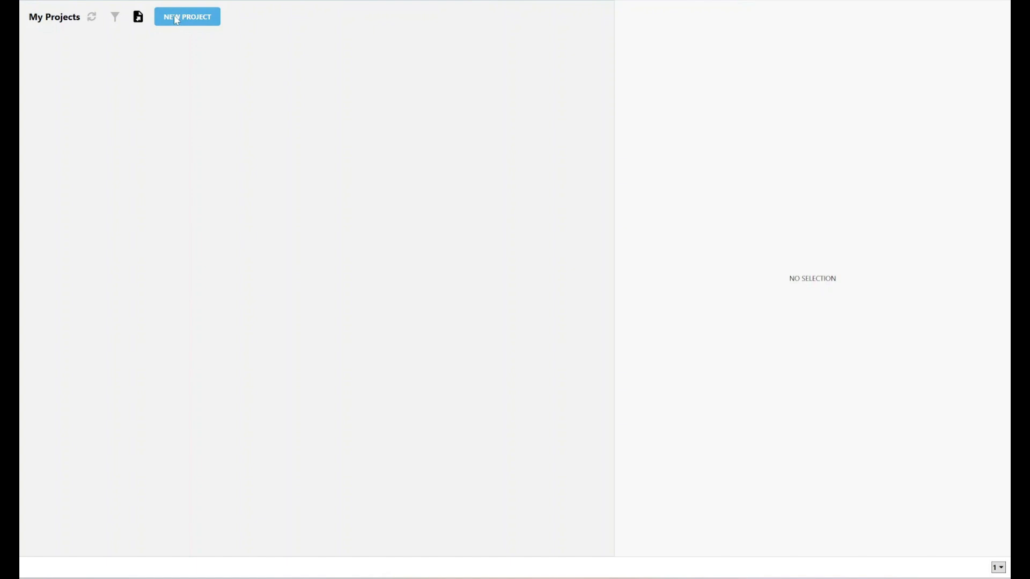
left_click(187, 17)
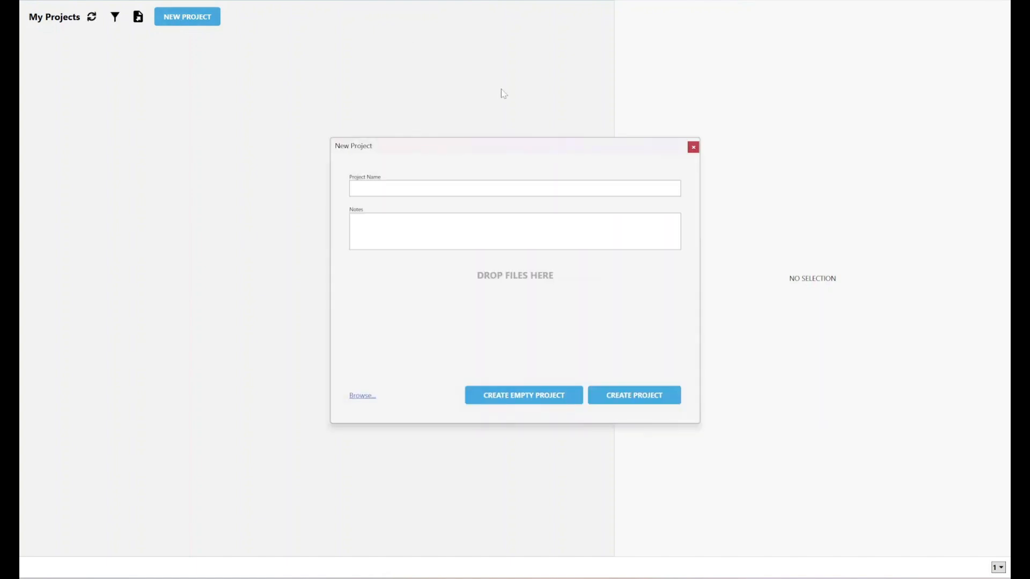
left_click(514, 188)
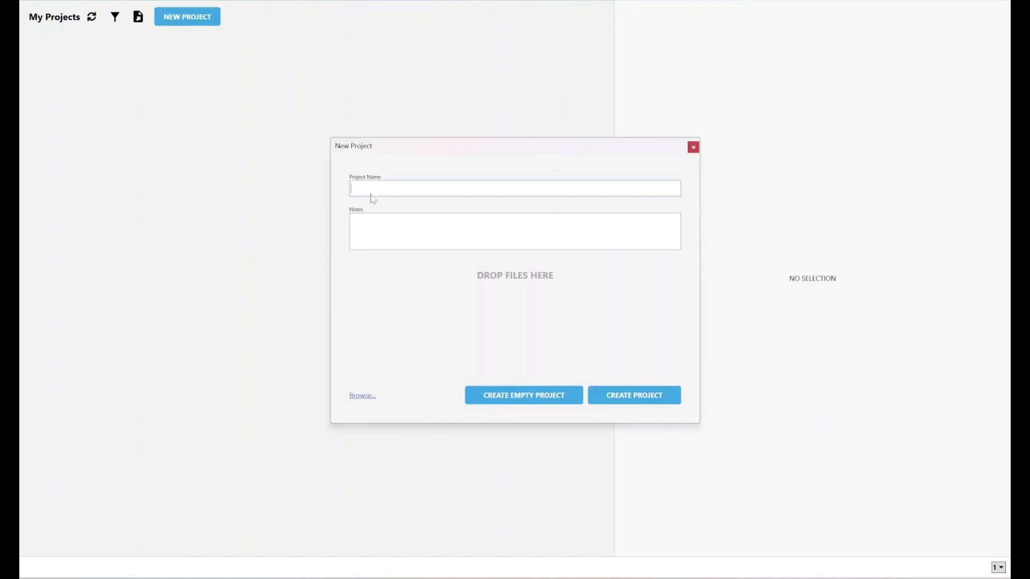
type("Lateral Flow 21 CFR Demo")
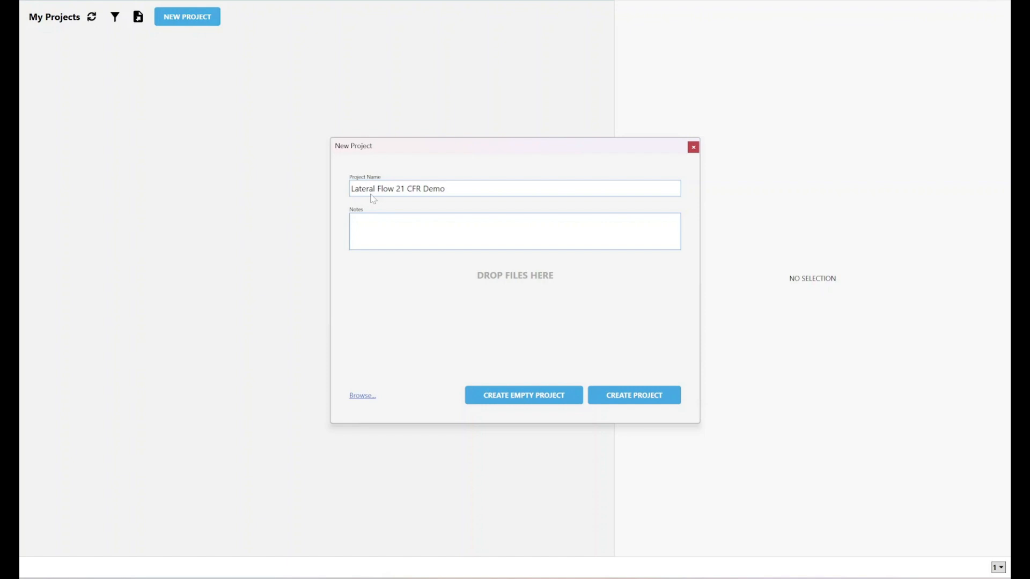
left_click(515, 231)
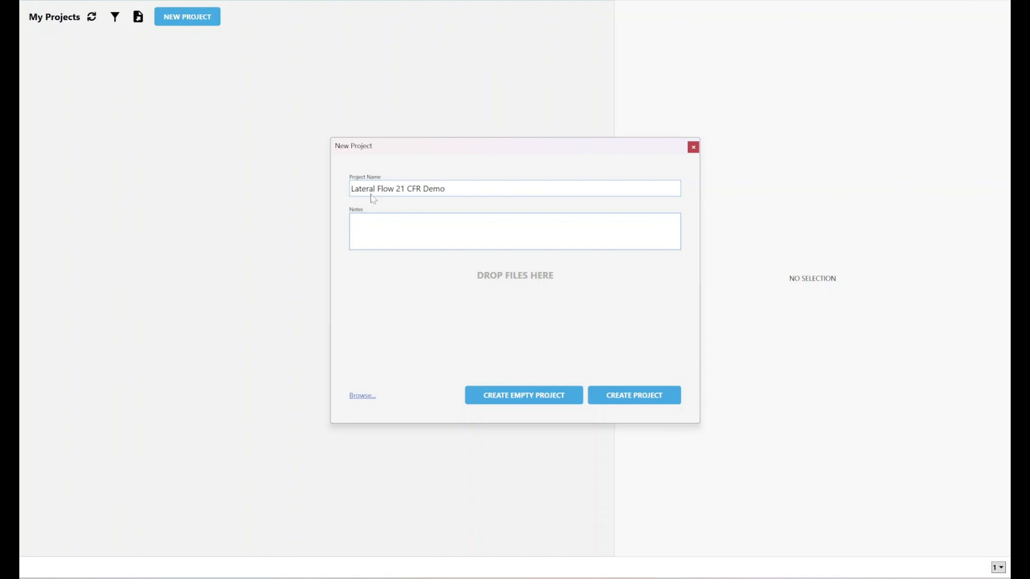
left_click(515, 230)
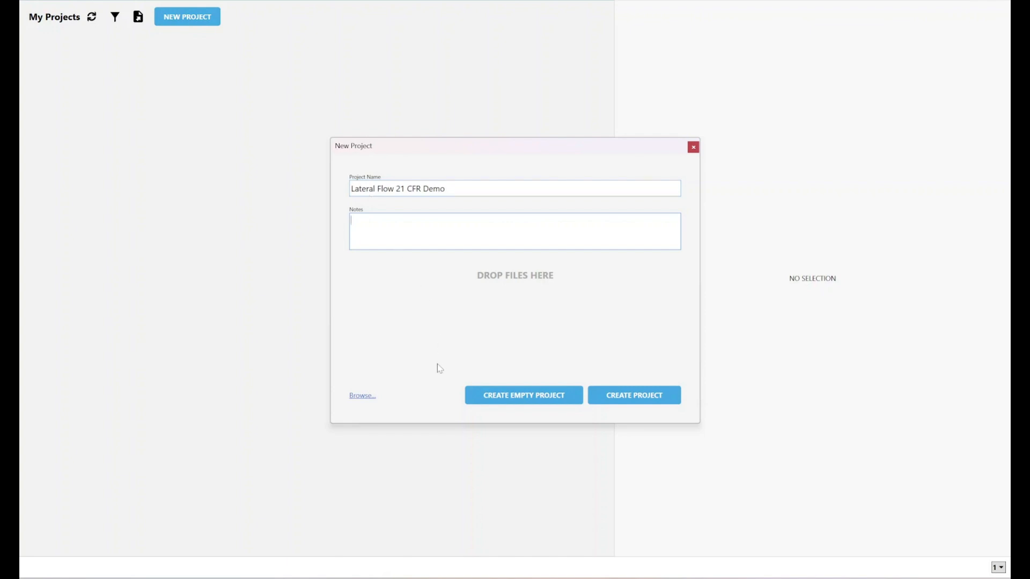
mouse_move(488, 317)
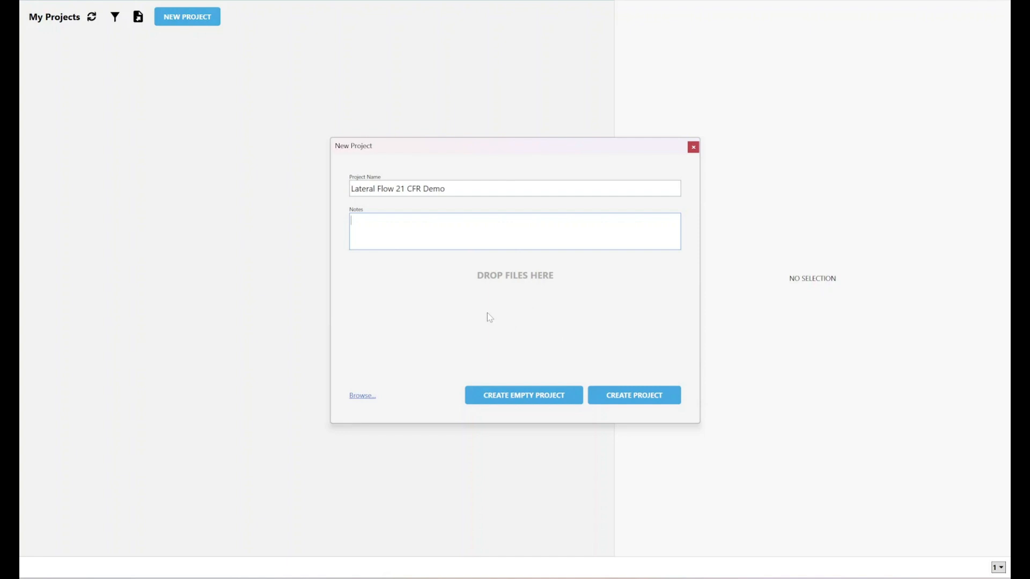
mouse_move(497, 300)
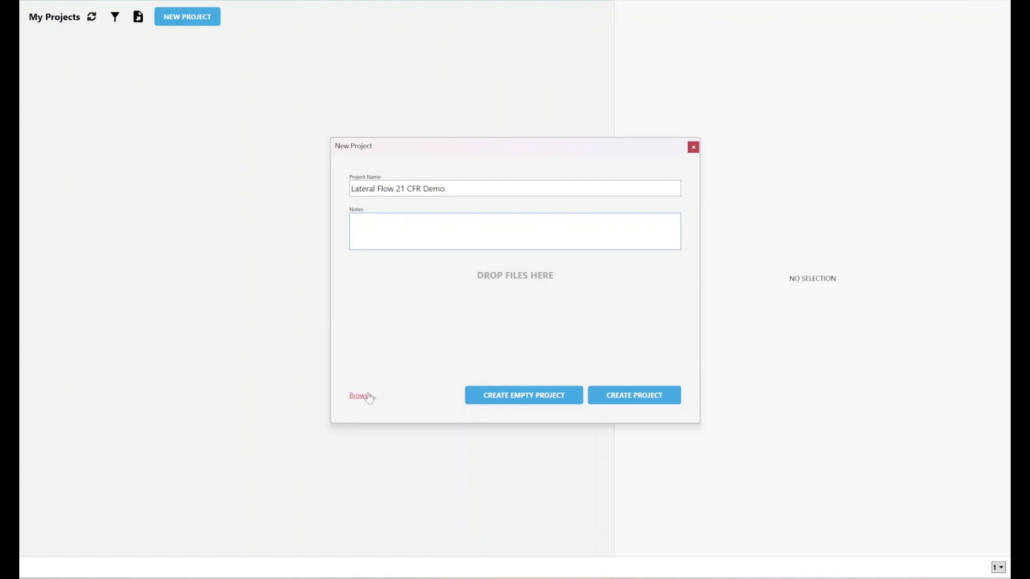
- Attach the LFT Demo.TIF image and create the project
left_click(359, 395)
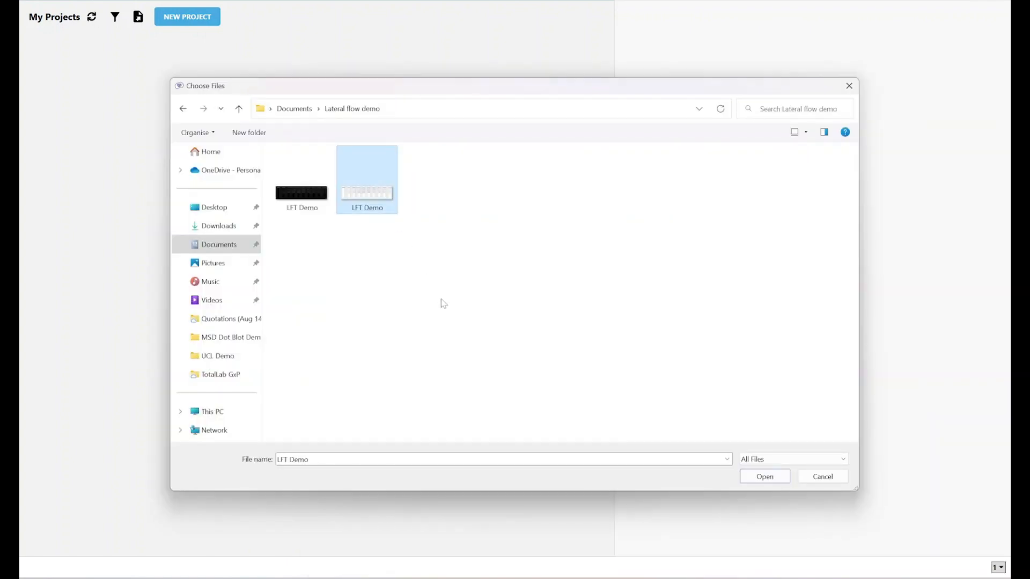
left_click(301, 179)
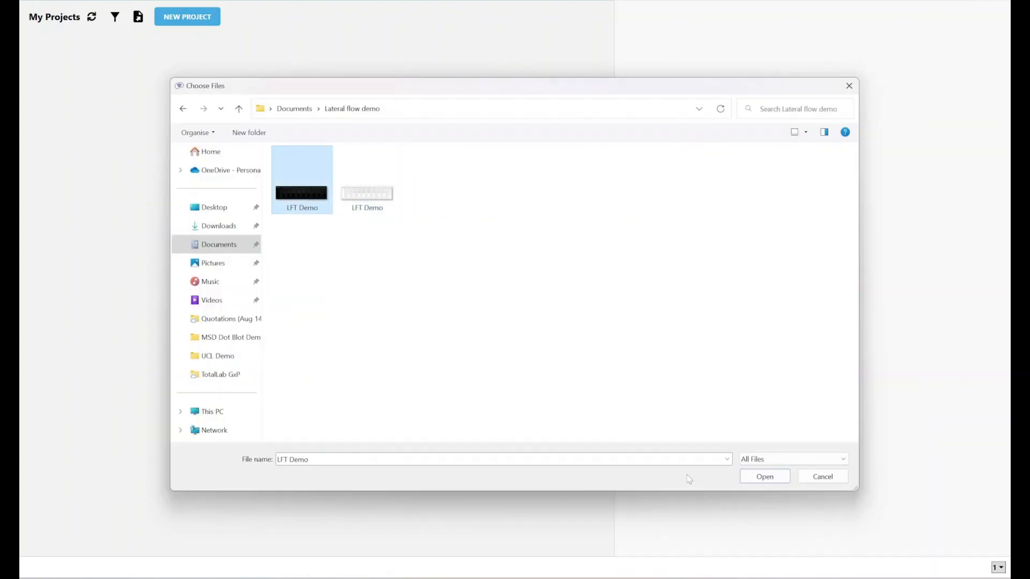
left_click(764, 476)
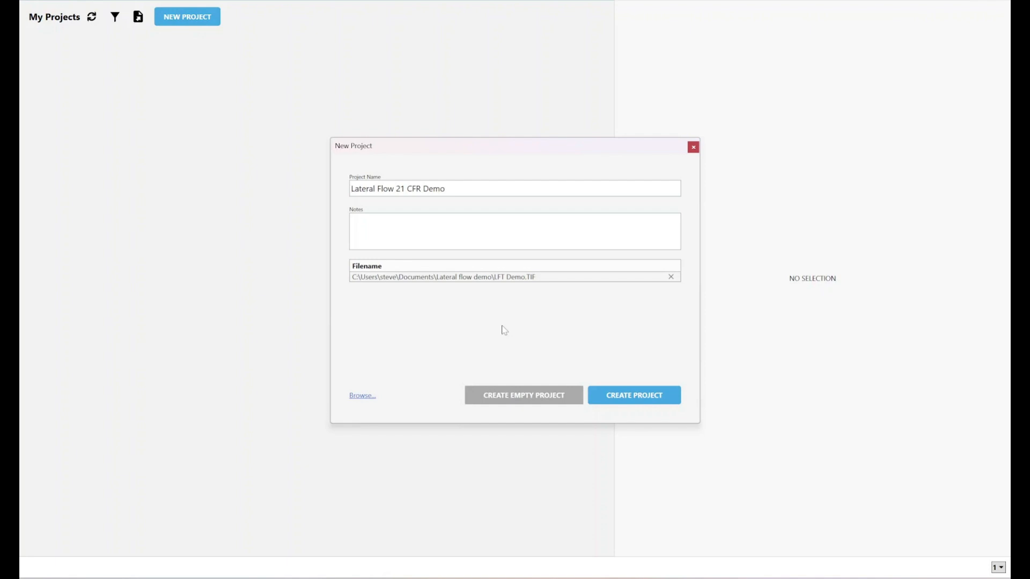
left_click(633, 395)
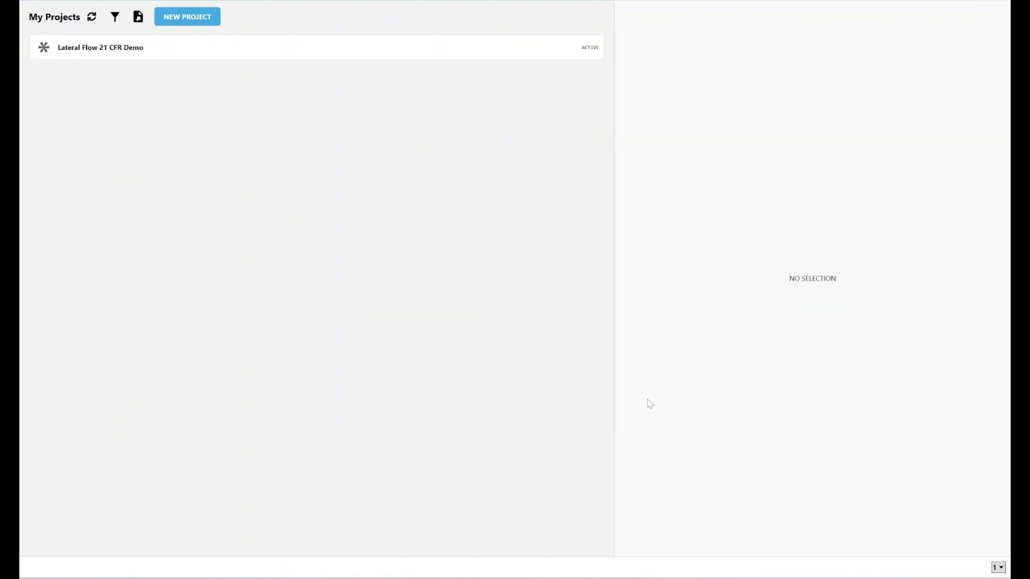
- Select Lateral Flow 21 CFR Demo in My Projects to view its details and Create history entry
left_click(100, 47)
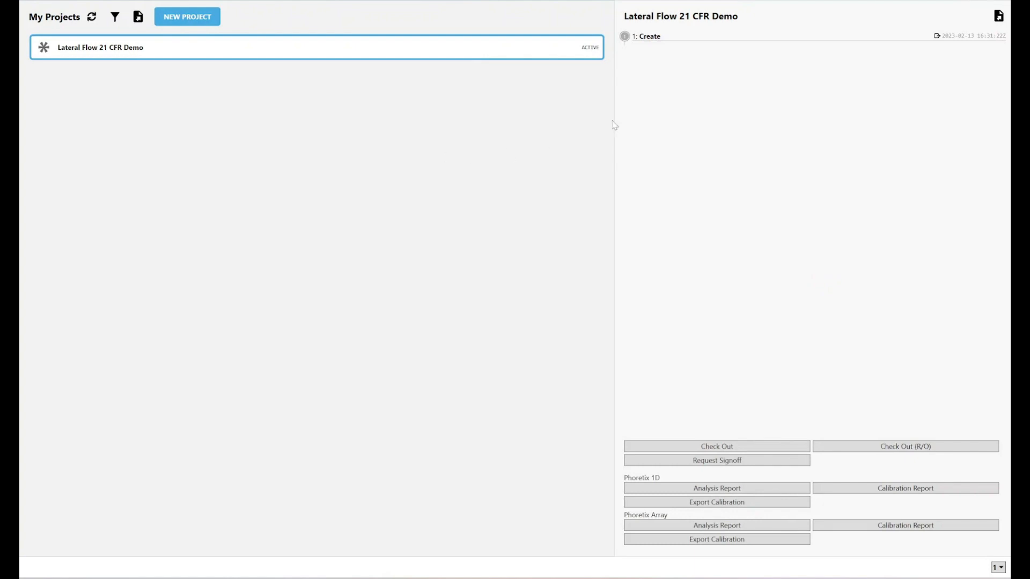
mouse_move(622, 118)
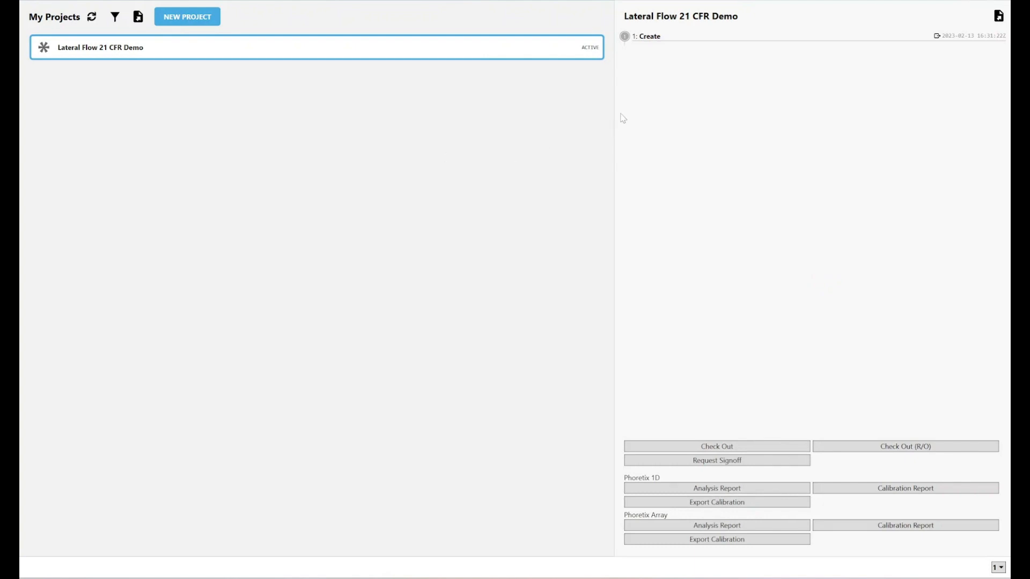
mouse_move(584, 53)
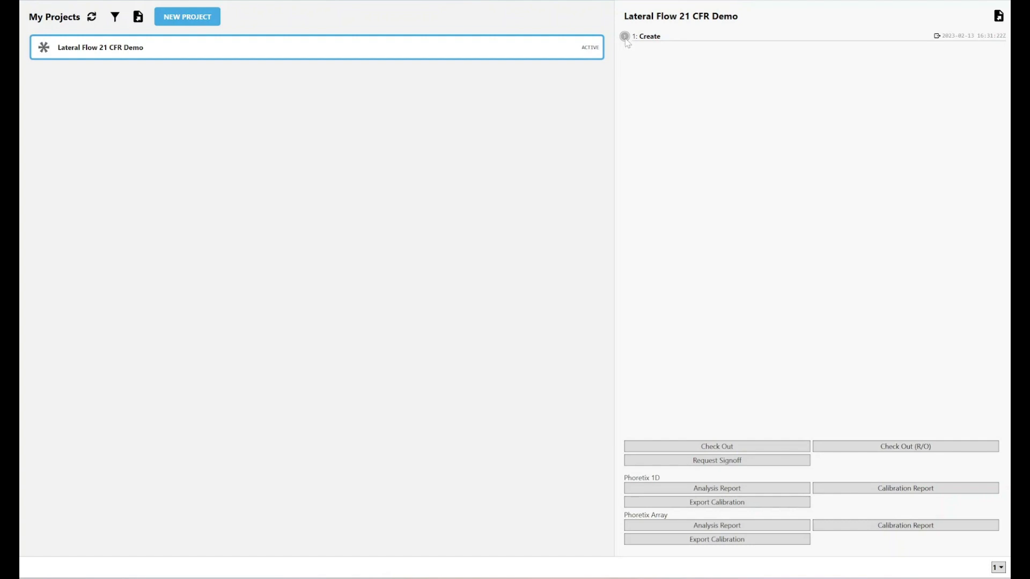
mouse_move(635, 45)
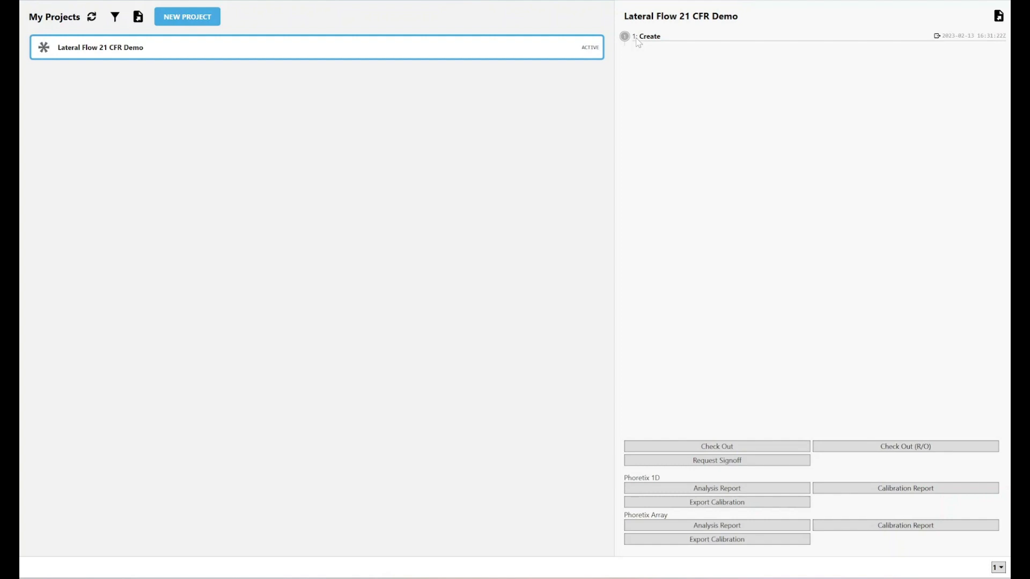
mouse_move(702, 254)
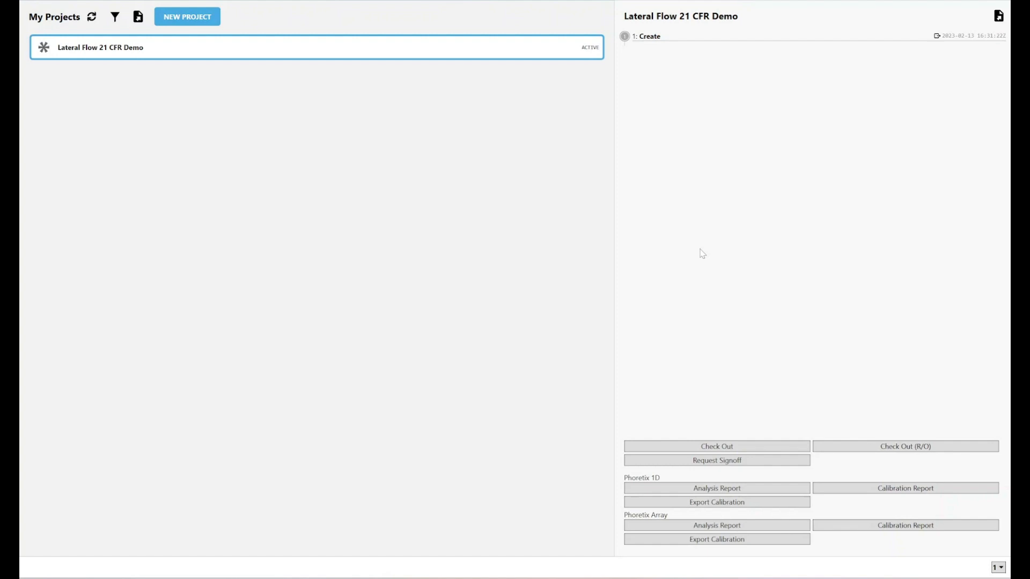
mouse_move(730, 403)
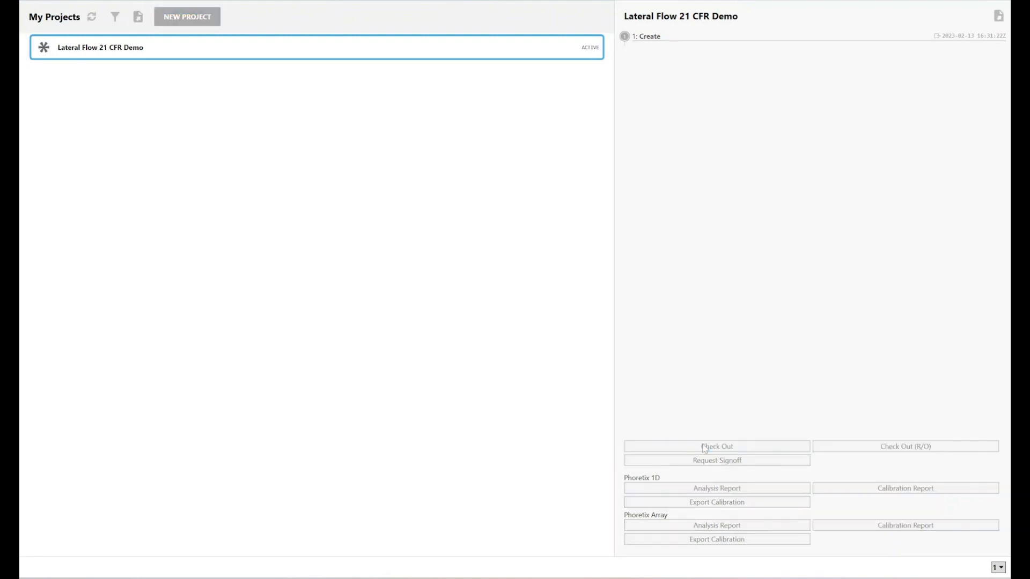
- Check out Lateral Flow 21 CFR Demo, adding a Check Out history entry
left_click(716, 447)
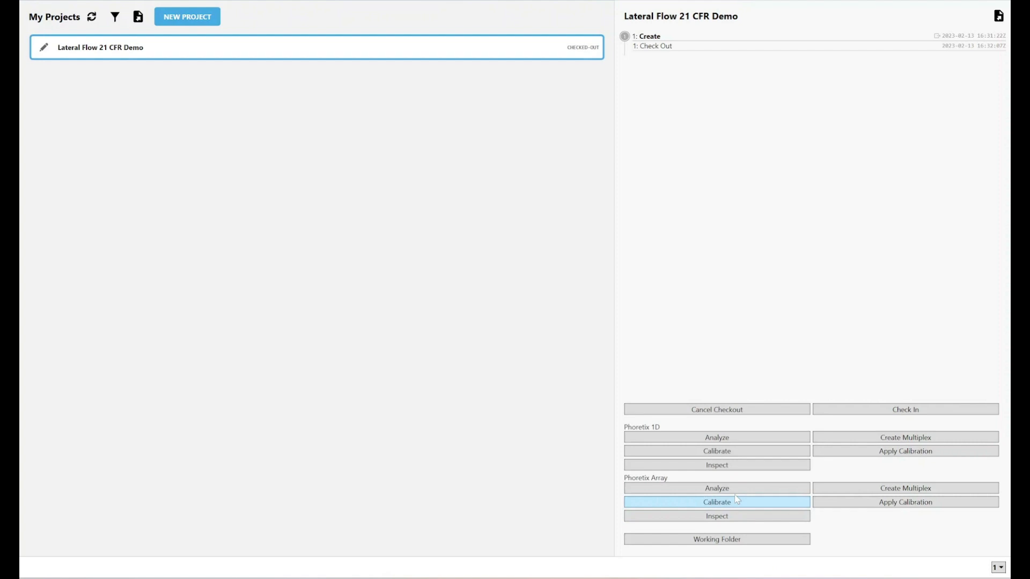
mouse_move(716, 436)
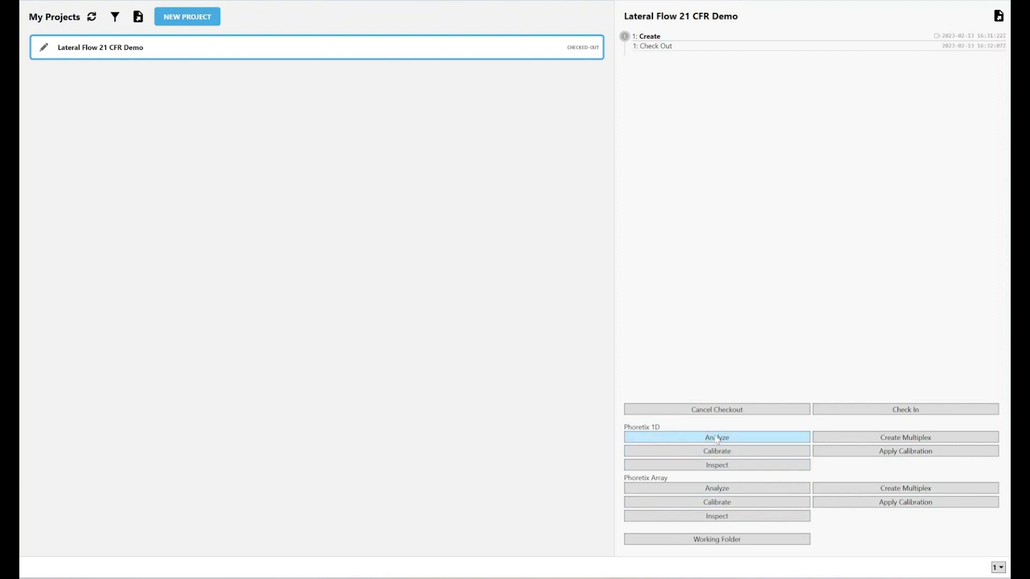
- Launch Phoretix 1D Analyze to load LFT Demo.TIF at Image Setup
left_click(716, 437)
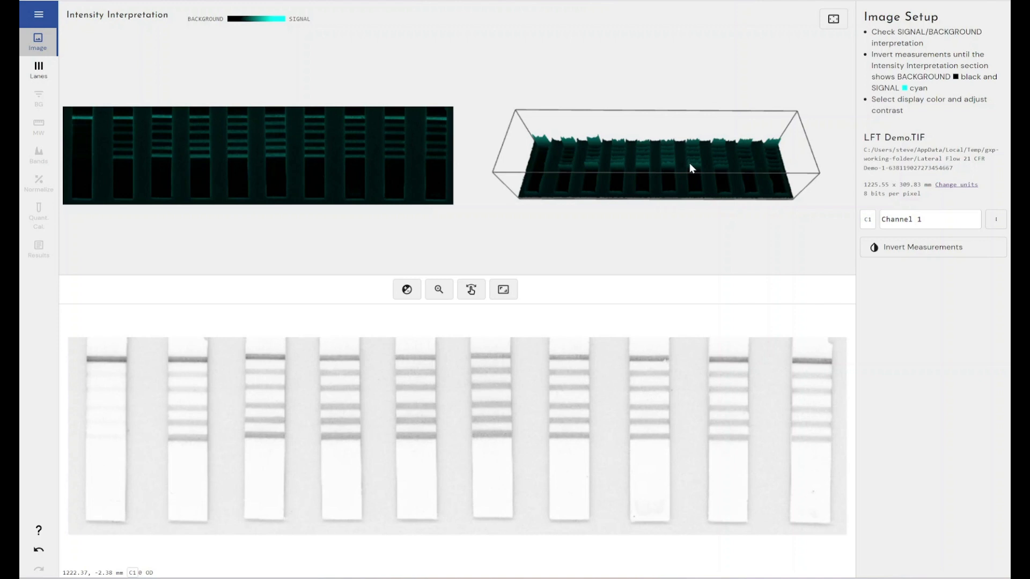
mouse_move(357, 6)
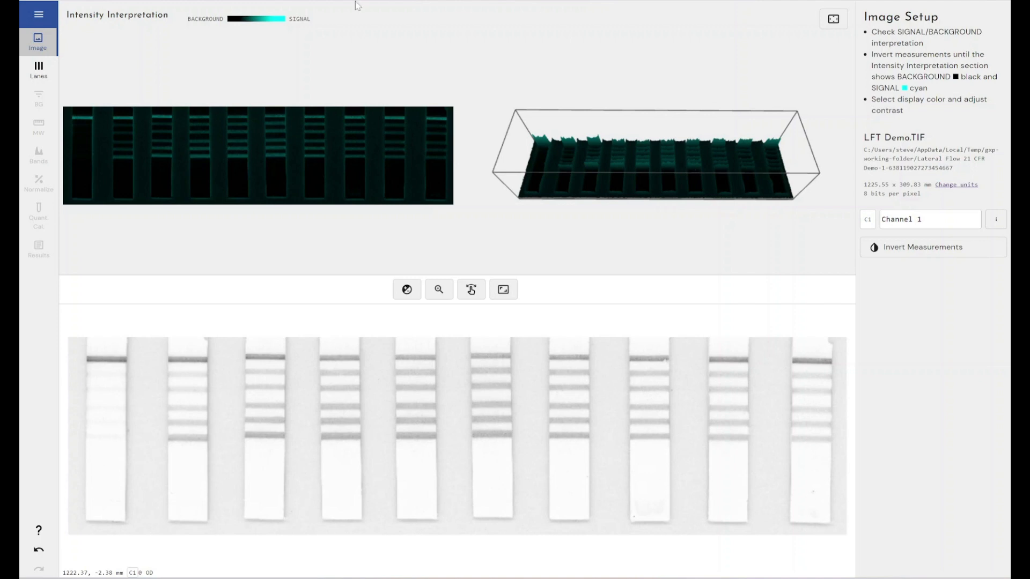
- Try automatic lane detection, then draw a 10-lane box spanning all strips
left_click(38, 71)
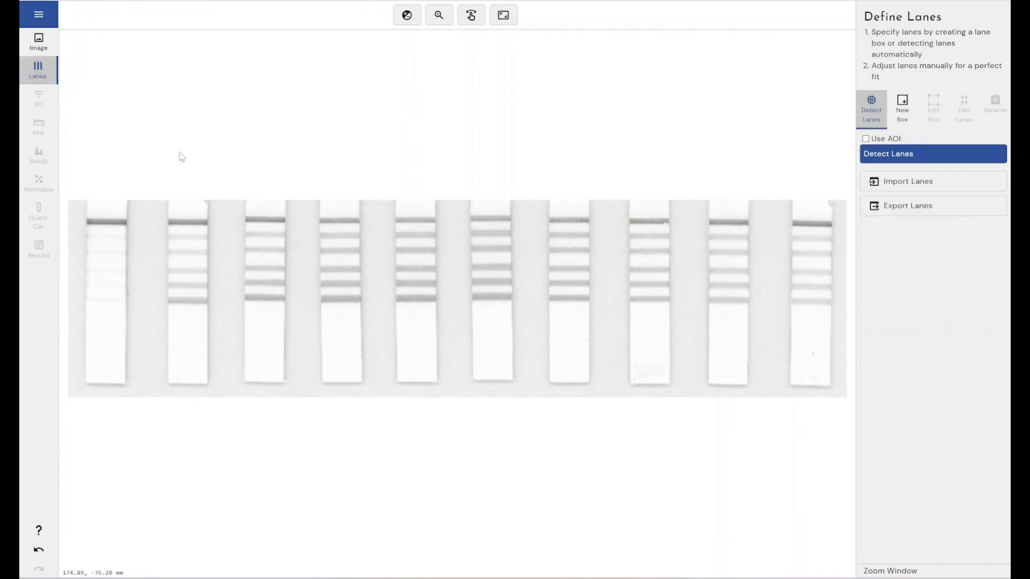
left_click(887, 153)
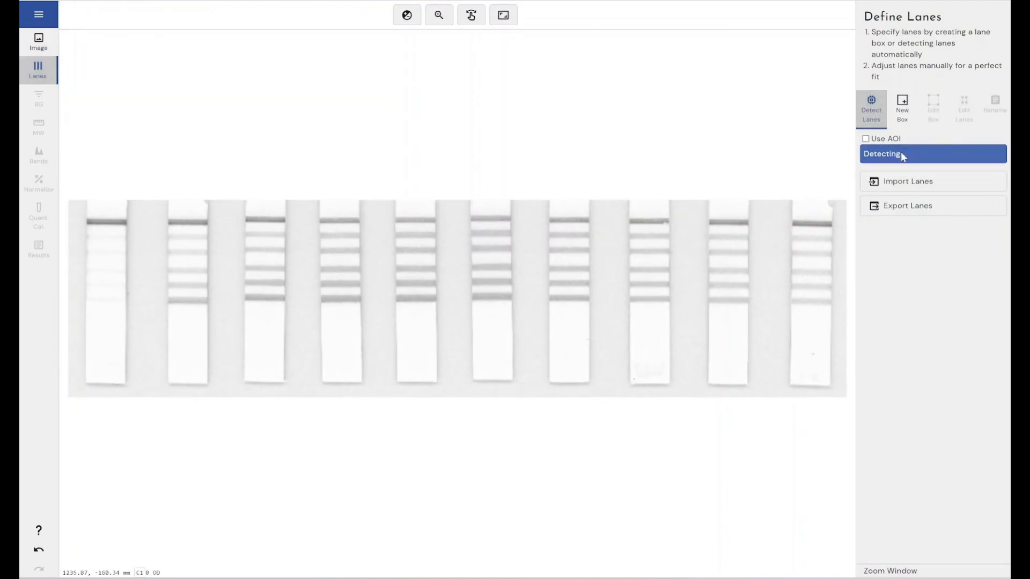
mouse_move(597, 88)
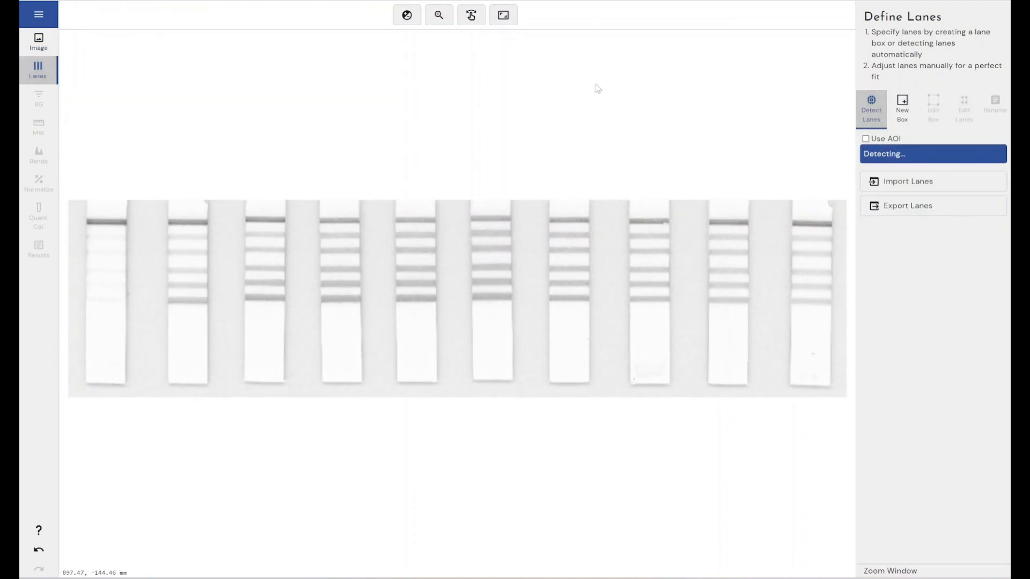
left_click(872, 108)
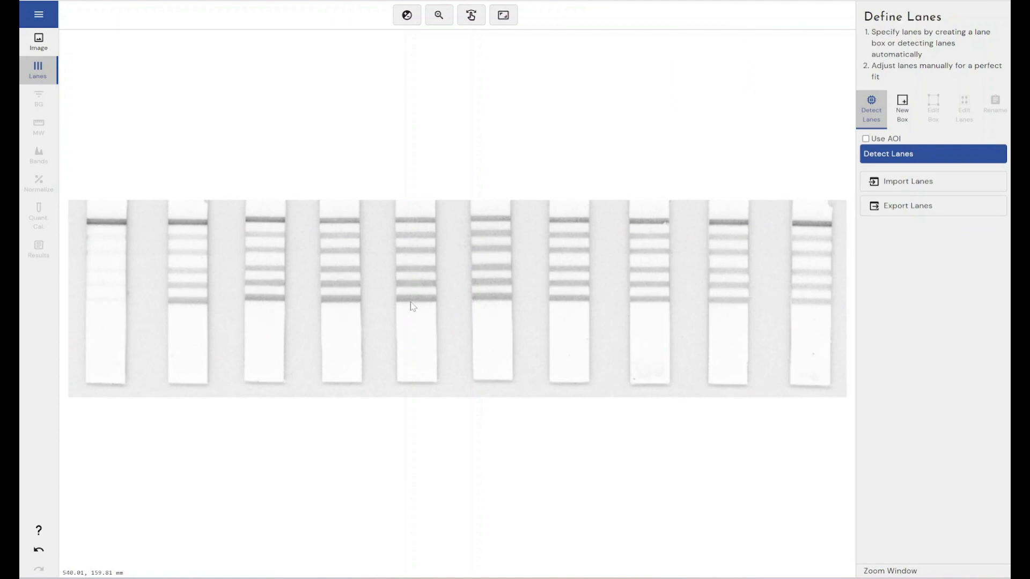
mouse_move(802, 170)
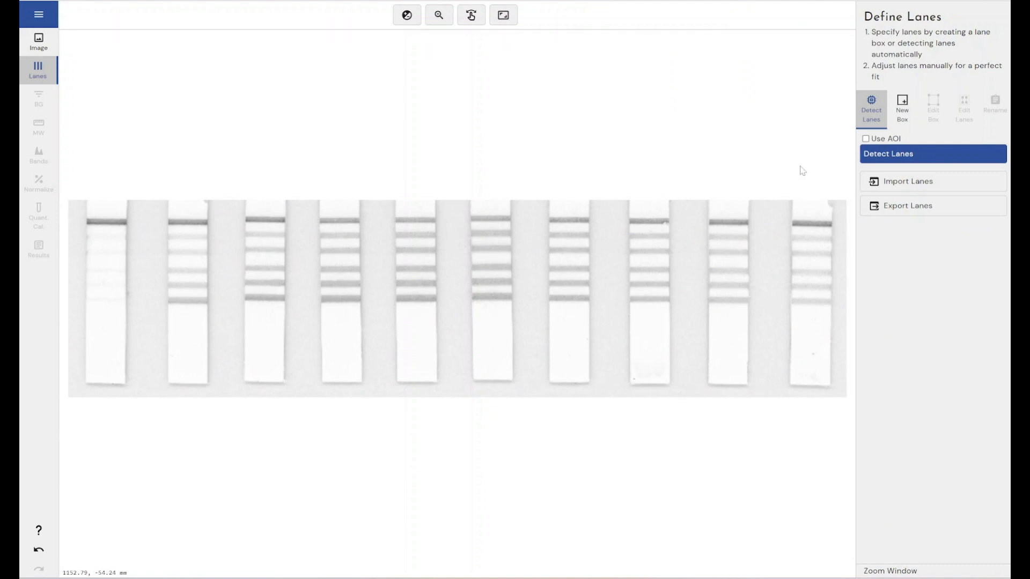
left_click(902, 109)
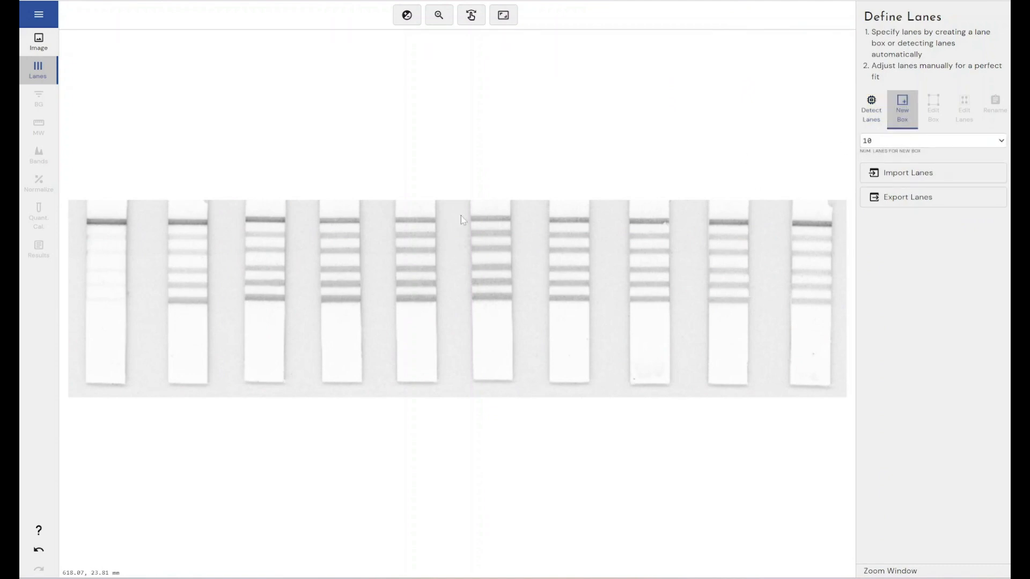
left_click_drag(84, 196, 241, 249)
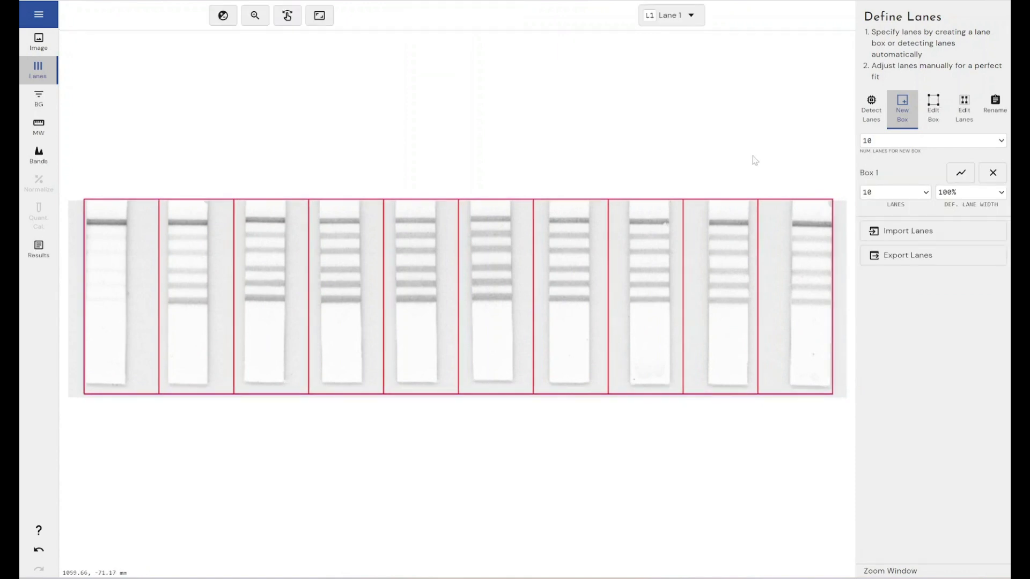
mouse_move(118, 137)
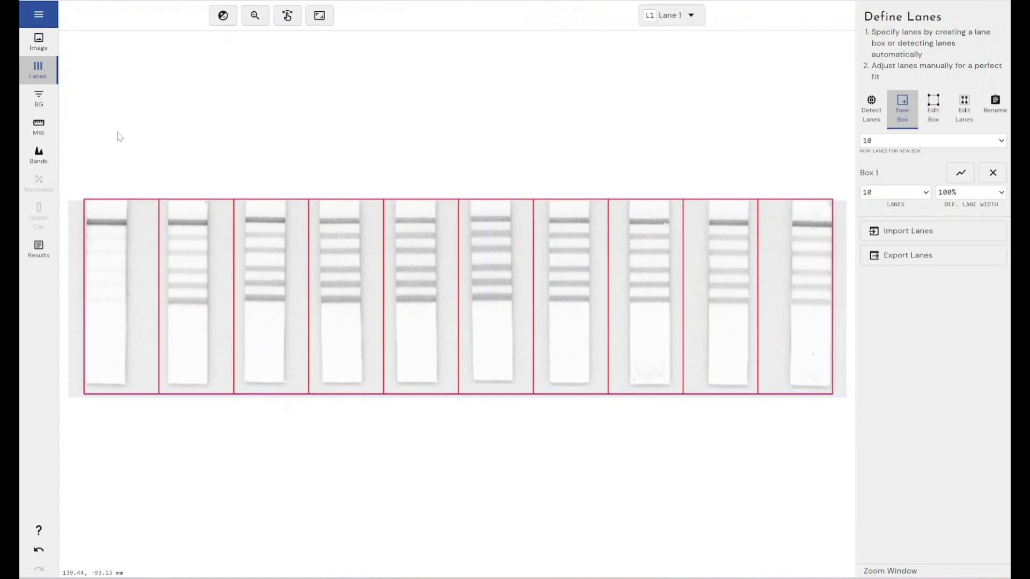
- Apply Rolling Ball background correction with radius 26 and proceed to MW
left_click(38, 99)
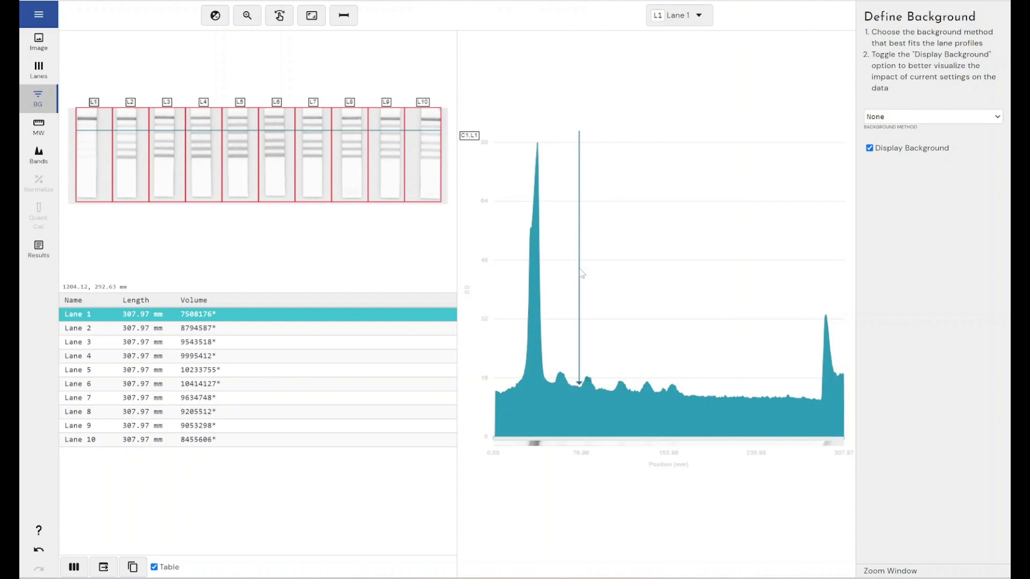
left_click(930, 116)
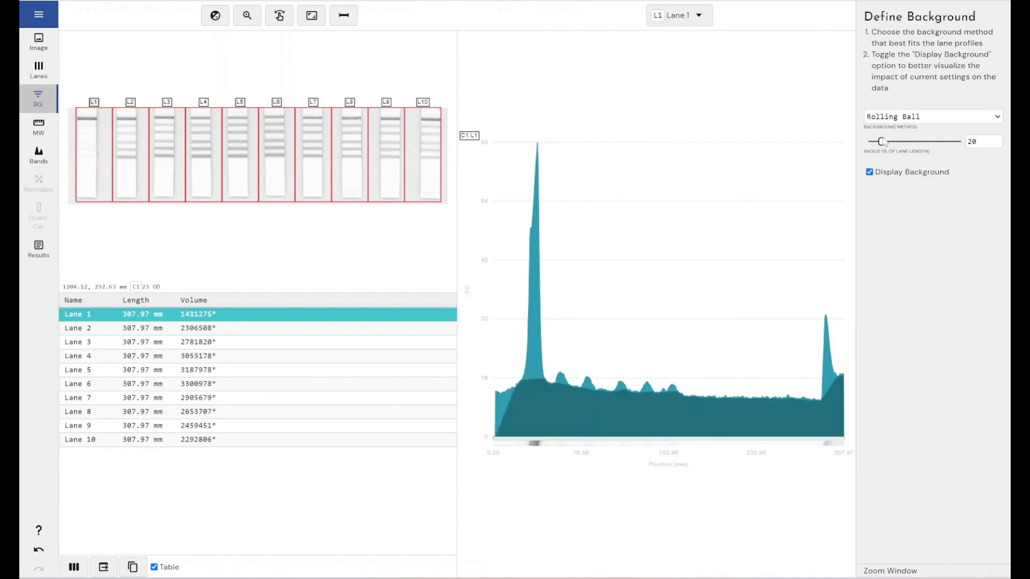
left_click_drag(880, 141, 869, 141)
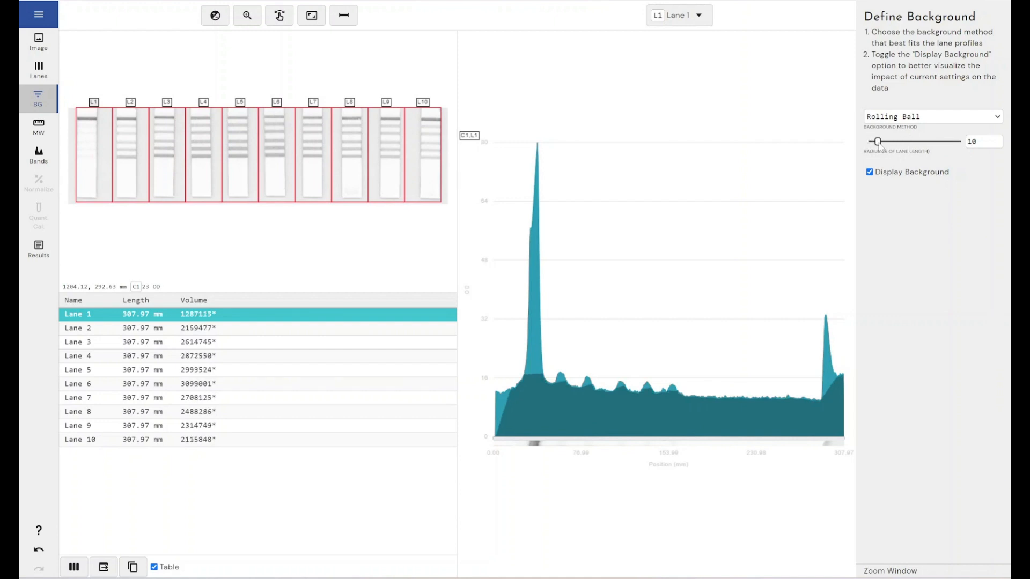
left_click_drag(878, 141, 888, 141)
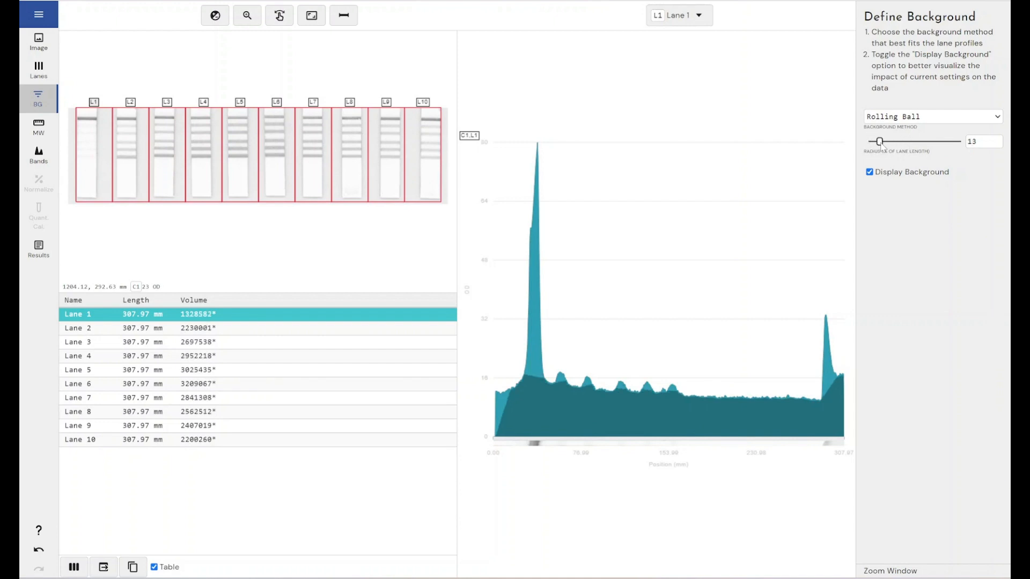
left_click_drag(880, 141, 888, 141)
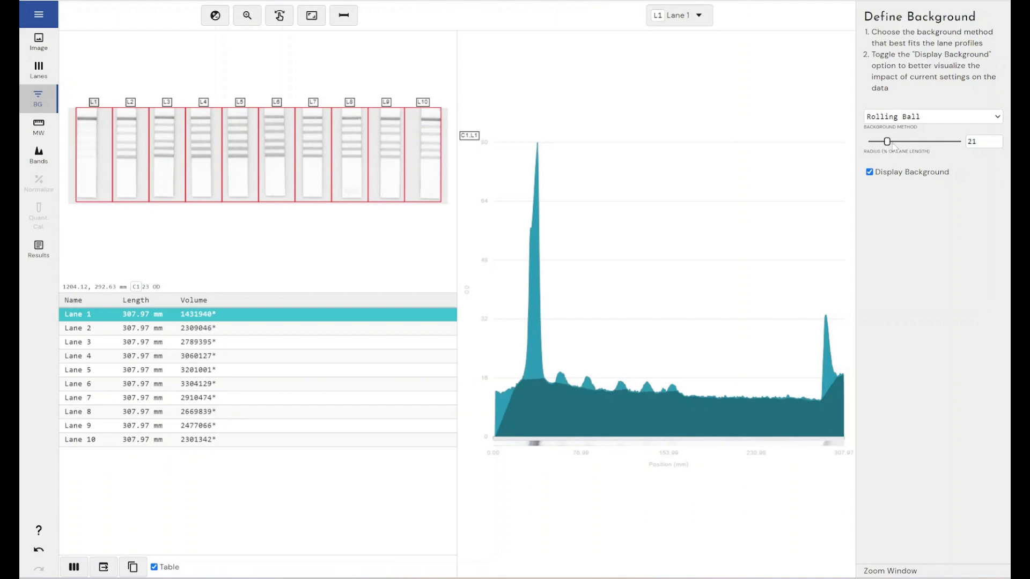
left_click_drag(887, 141, 892, 141)
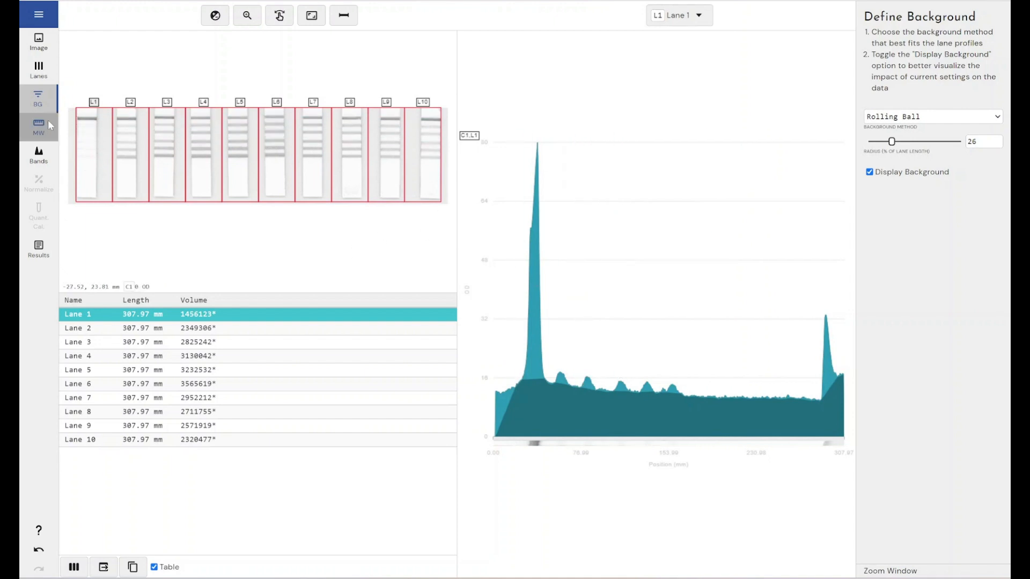
left_click(38, 127)
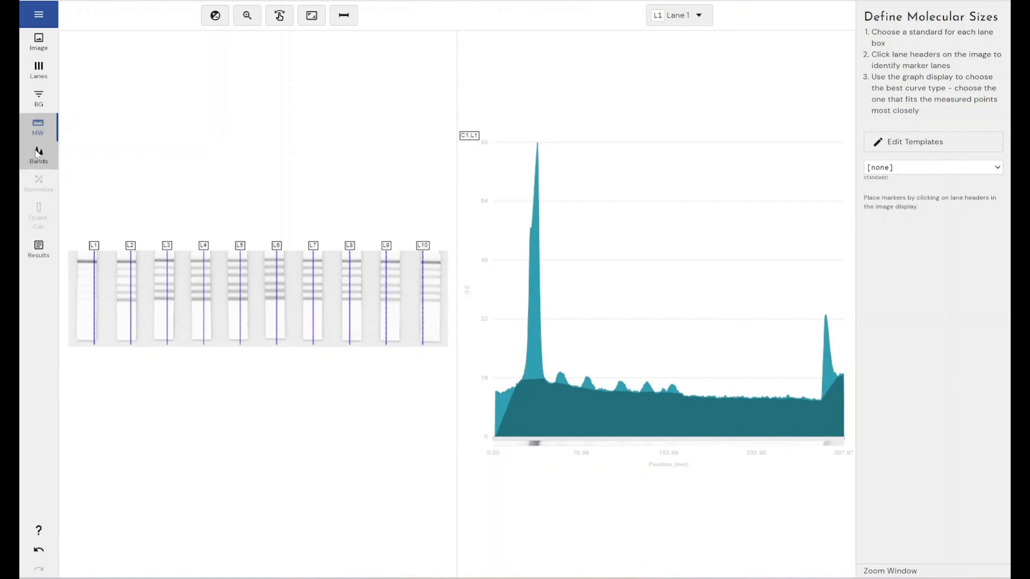
- Try automatic band detection with the Low Intensity preset, then delete all bands
left_click(38, 155)
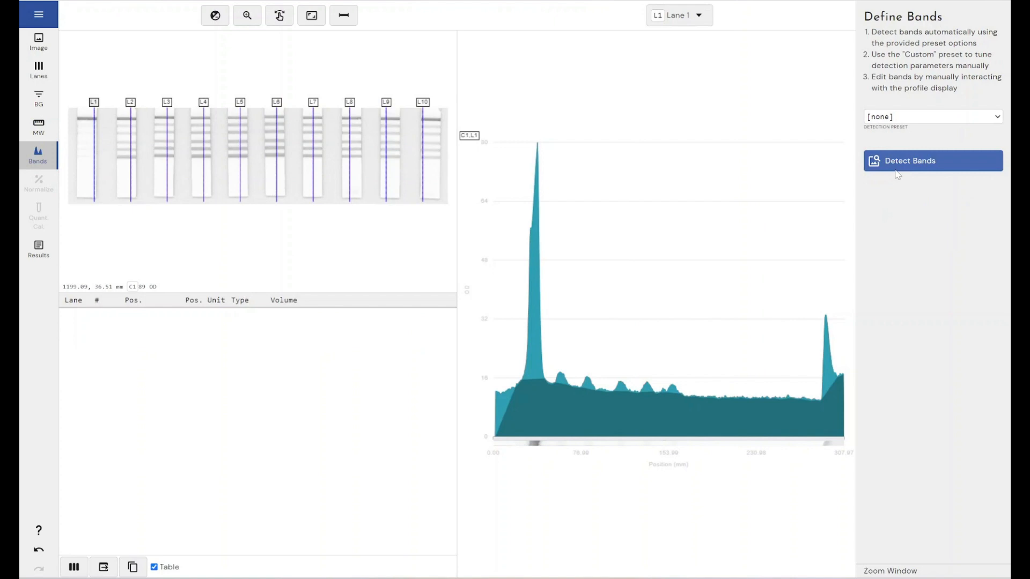
left_click(909, 161)
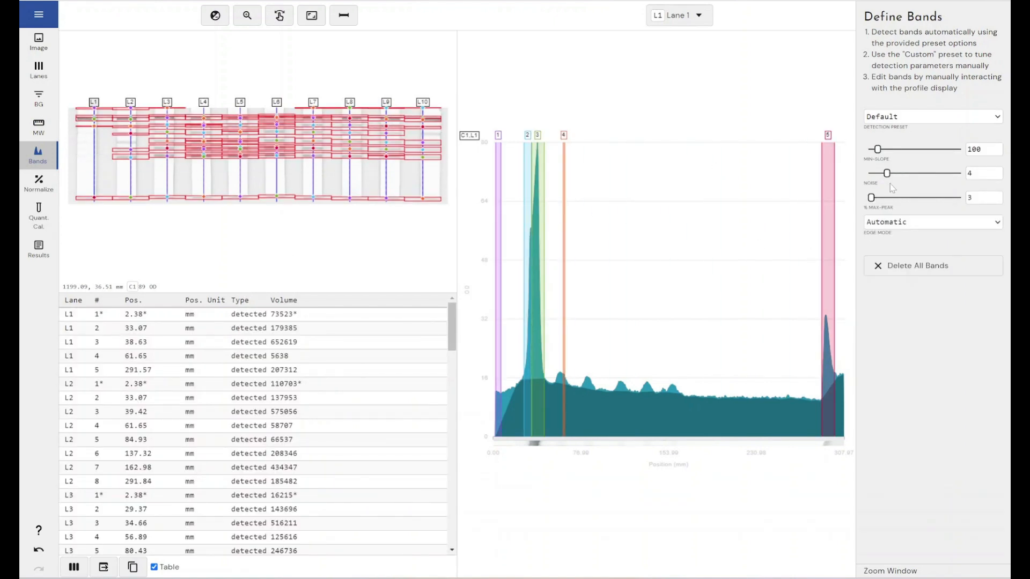
left_click(931, 116)
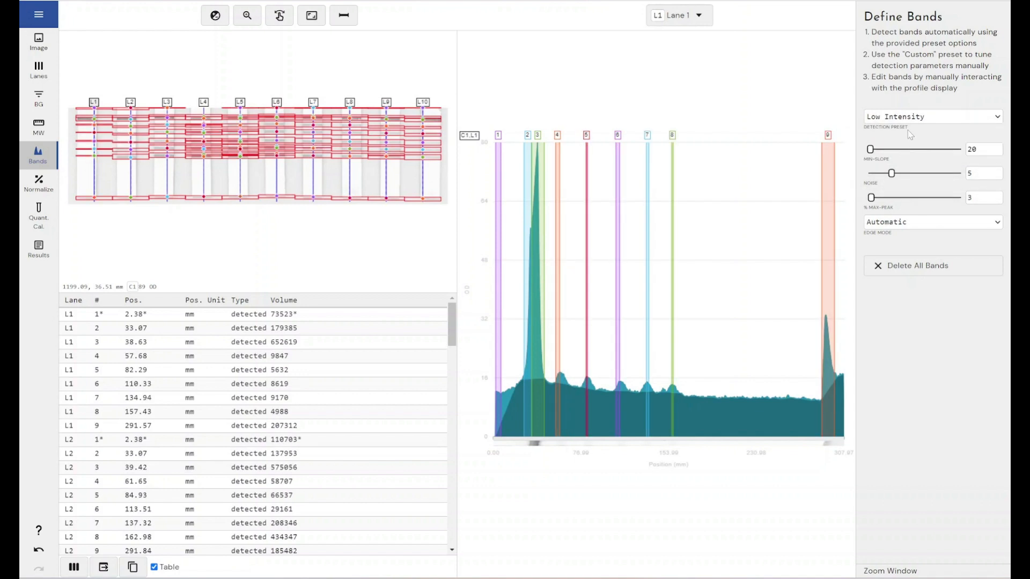
left_click(931, 117)
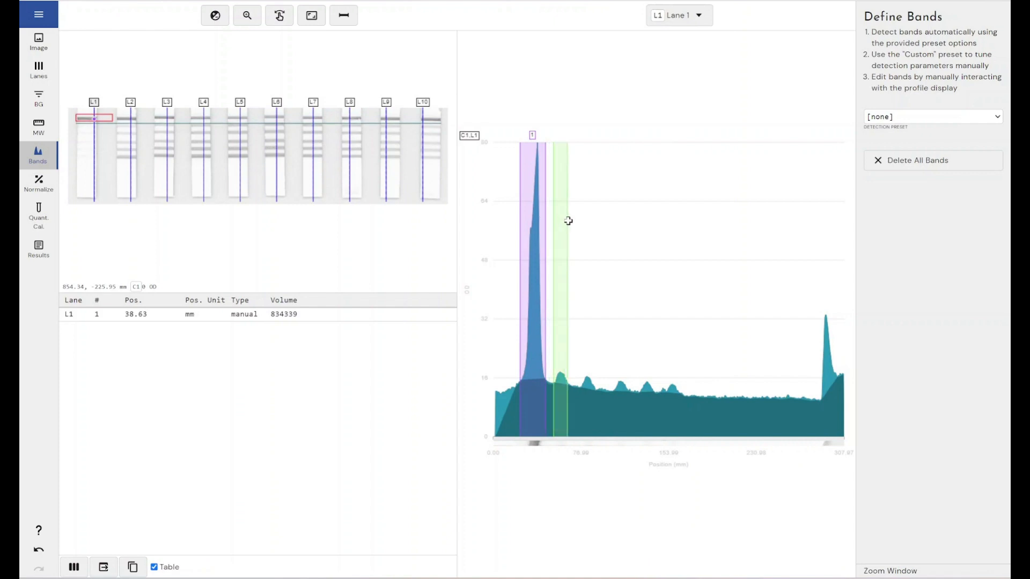
- Add further lane 1 peaks as manual bands, up to 157.43 mm, and show the lane list
left_click(562, 223)
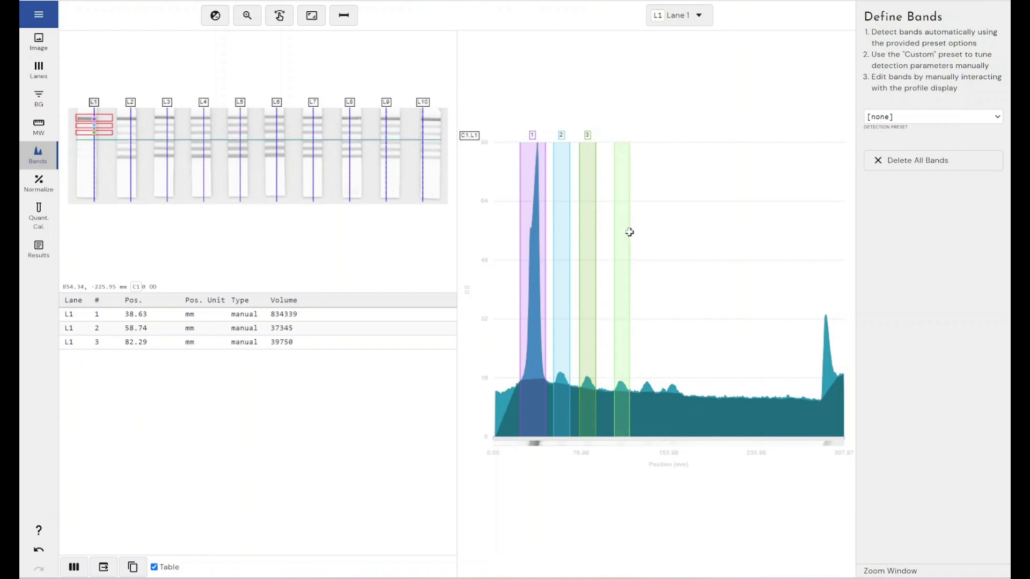
left_click(621, 233)
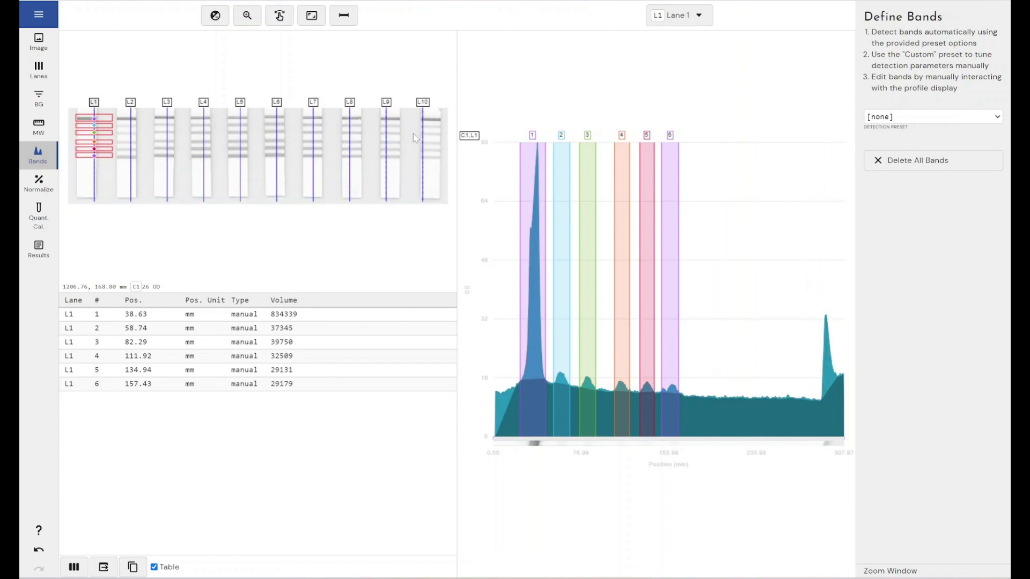
left_click(679, 15)
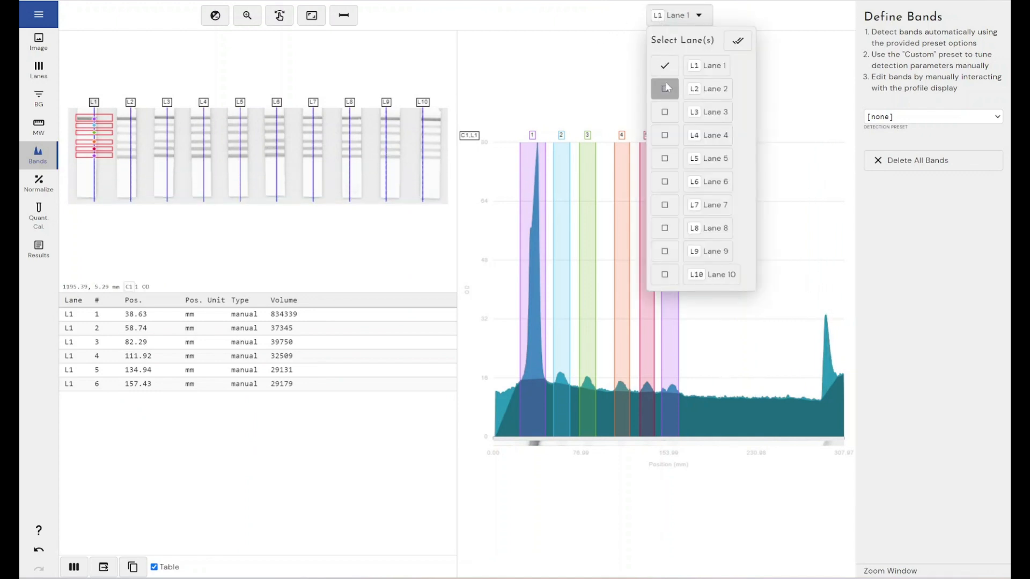
- Finish marking lane 2's bands on its profile, then mark lane 3's first two bands
left_click(665, 89)
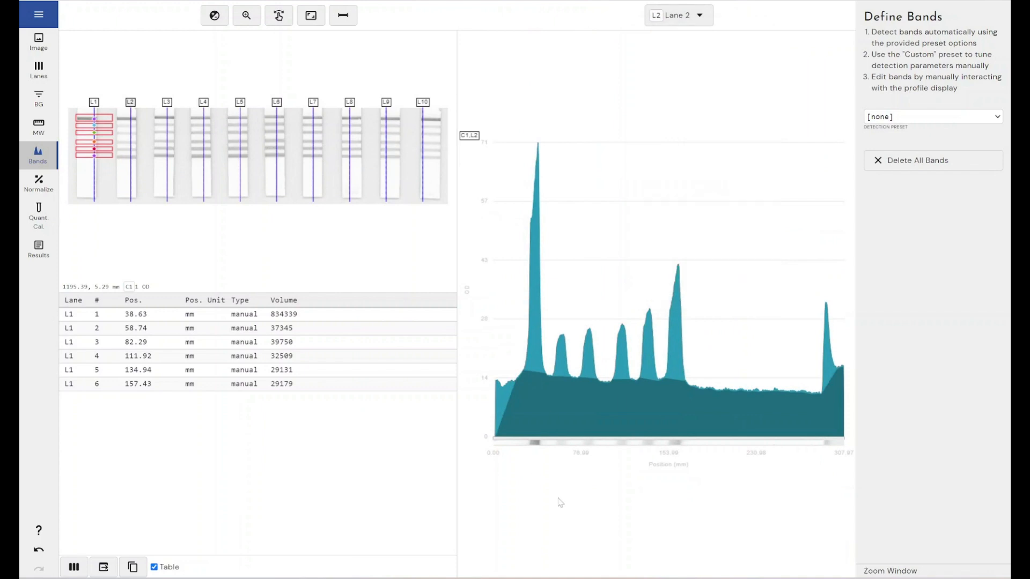
mouse_move(636, 445)
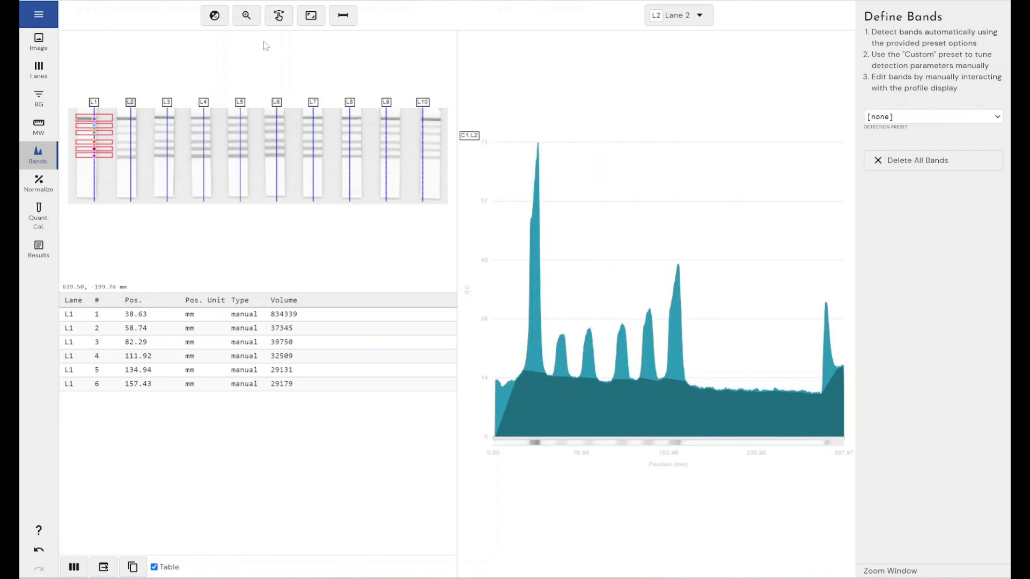
left_click(246, 15)
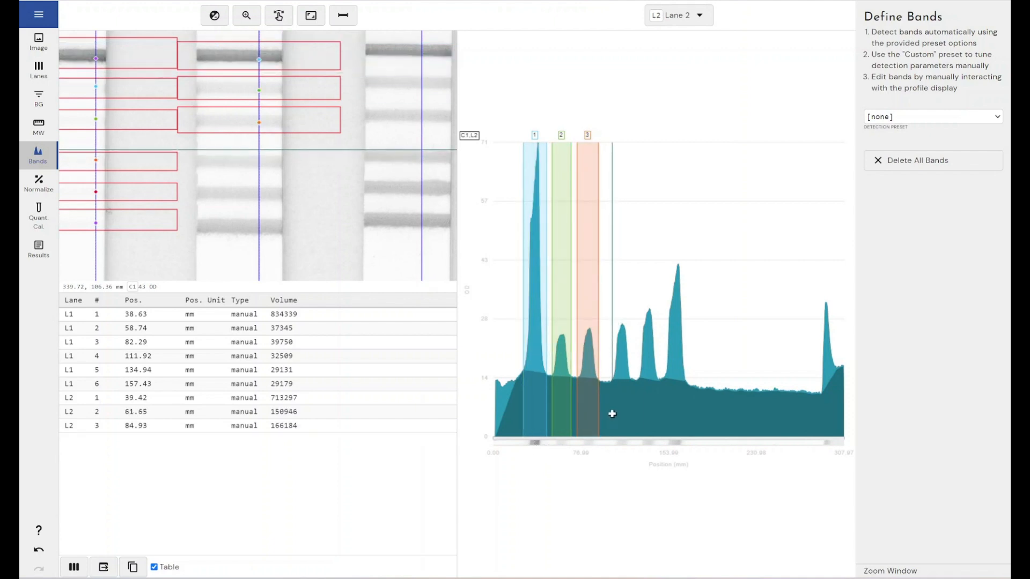
left_click(621, 413)
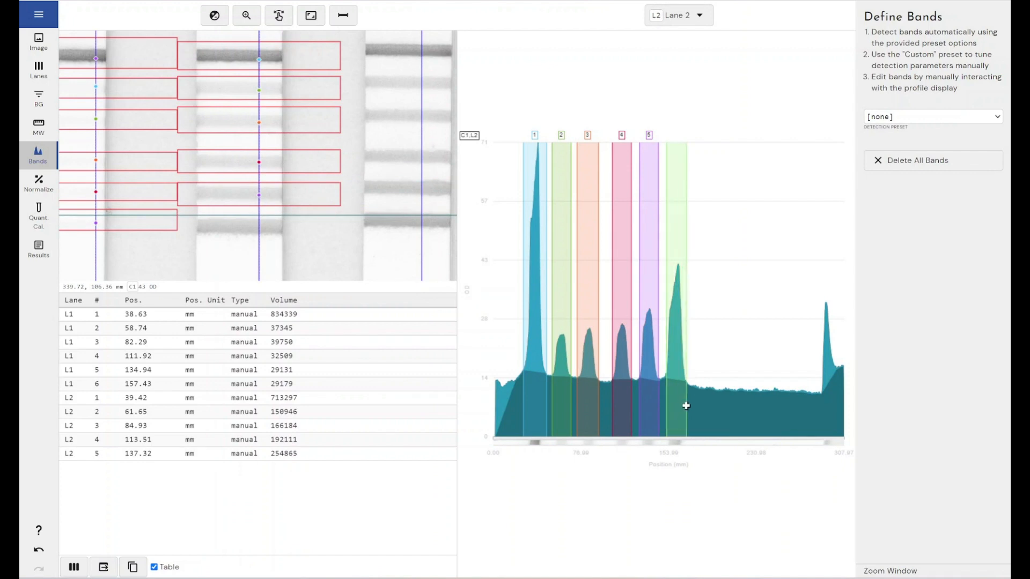
left_click(685, 406)
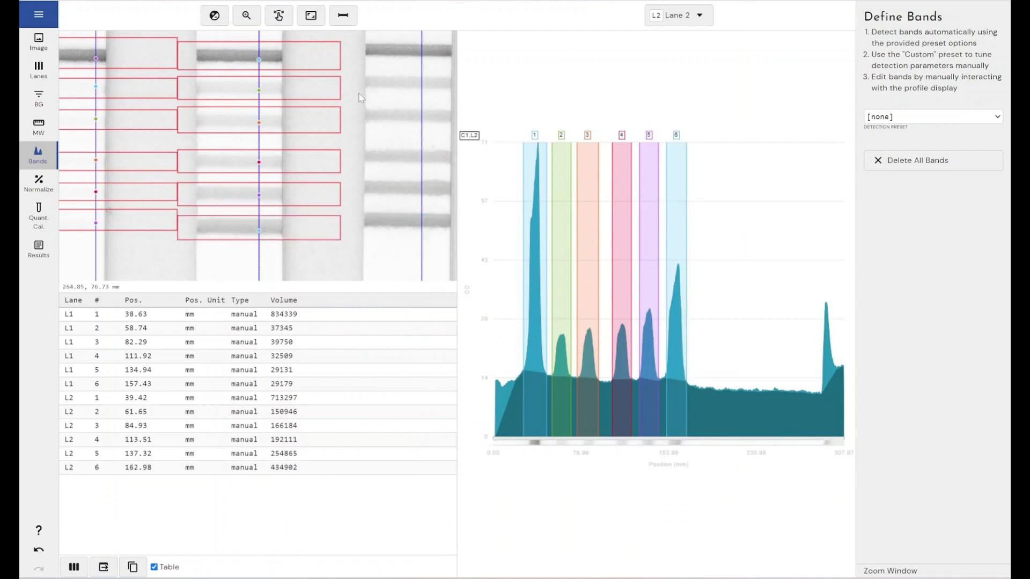
left_click(421, 53)
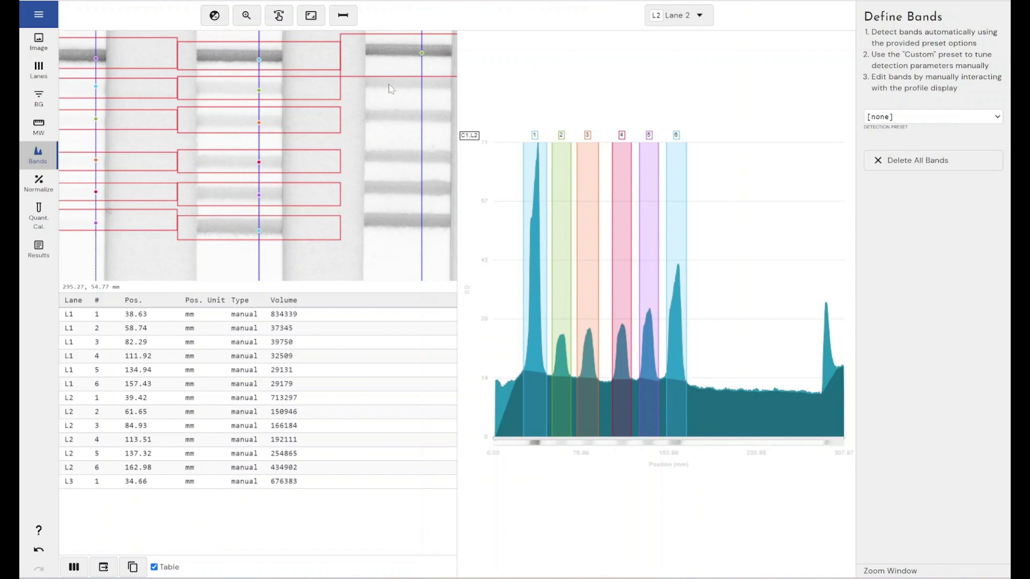
left_click(421, 117)
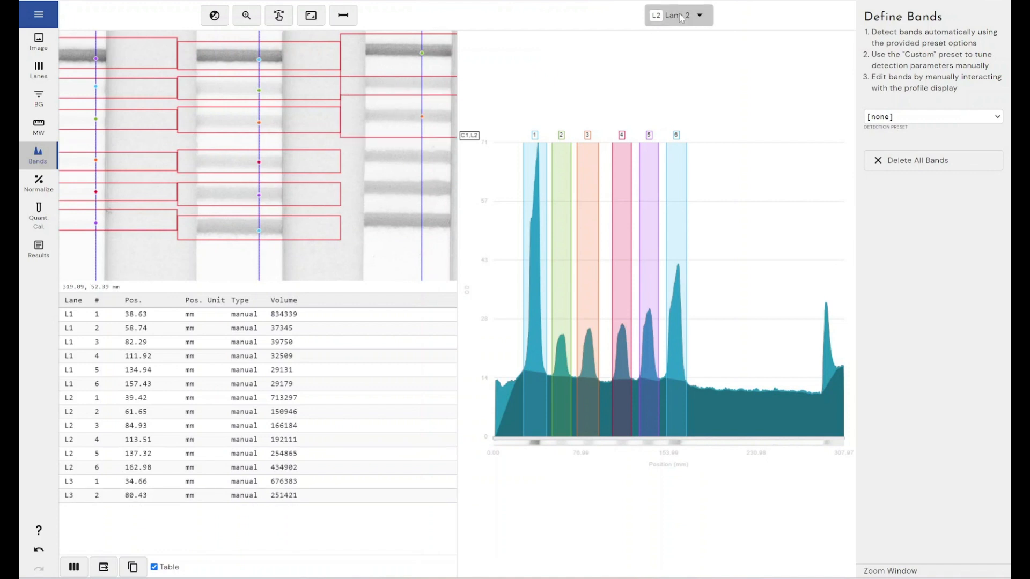
- Show lane 3's profile, fit band edges to peaks, and add bands up to six (34.66–157.96 mm)
left_click(679, 15)
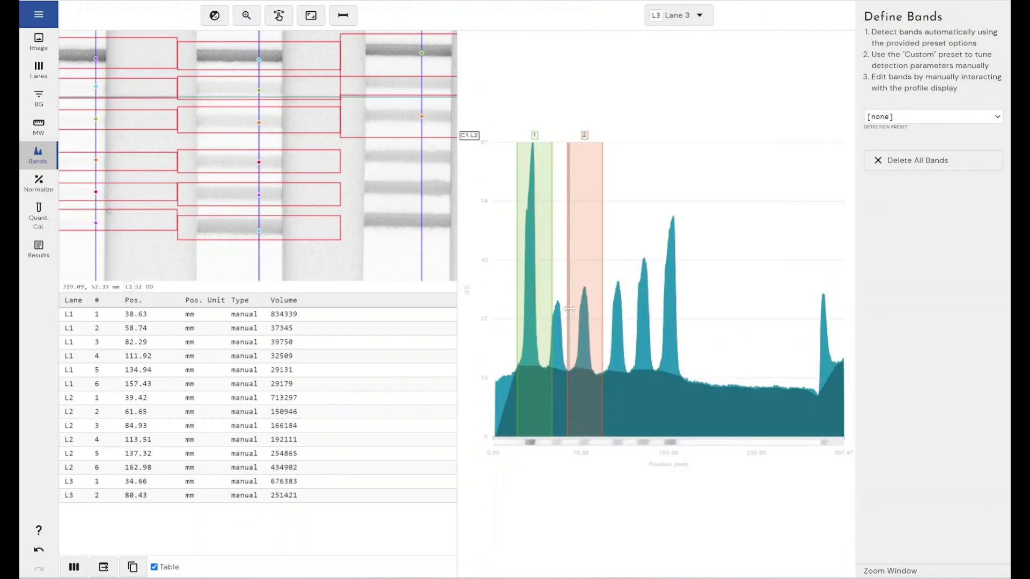
left_click_drag(570, 309, 597, 318)
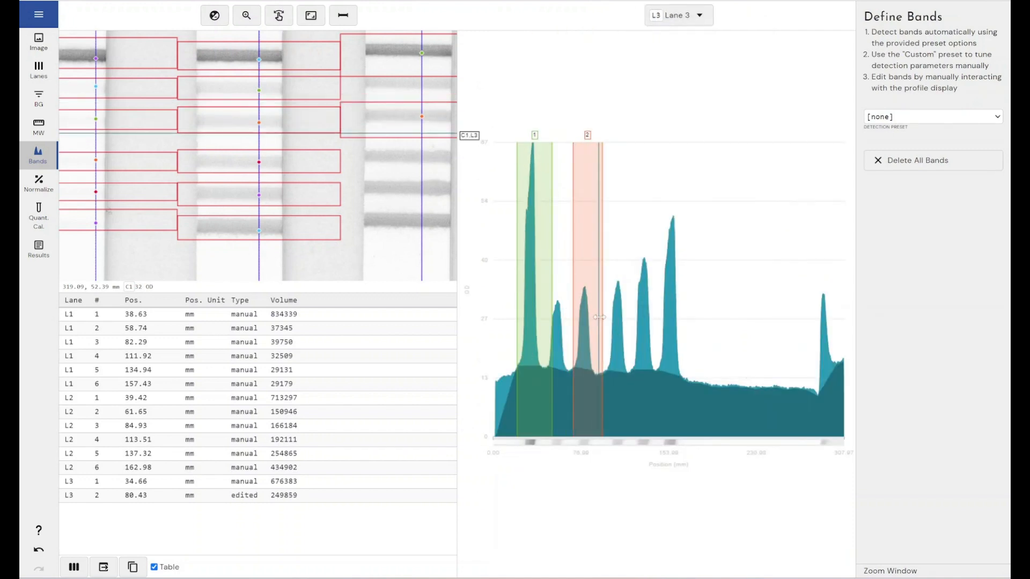
left_click_drag(598, 315, 562, 312)
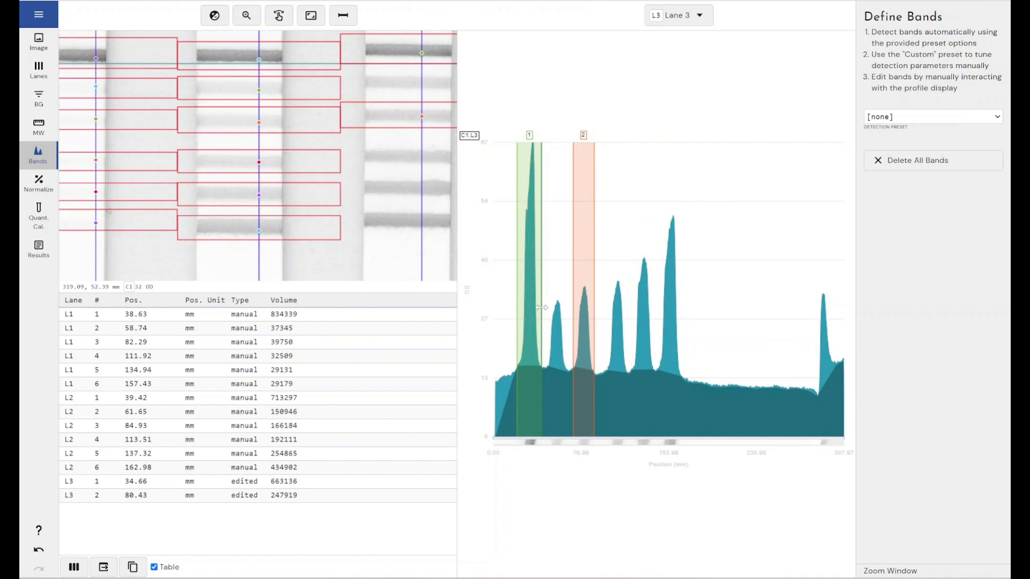
left_click_drag(541, 307, 564, 310)
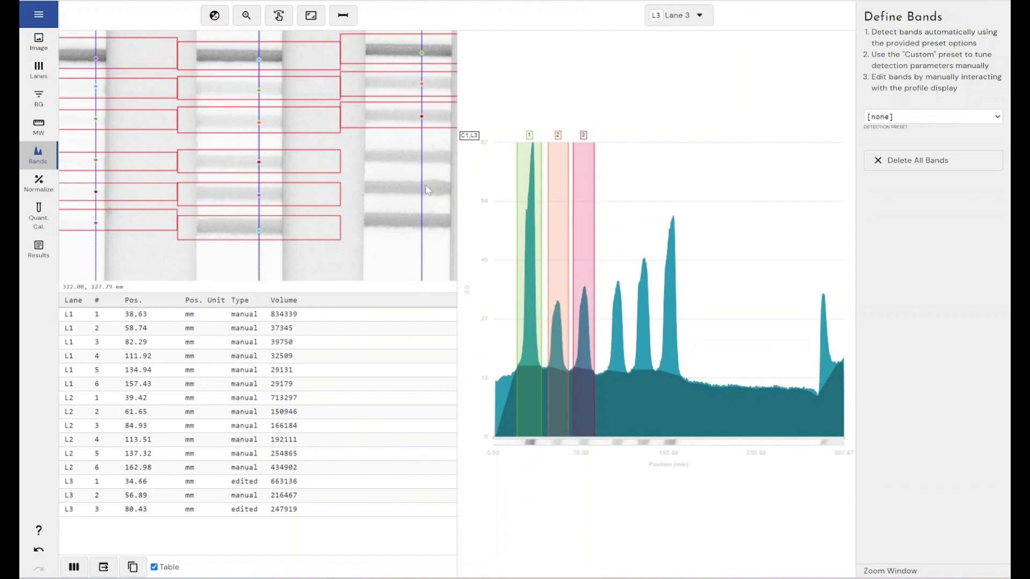
left_click(421, 159)
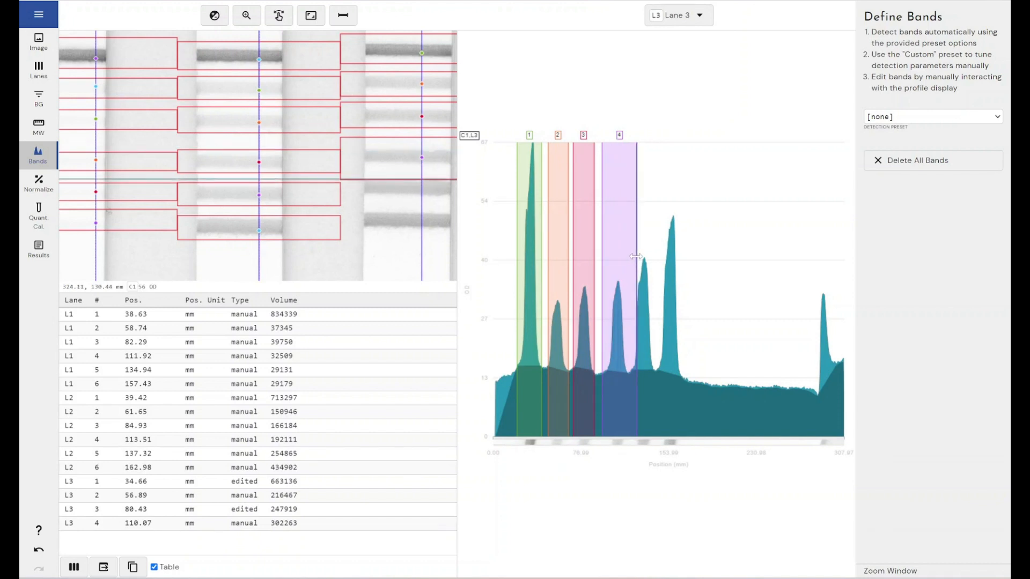
left_click_drag(637, 257, 619, 266)
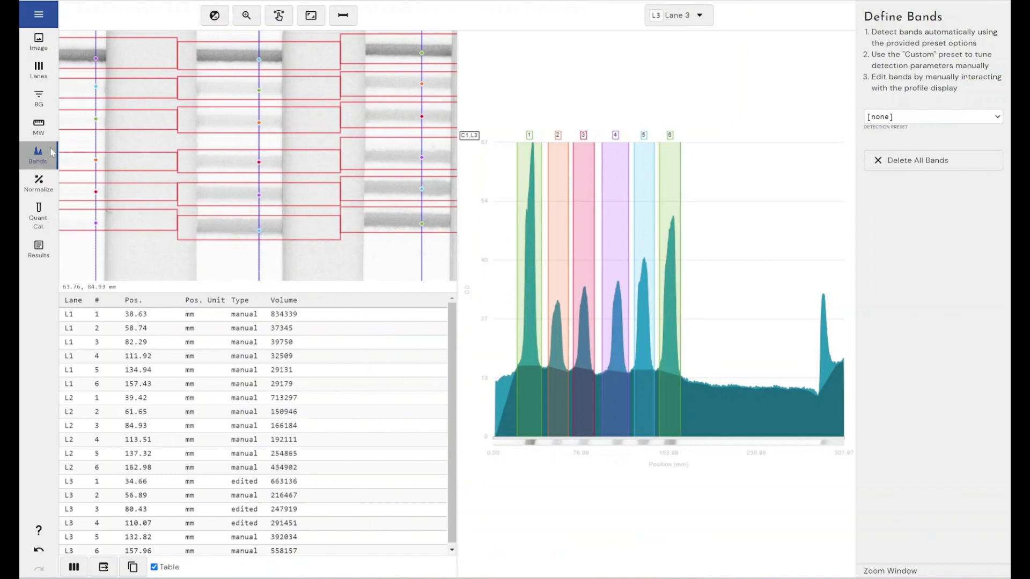
mouse_move(38, 184)
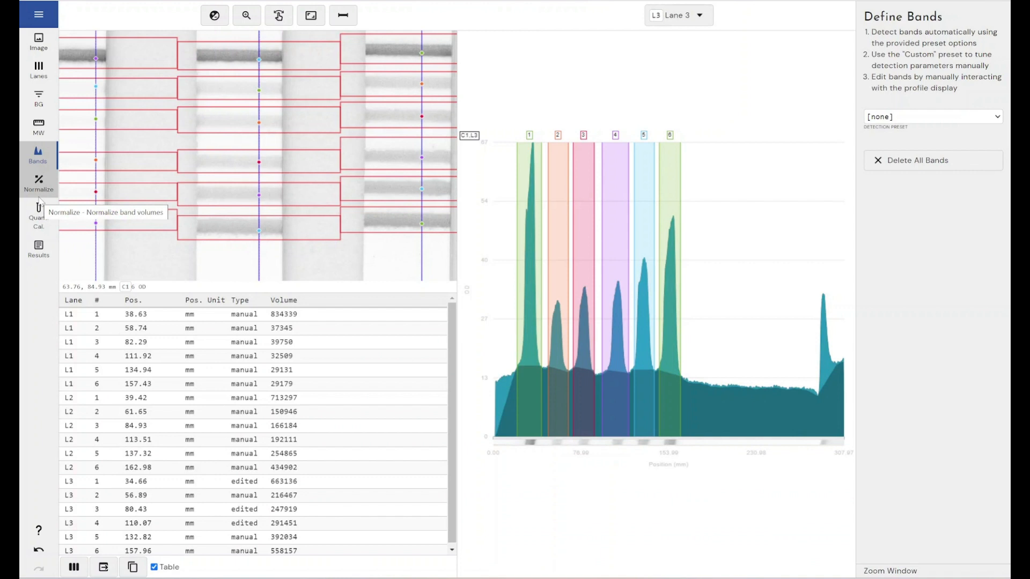
- In Normalize, select lane 3's first band (34.66 mm) as the 100-value reference
left_click(38, 185)
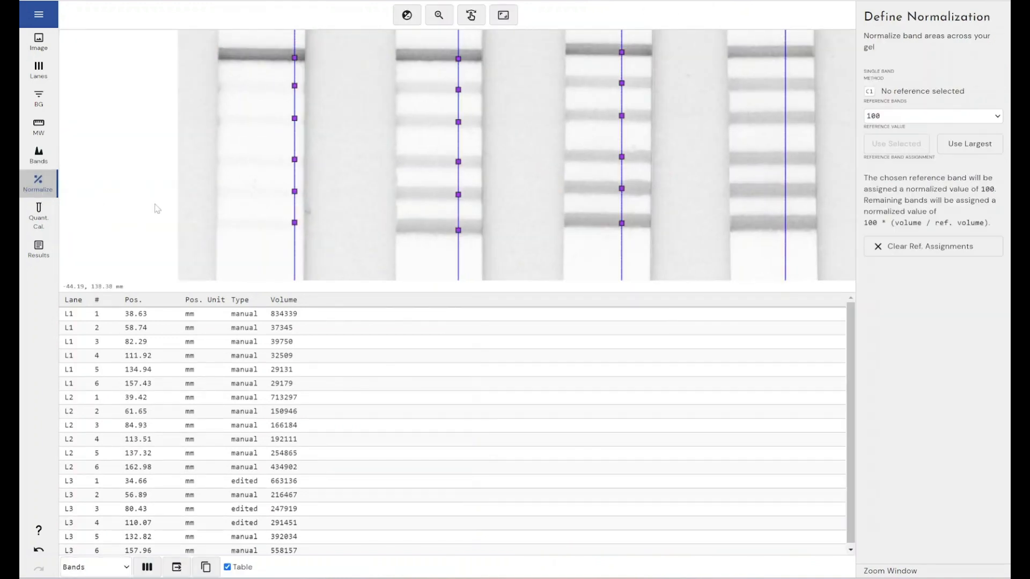
mouse_move(380, 166)
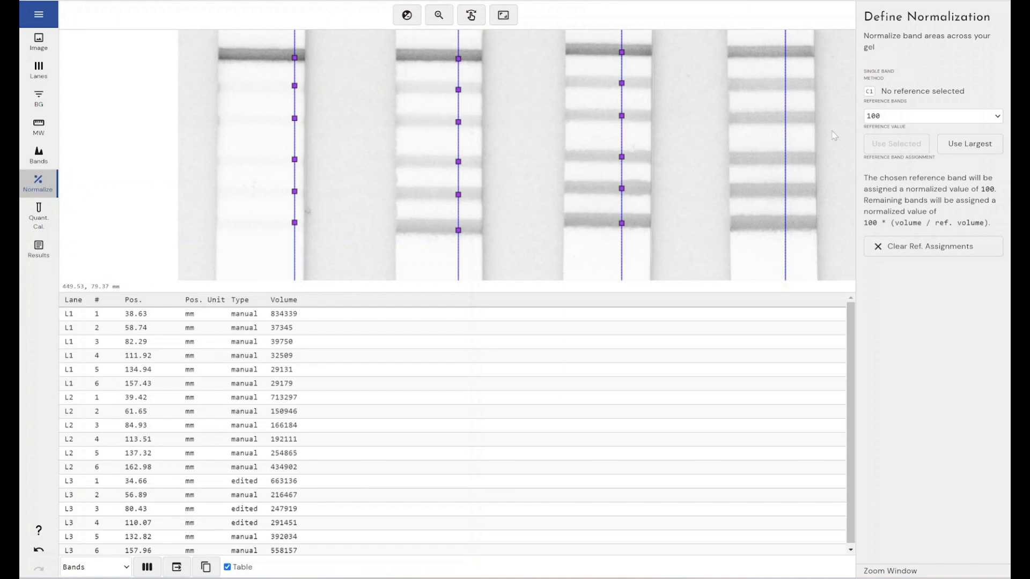
left_click(503, 15)
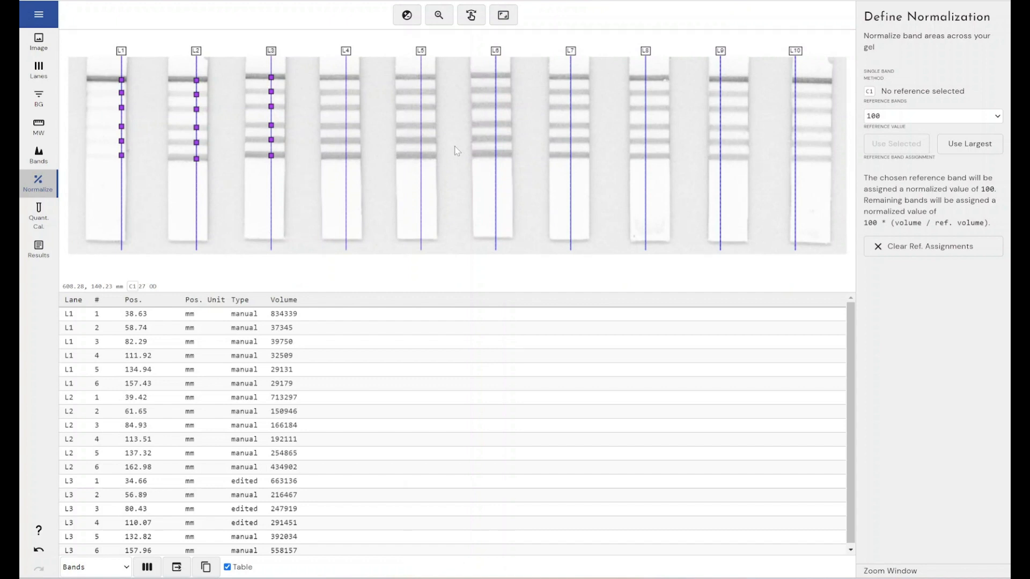
mouse_move(267, 129)
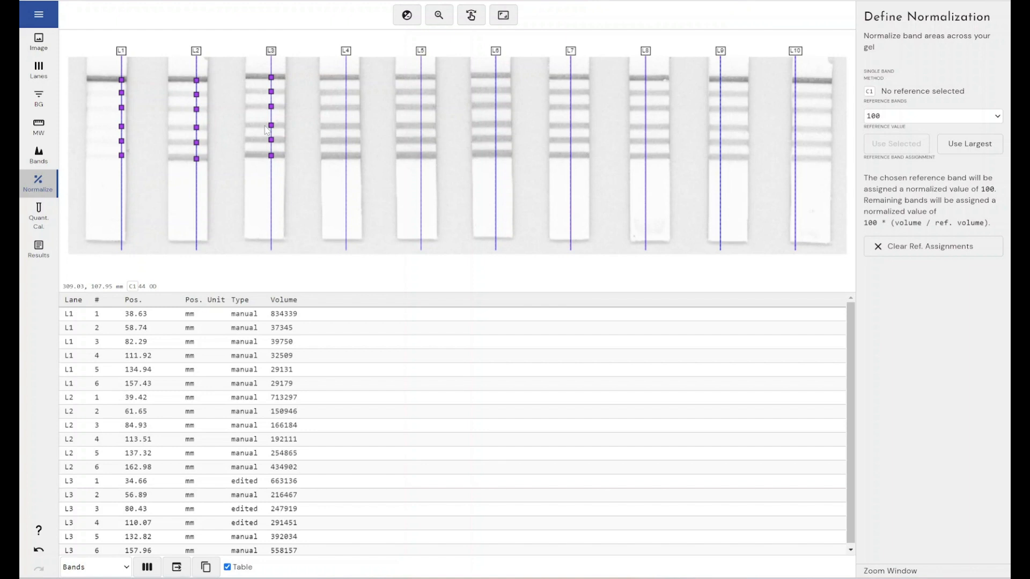
left_click(271, 78)
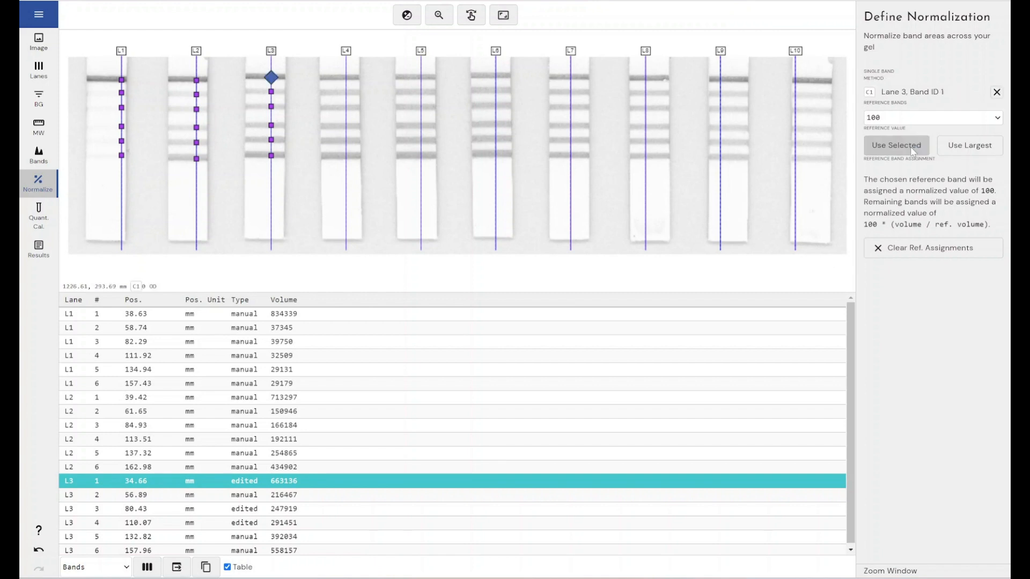
mouse_move(281, 135)
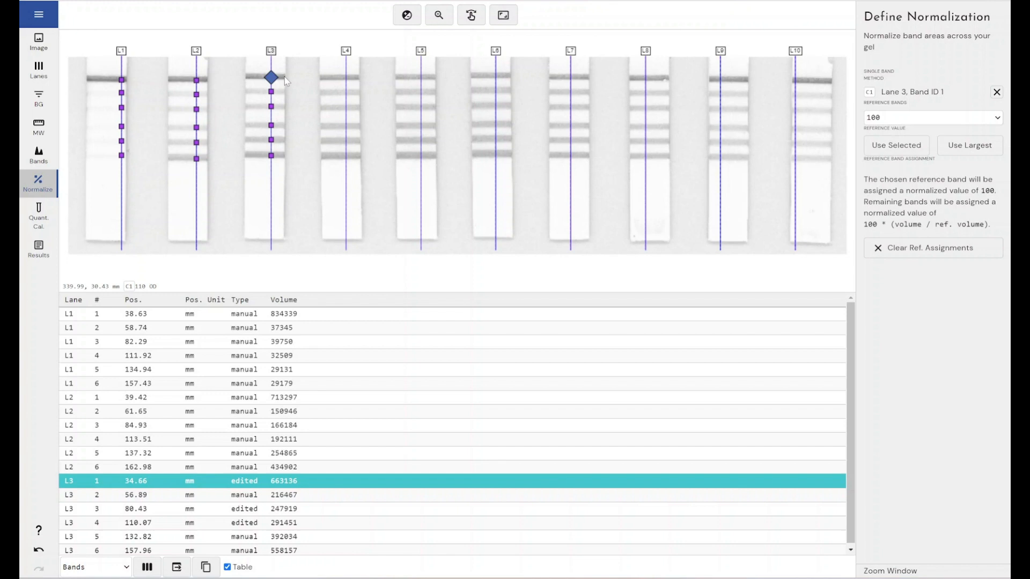
mouse_move(272, 91)
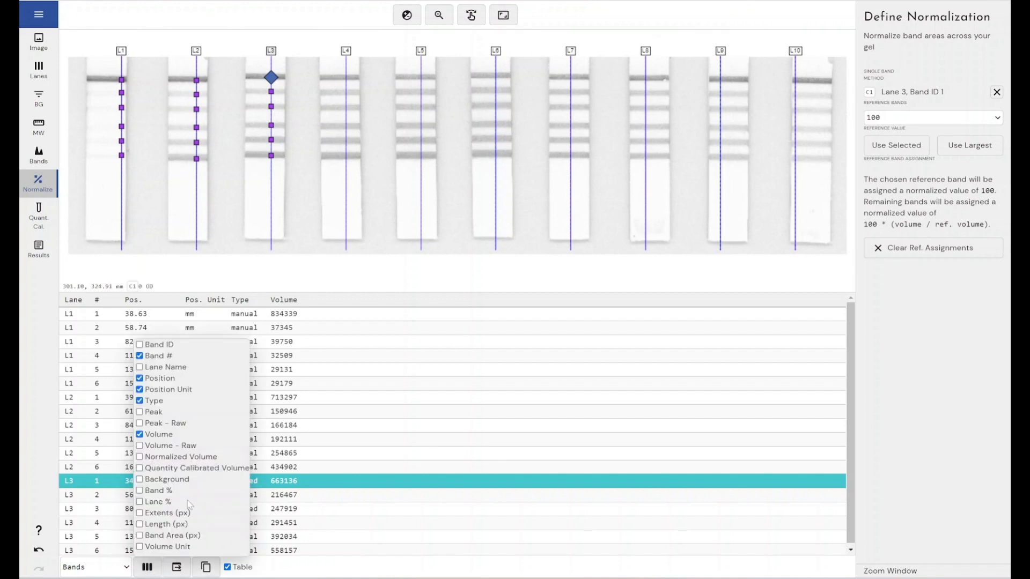
- Add the Normalized Volume column to the band table and go to quantity calibration
left_click(140, 457)
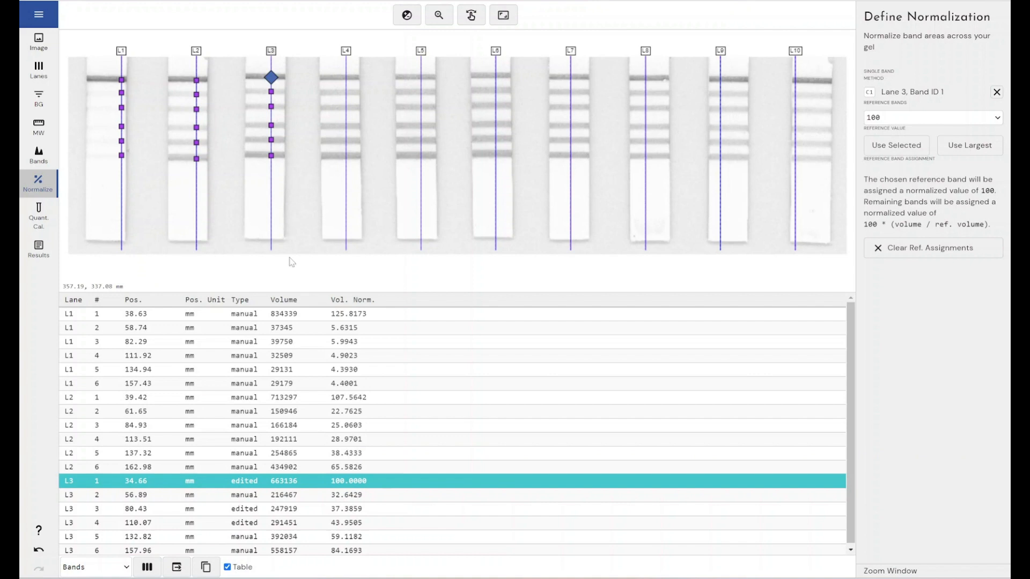
mouse_move(275, 96)
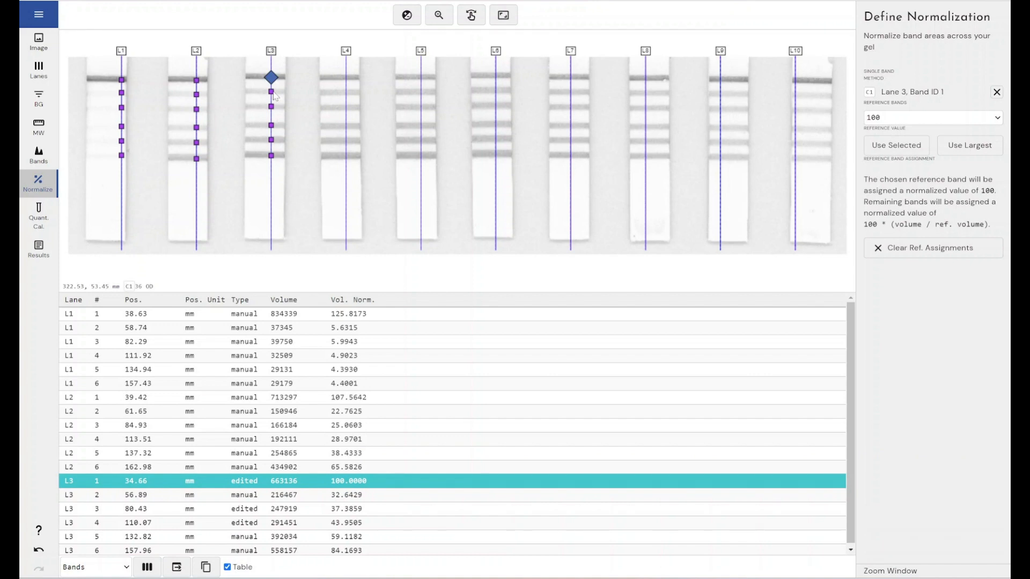
mouse_move(275, 94)
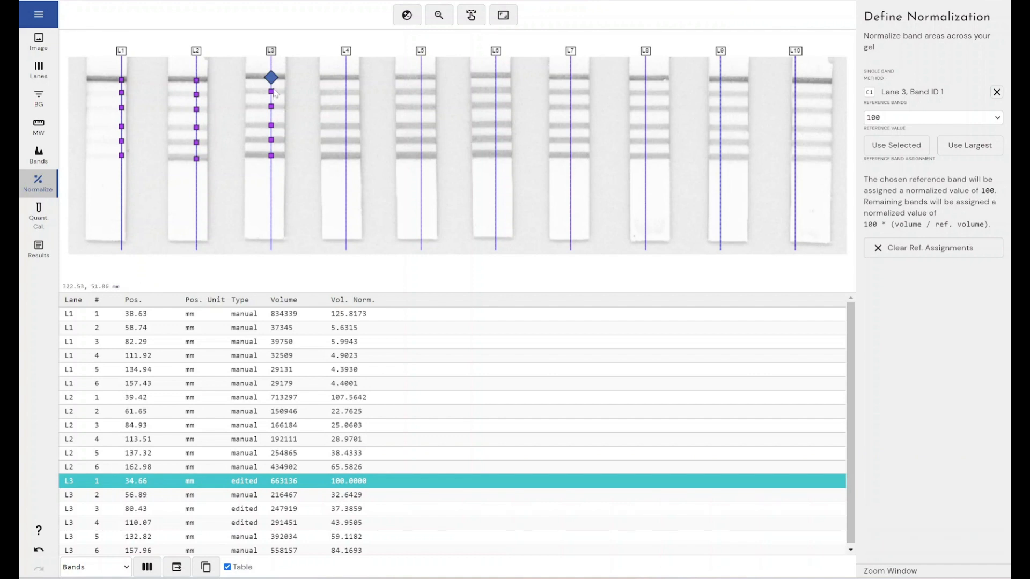
mouse_move(272, 109)
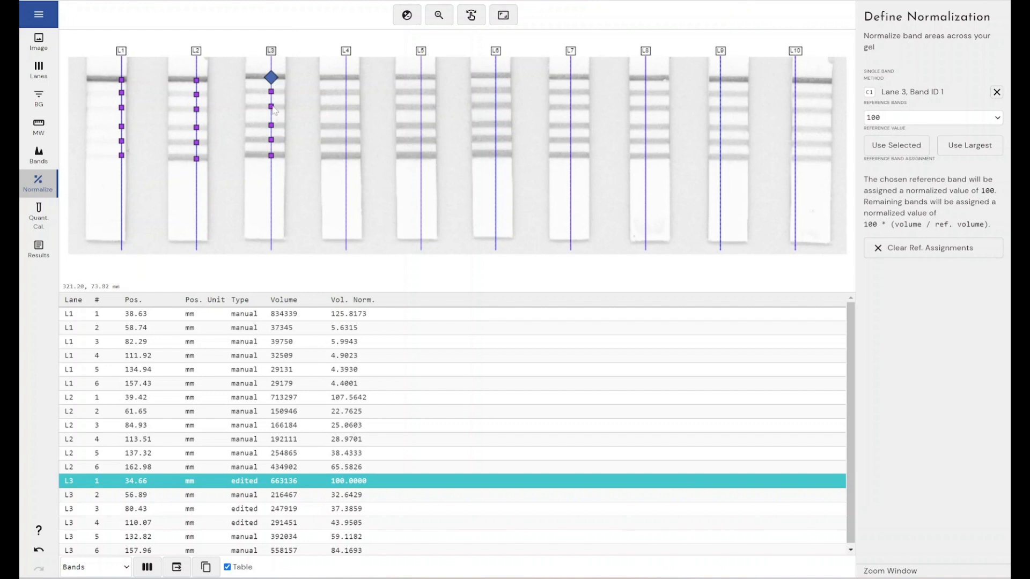
mouse_move(269, 126)
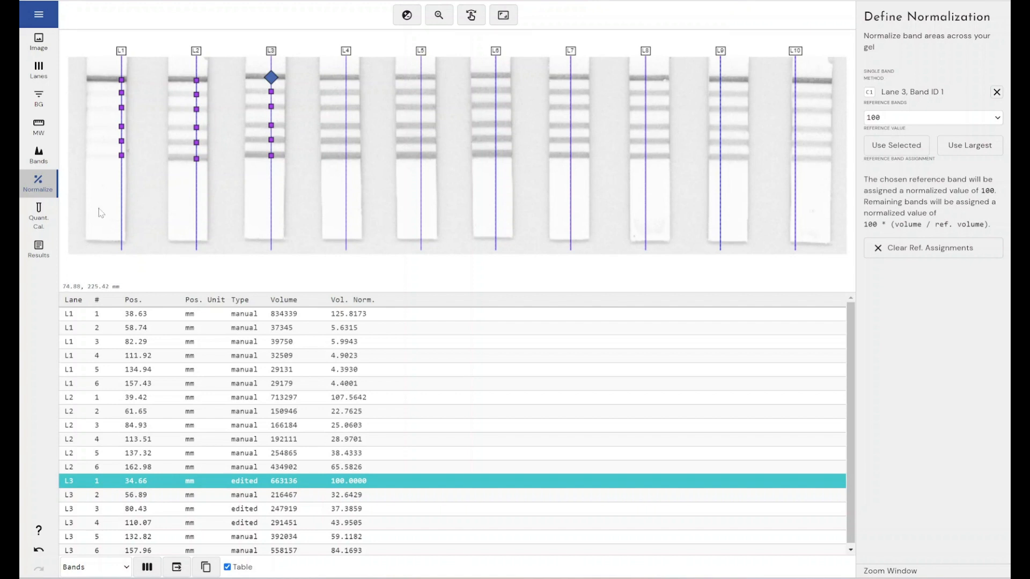
left_click(38, 217)
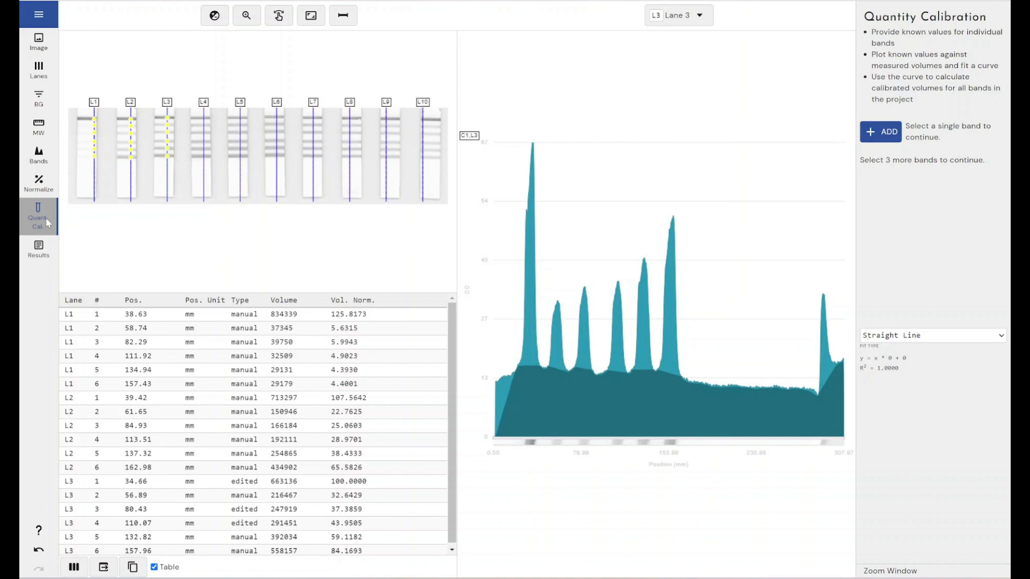
- Open Results to review lane 3's six bands, normalized volumes and 2825242 lane volume
left_click(38, 250)
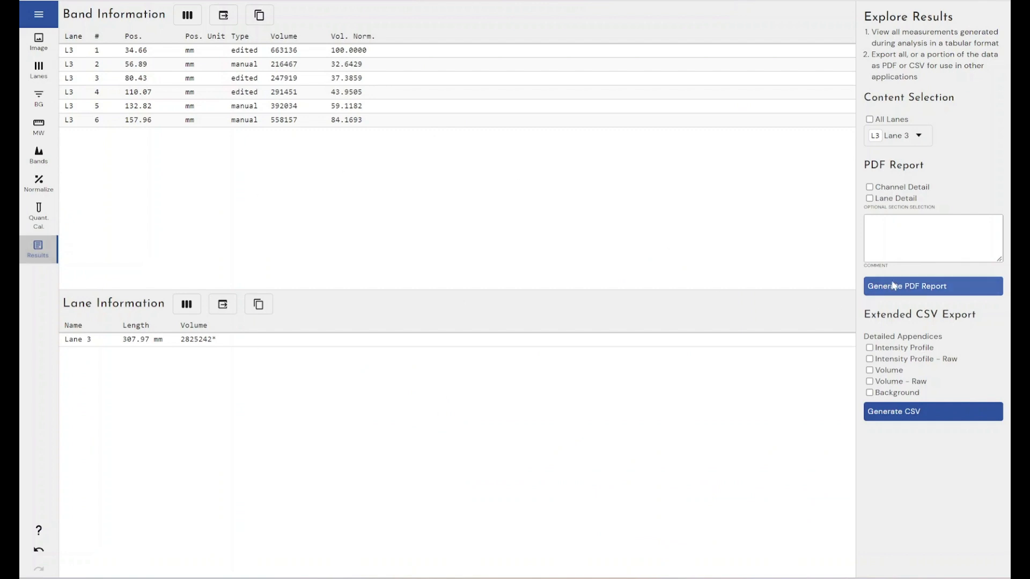
mouse_move(818, 298)
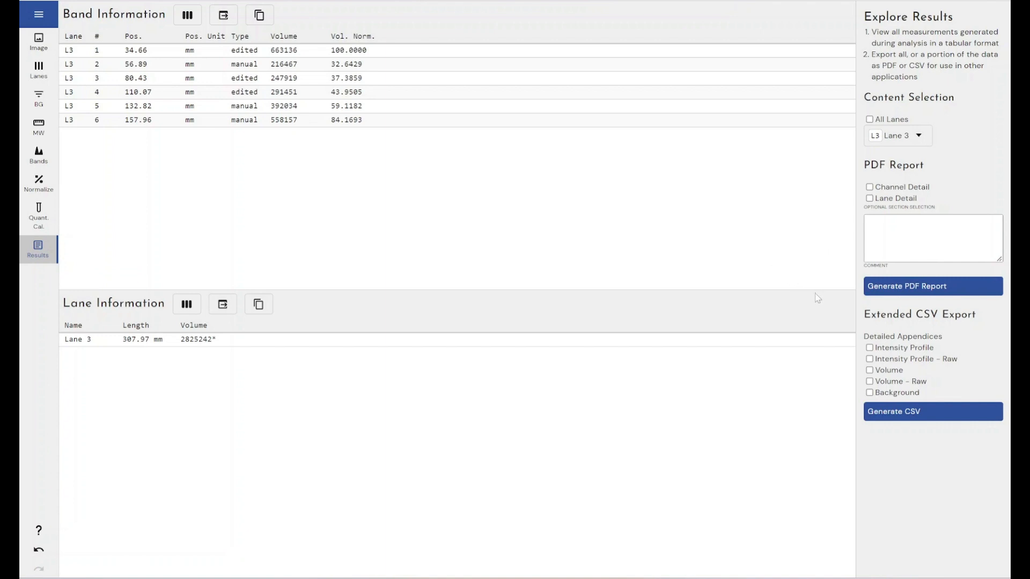
mouse_move(804, 305)
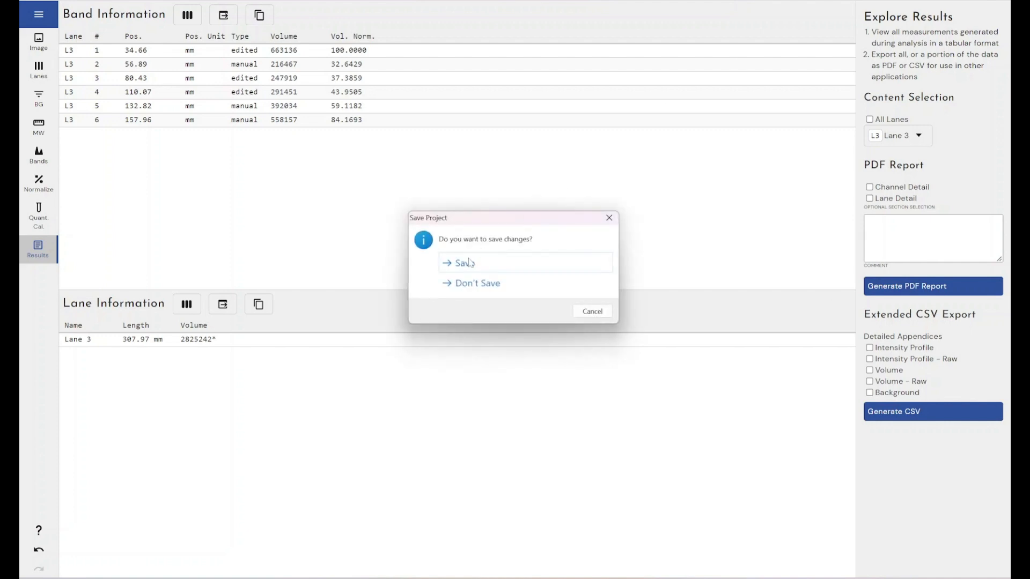
- Save the analysis changes at the Save Project prompt
left_click(462, 263)
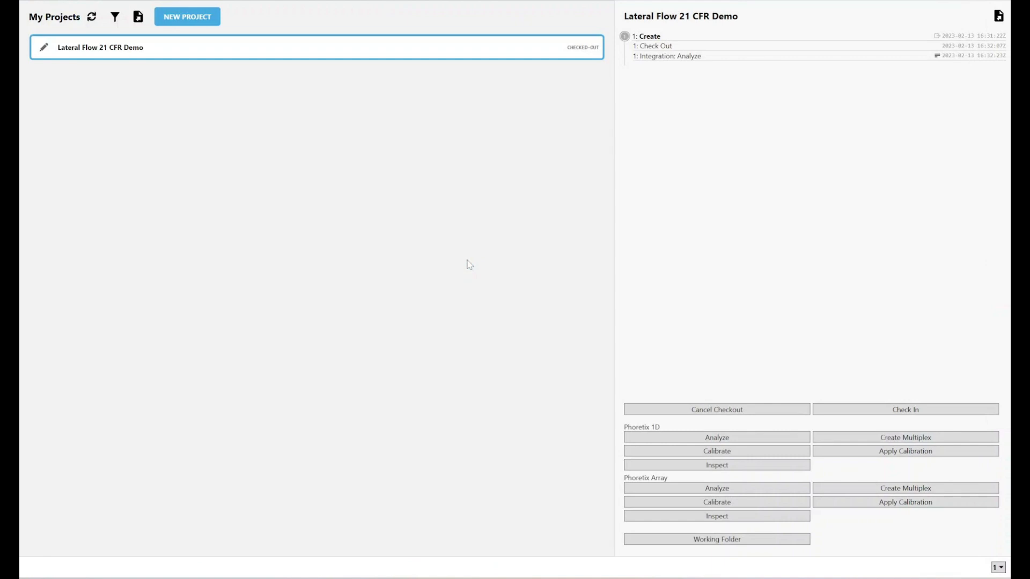
mouse_move(660, 53)
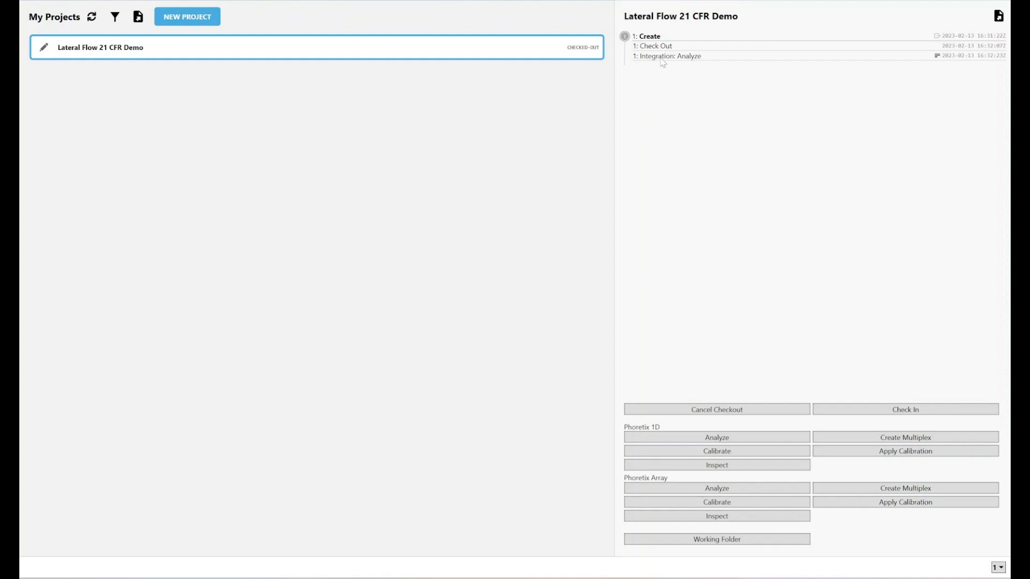
mouse_move(662, 63)
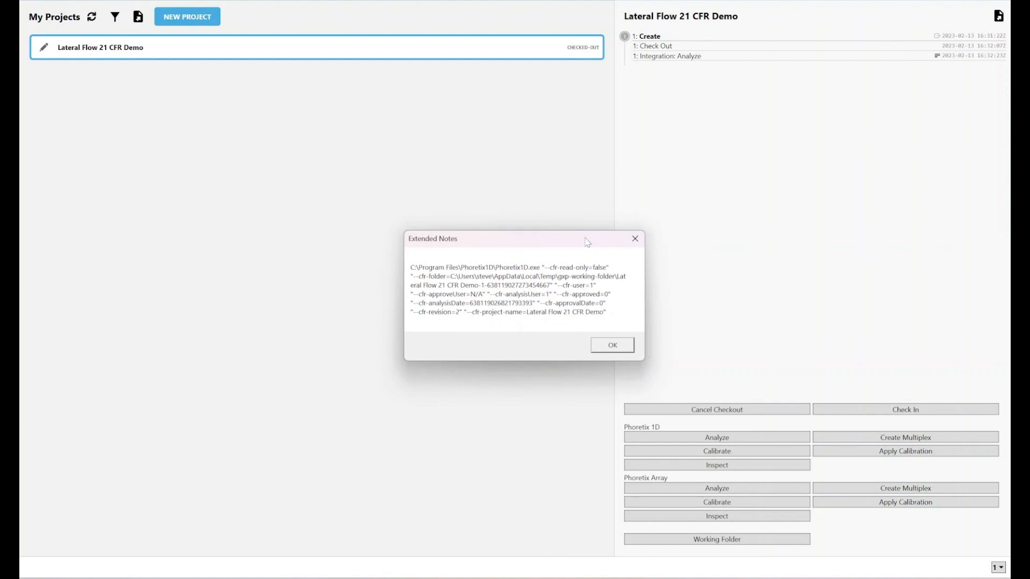
mouse_move(499, 269)
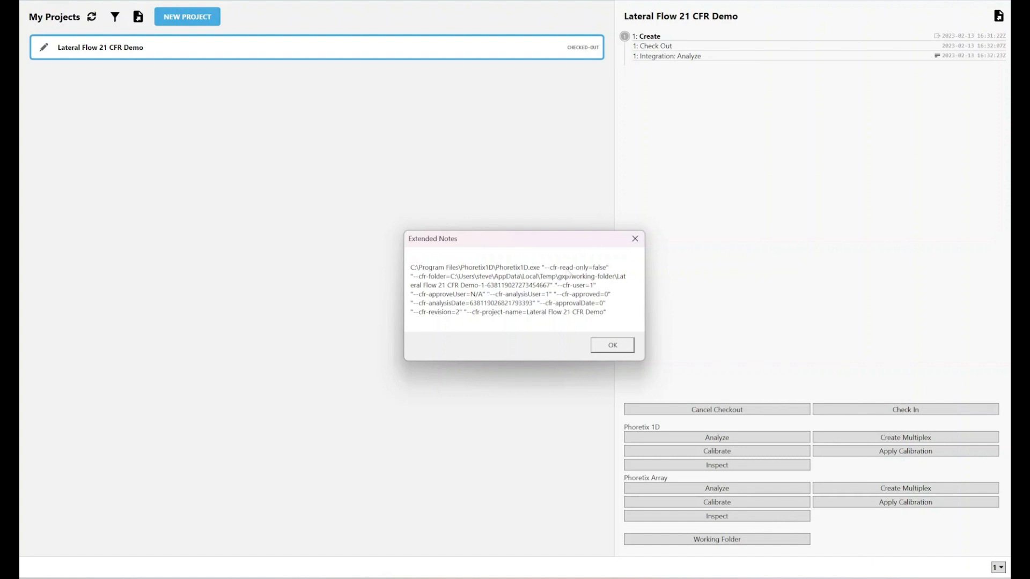
mouse_move(437, 279)
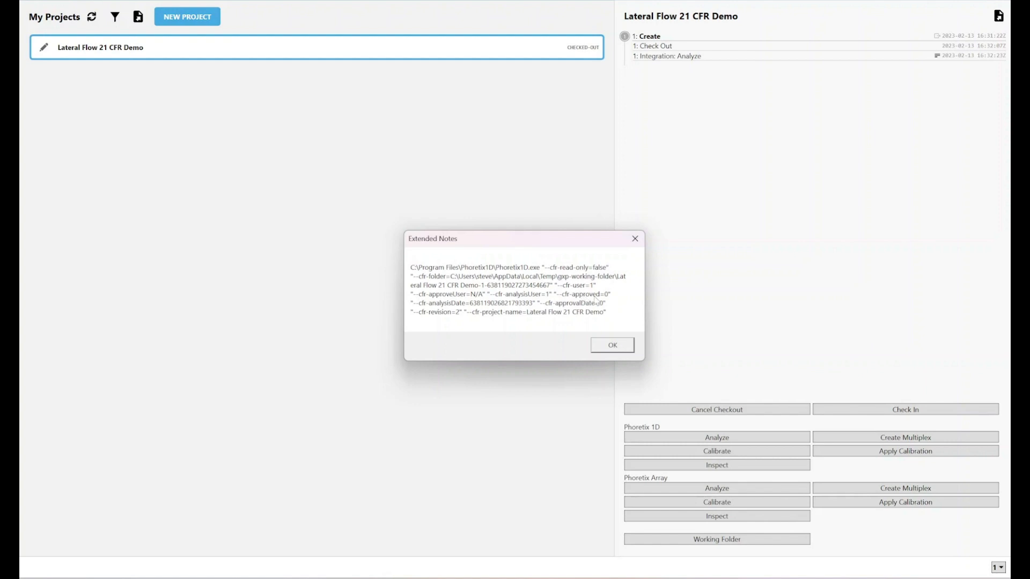
mouse_move(608, 297)
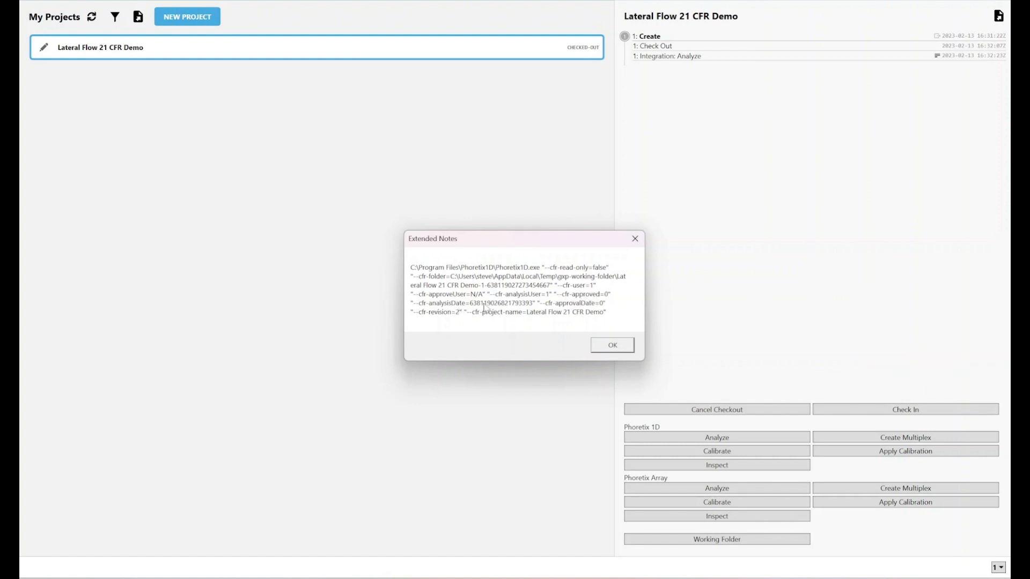
mouse_move(484, 309)
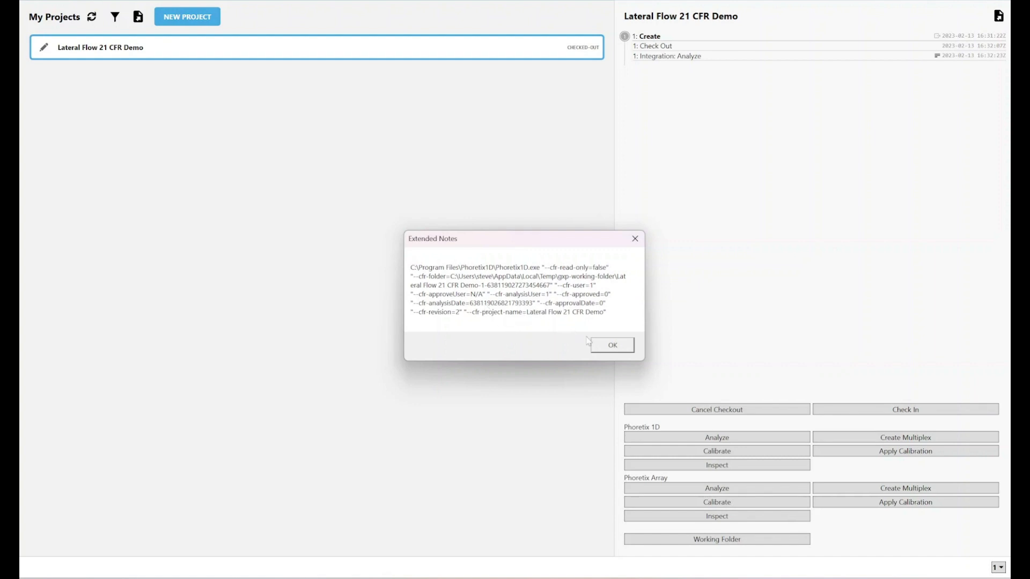
- Close the Integration: Analyze extended notes listing the Phoretix 1D launch parameters
left_click(611, 345)
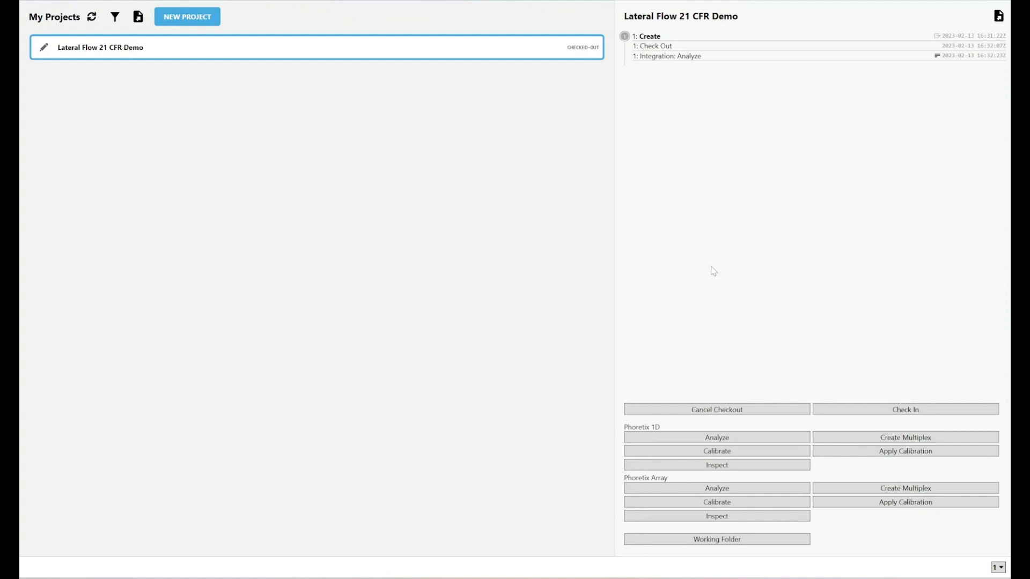
mouse_move(828, 295)
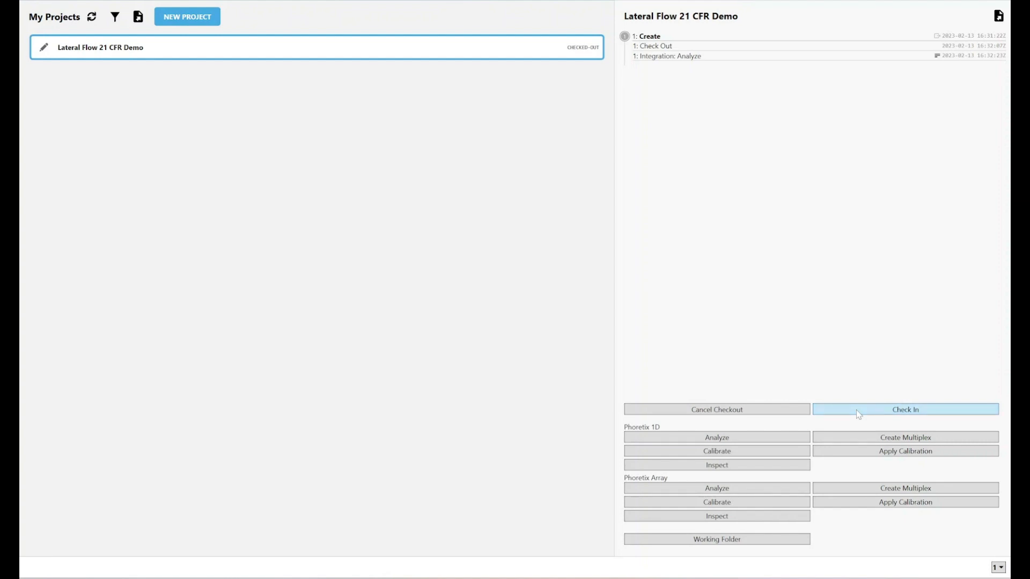
left_click(904, 409)
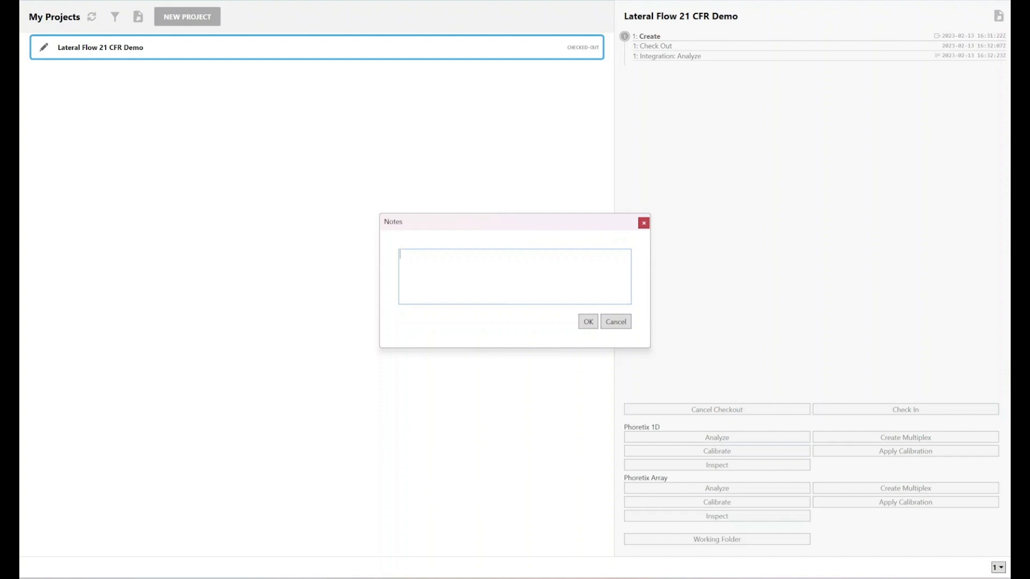
type("Antibody b")
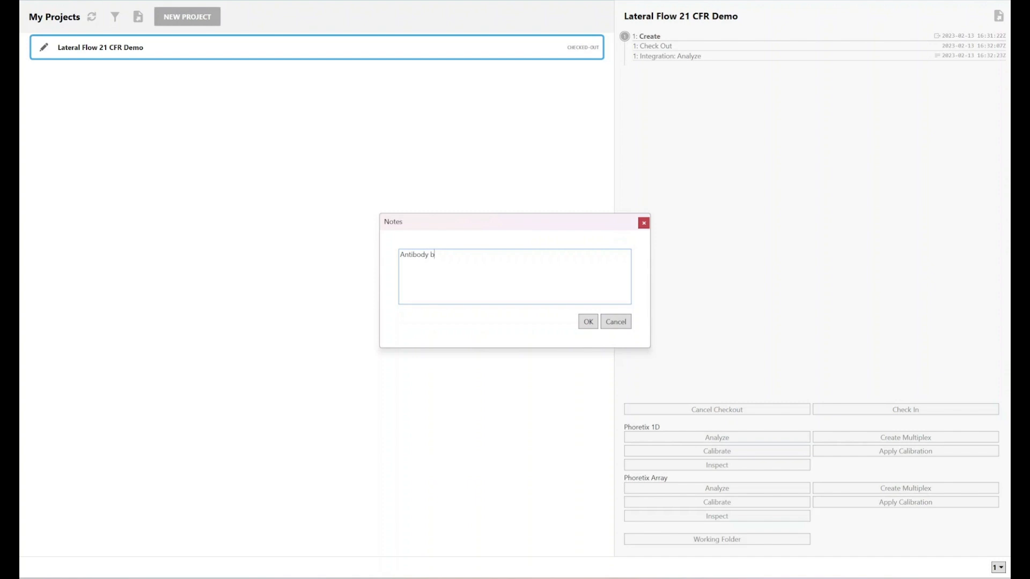
type("atch number 2394872893")
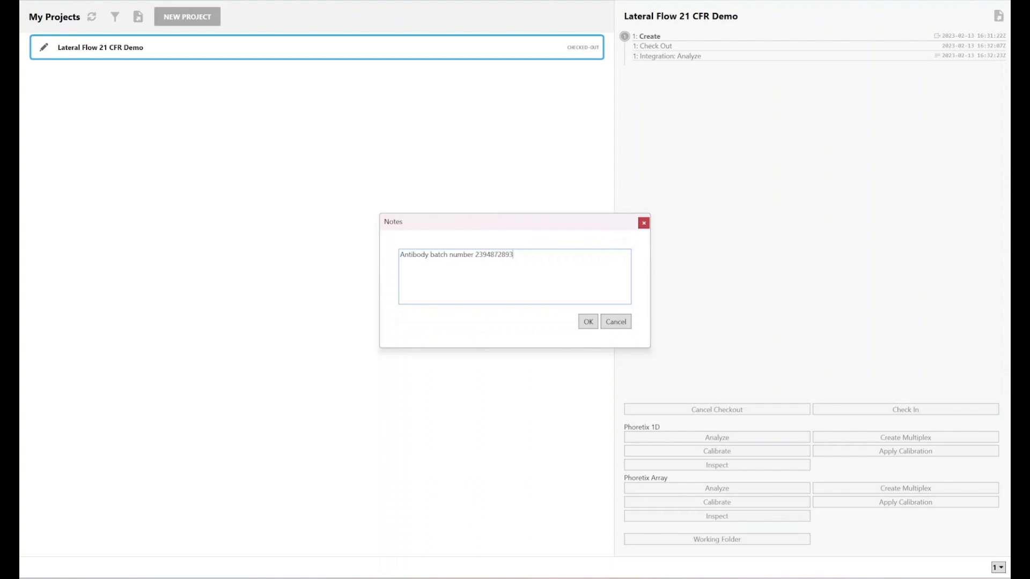
type("Lateral")
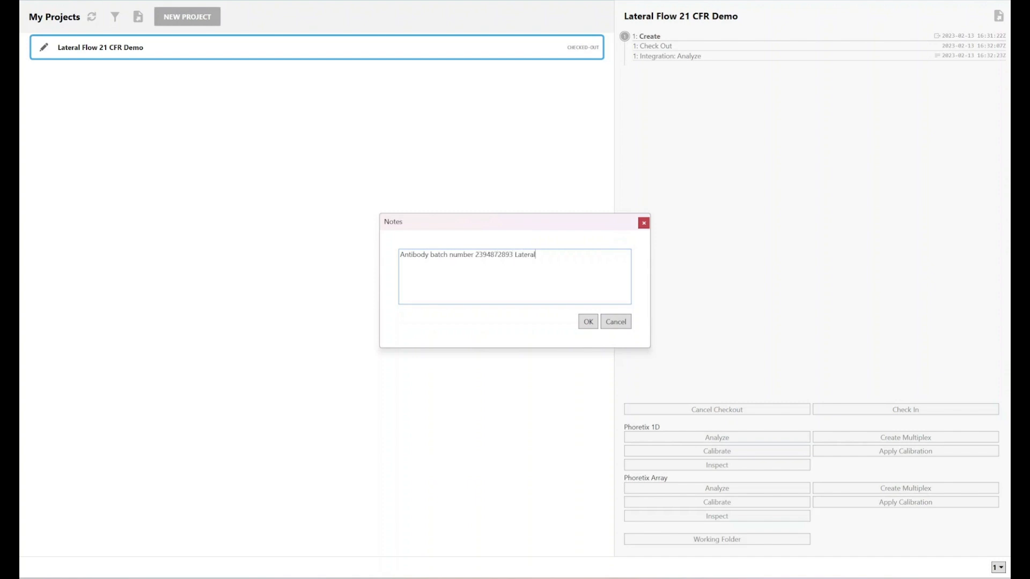
type("Flow")
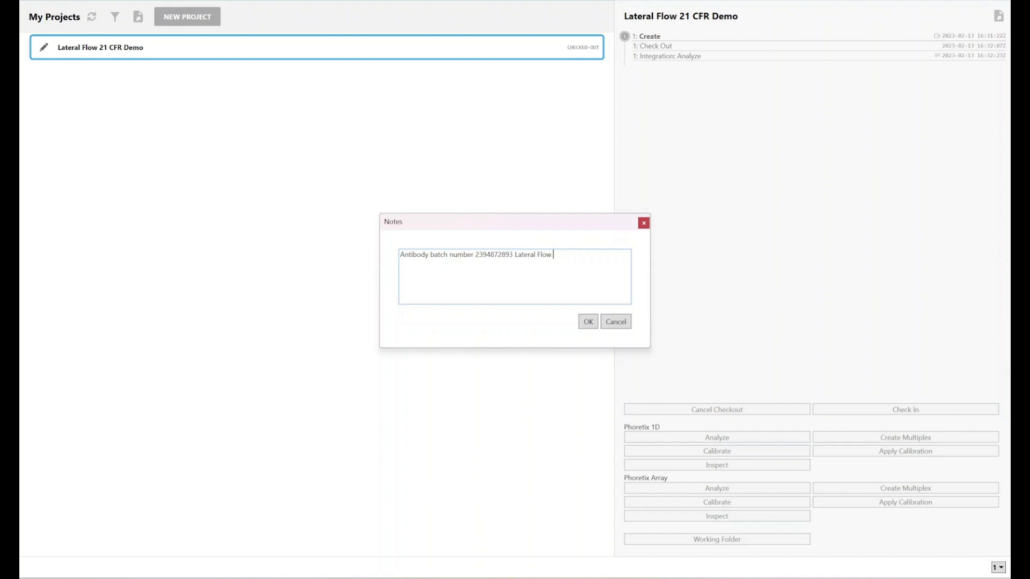
type("Demo")
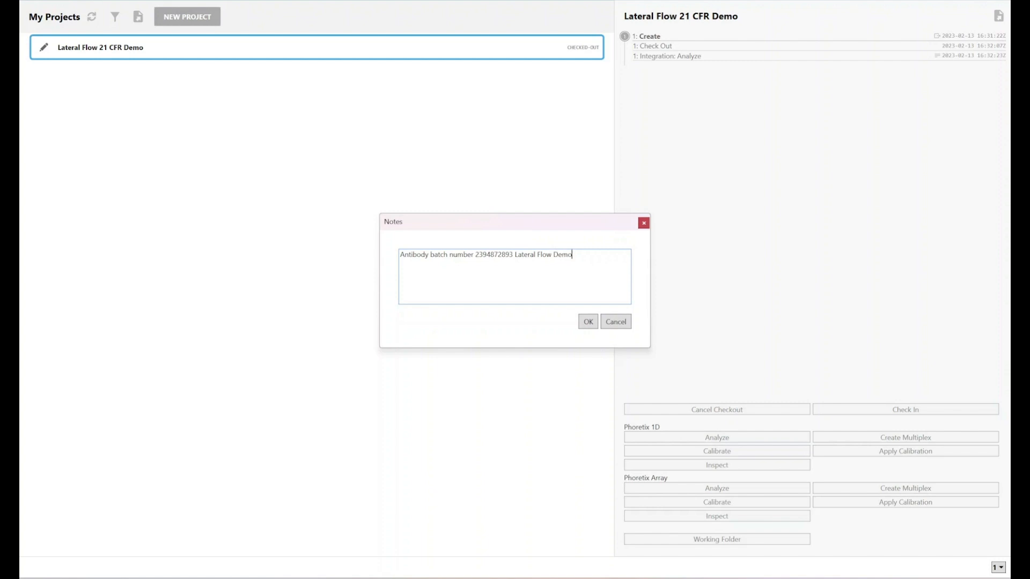
left_click(586, 321)
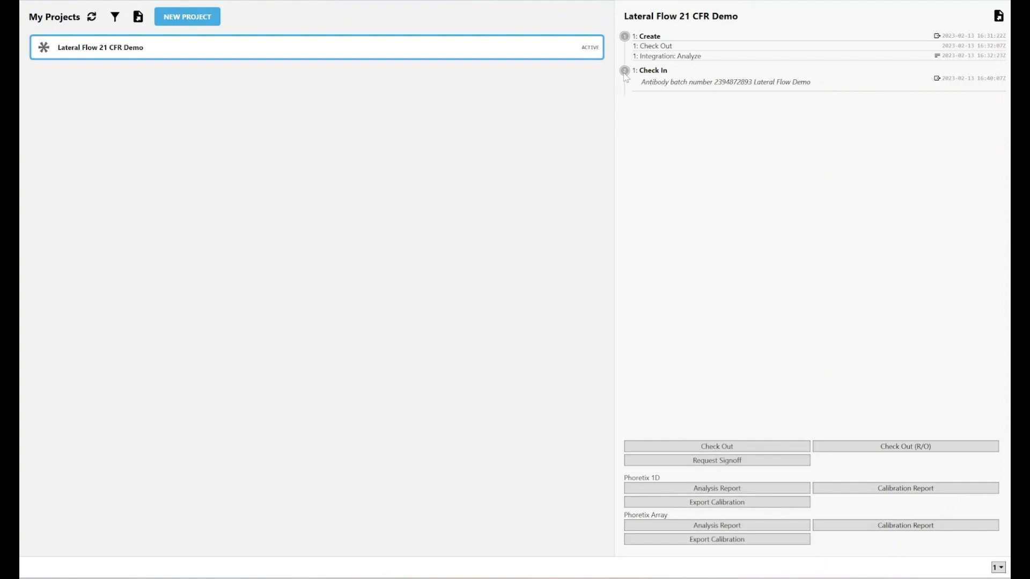
mouse_move(627, 55)
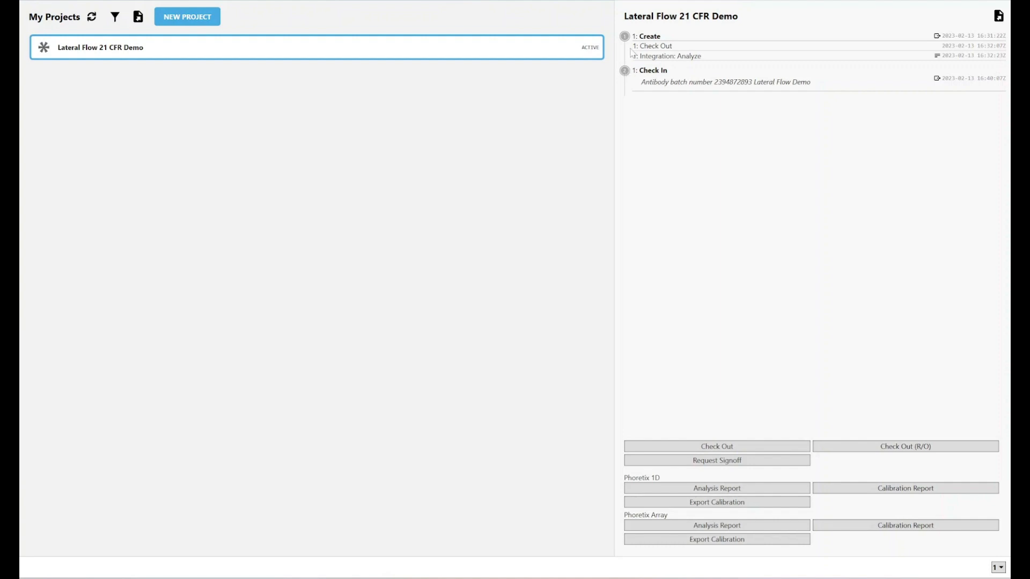
mouse_move(646, 46)
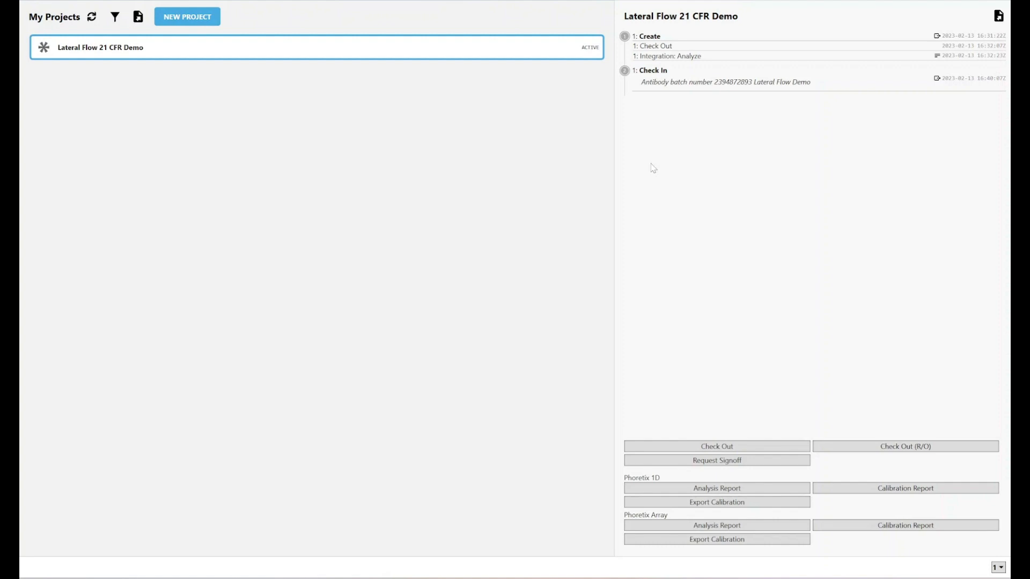
mouse_move(816, 61)
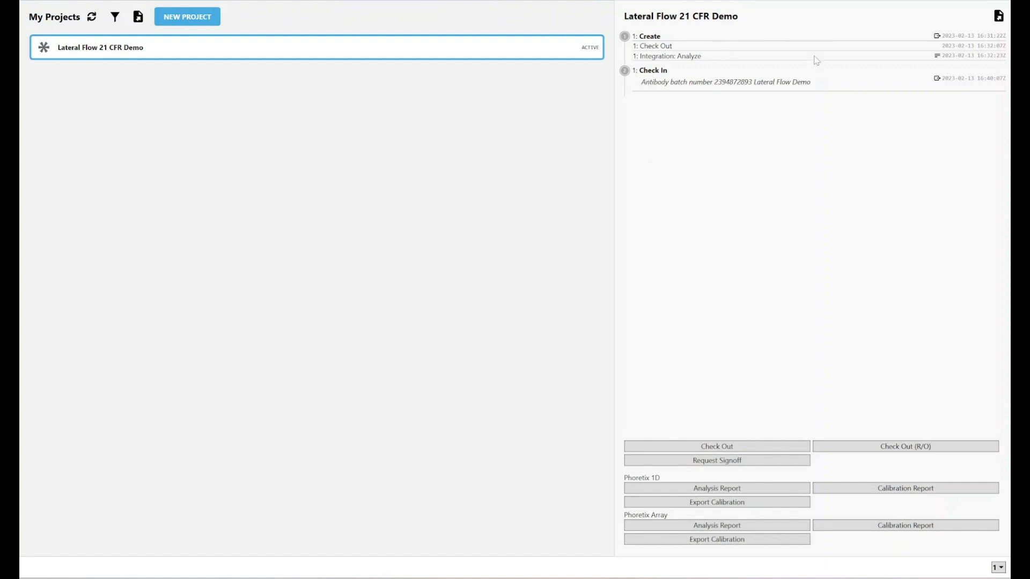
mouse_move(688, 55)
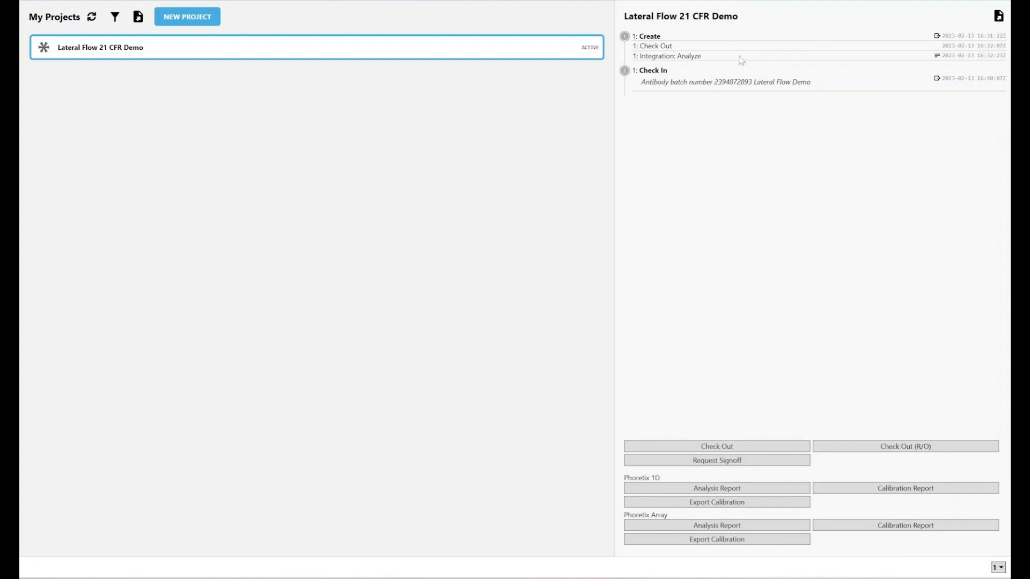
mouse_move(695, 54)
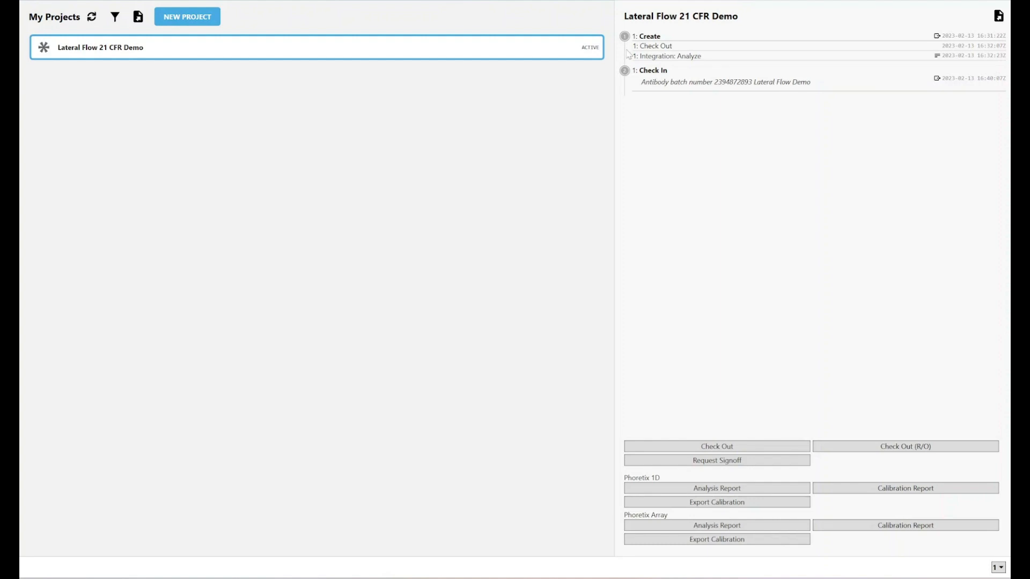
mouse_move(874, 328)
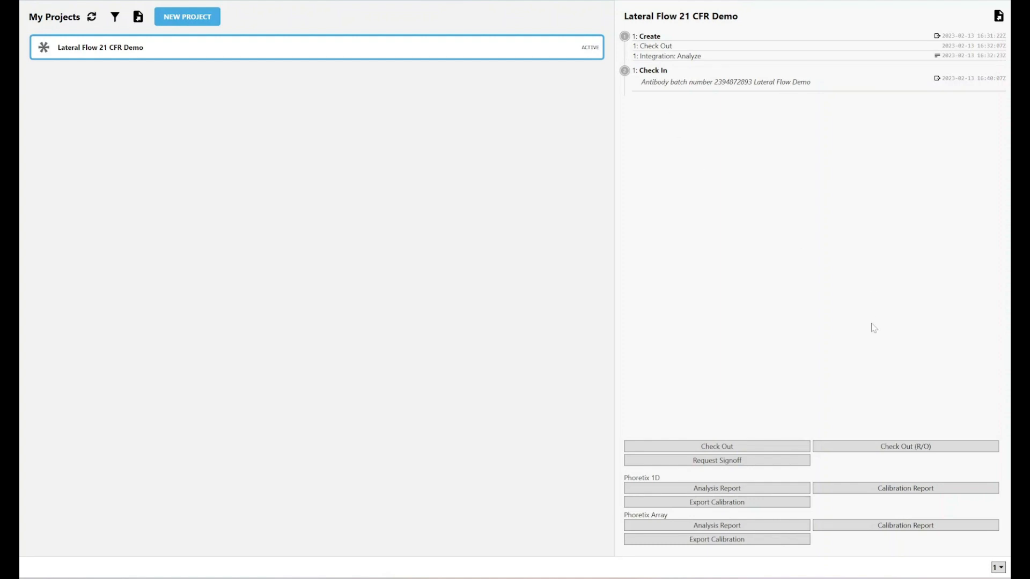
mouse_move(741, 290)
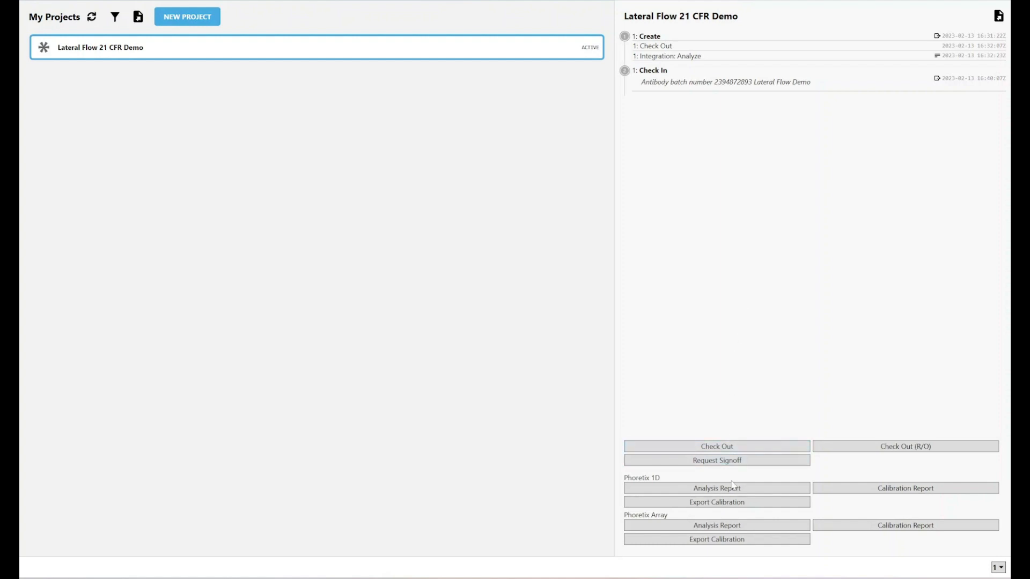
mouse_move(716, 488)
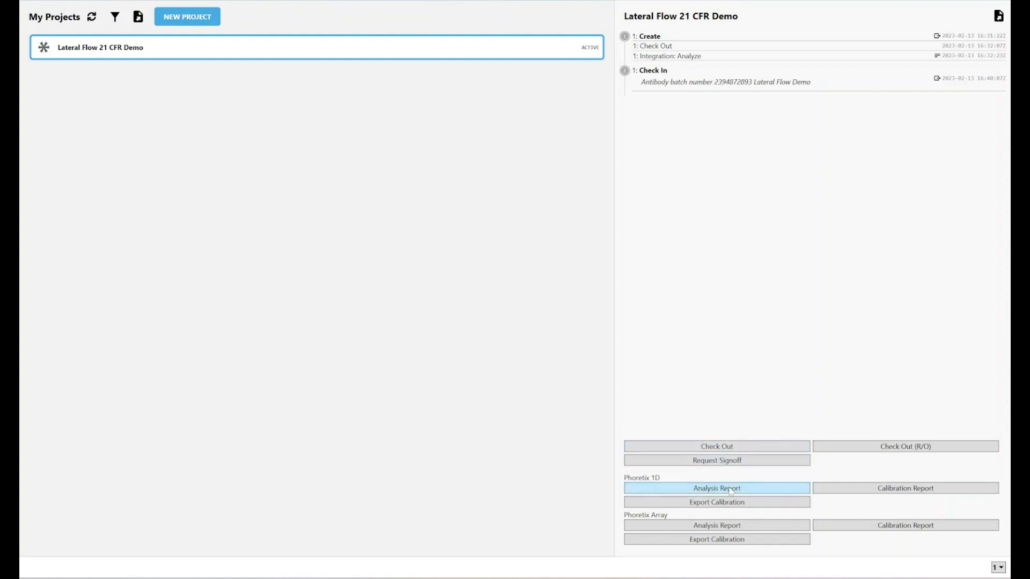
- Save the Phoretix 1D analysis report as a PDF named 'lateral flow'
left_click(716, 488)
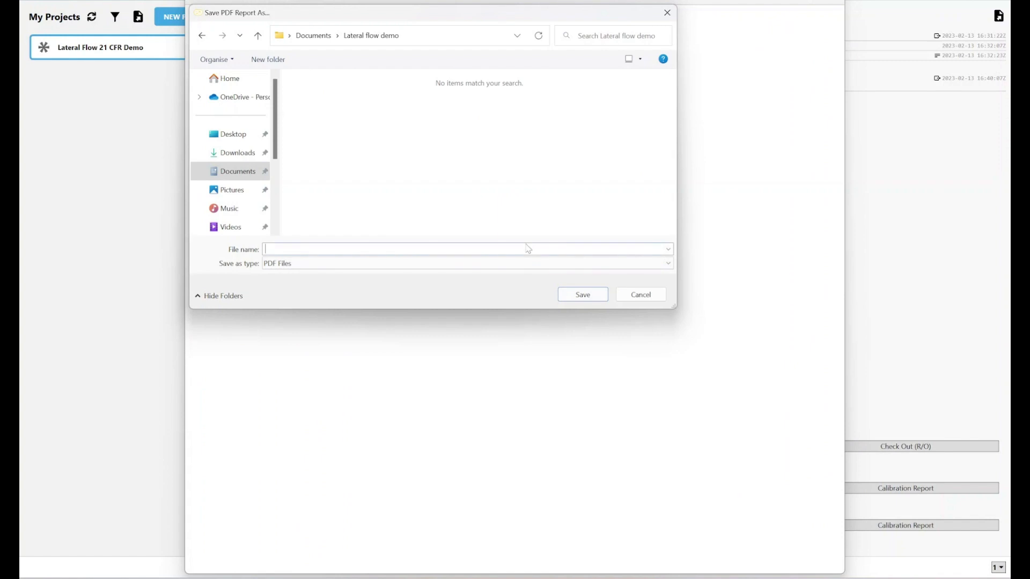
type("lateral flow")
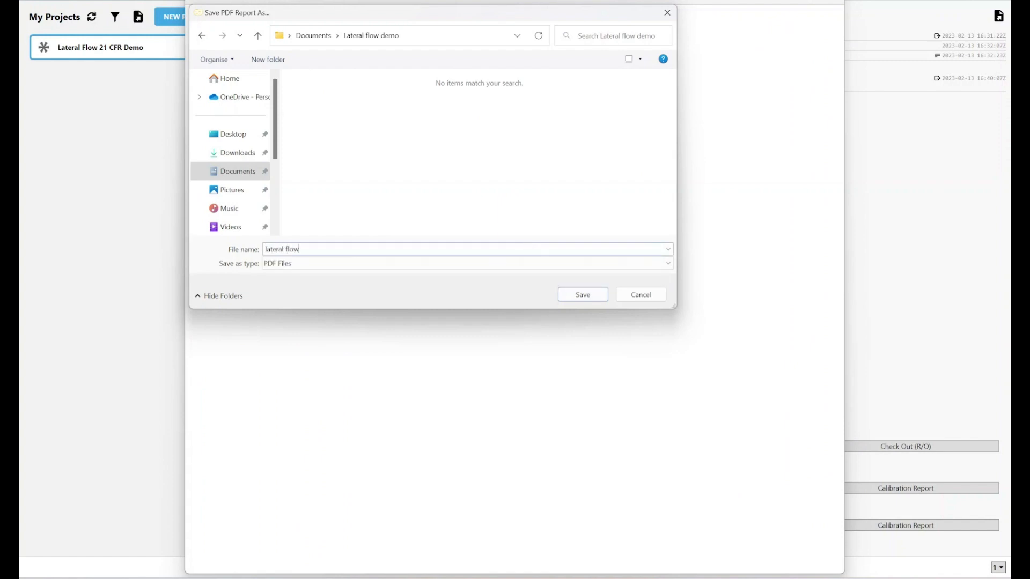
left_click(581, 295)
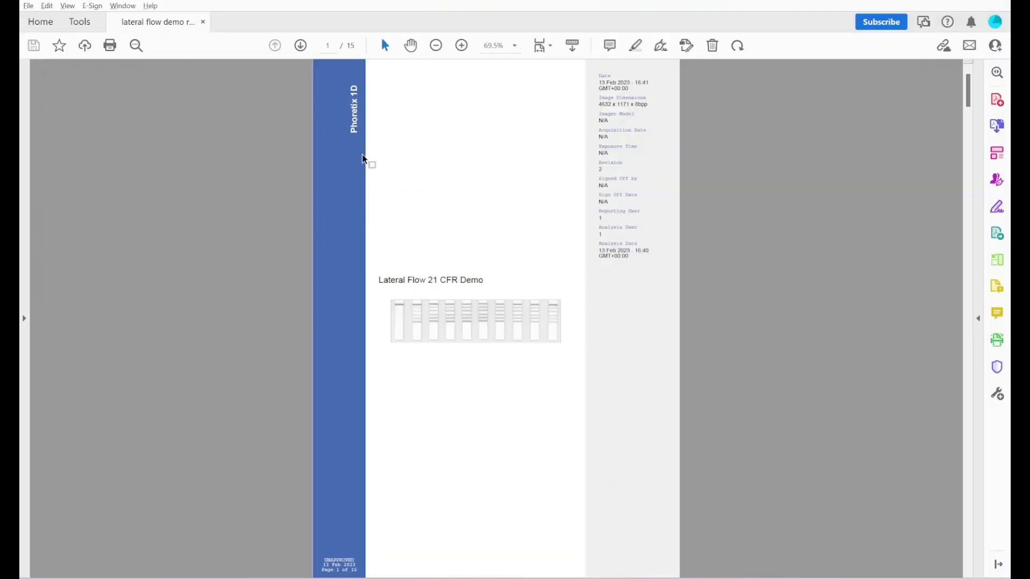
- Enlarge the report and jump to page 2, the GxP Project History summary
left_click(462, 45)
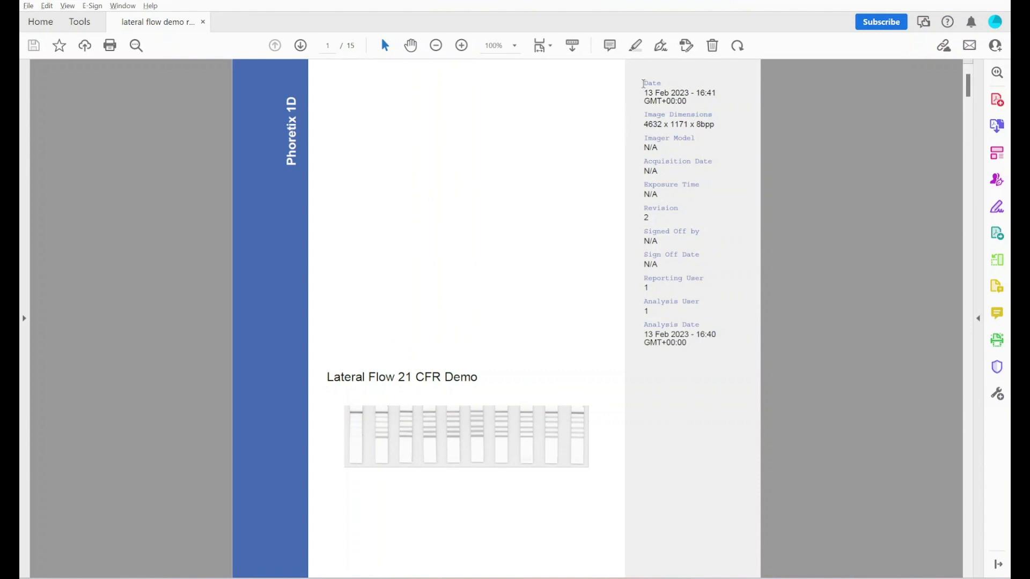
mouse_move(659, 191)
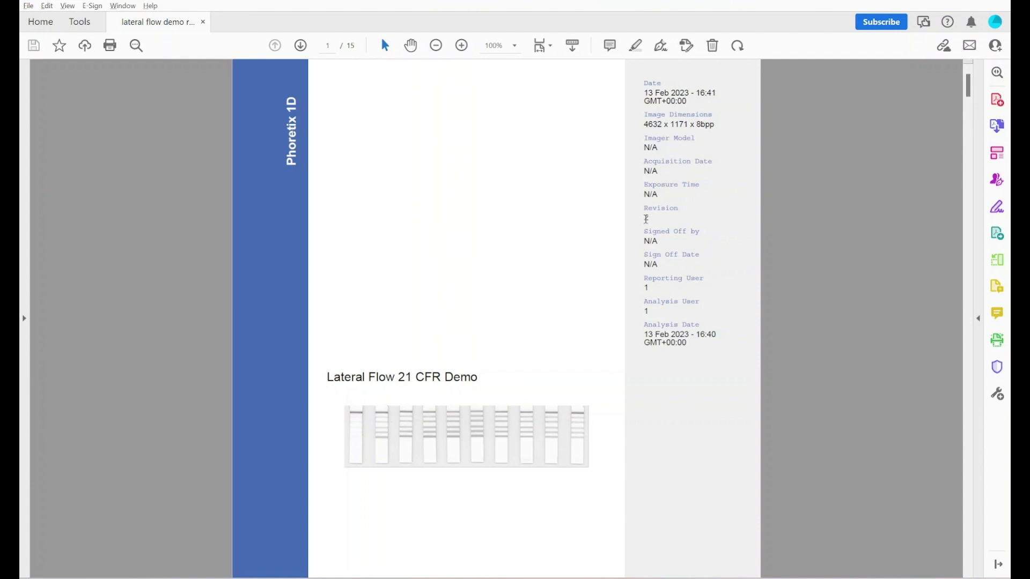
type("2")
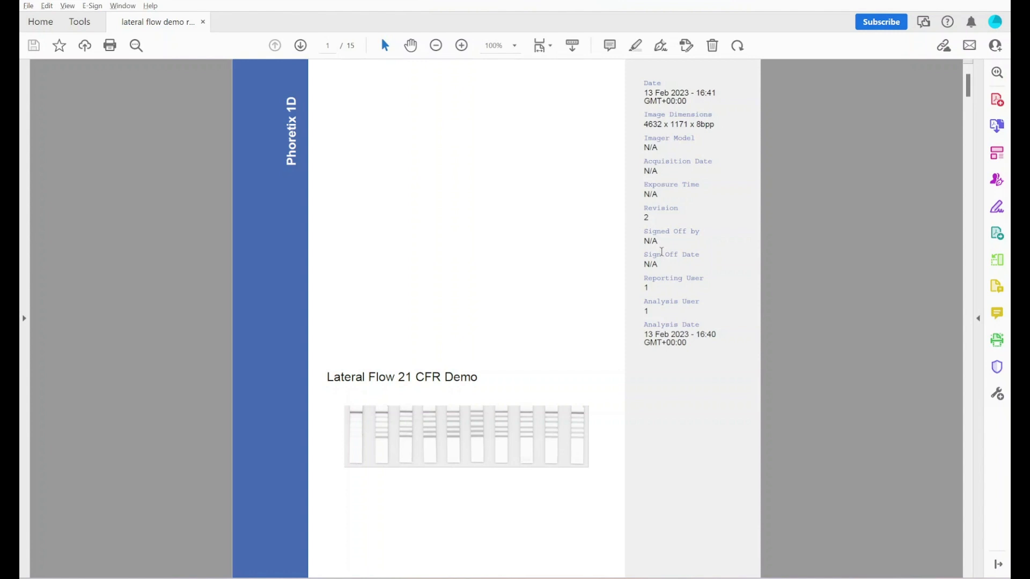
mouse_move(672, 219)
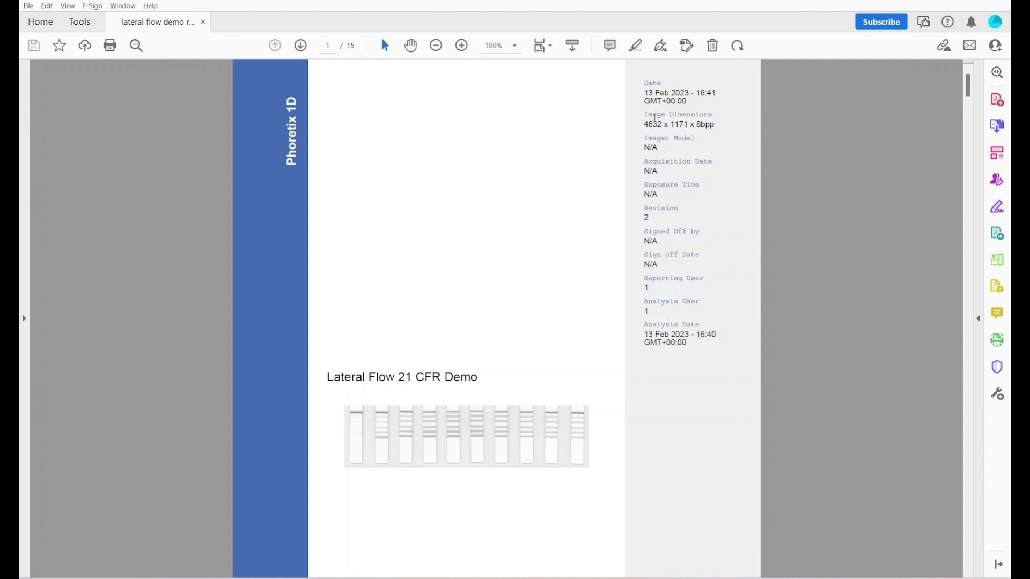
scroll("down", 3)
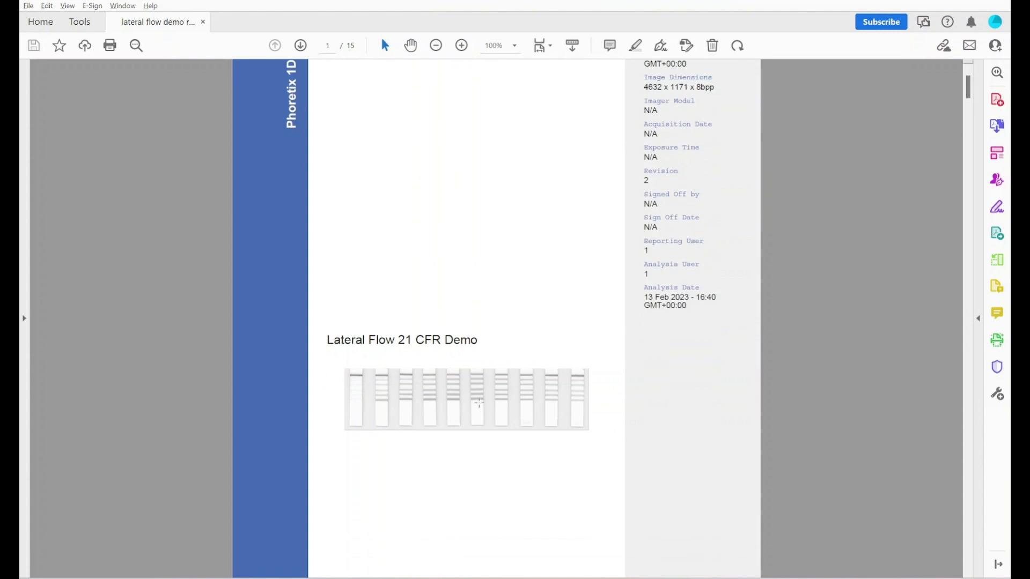
scroll("down", 3)
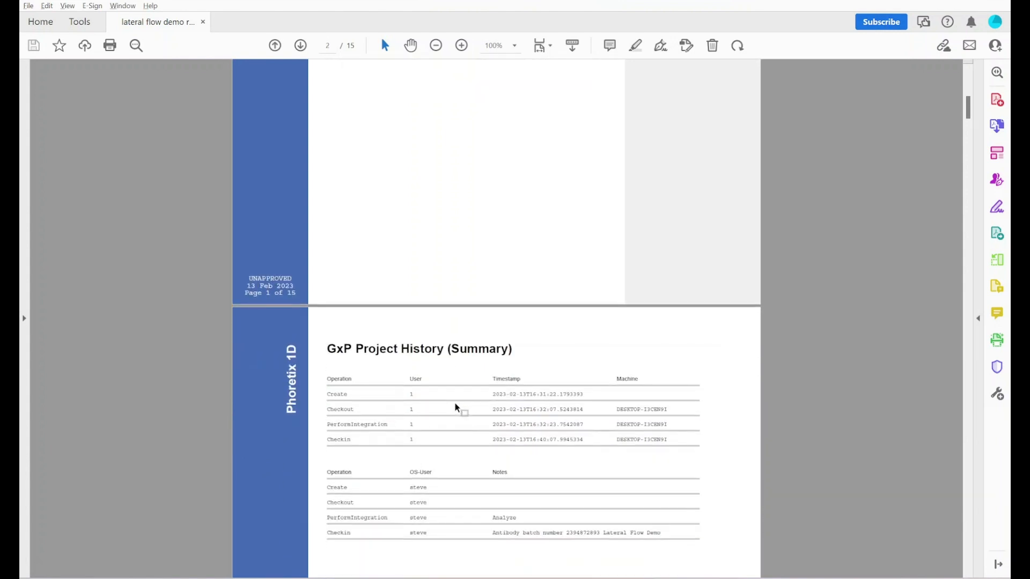
- Scroll the Acrobat report down to page 15, the Channel 1 Image Channel Detail page
scroll("down", 3)
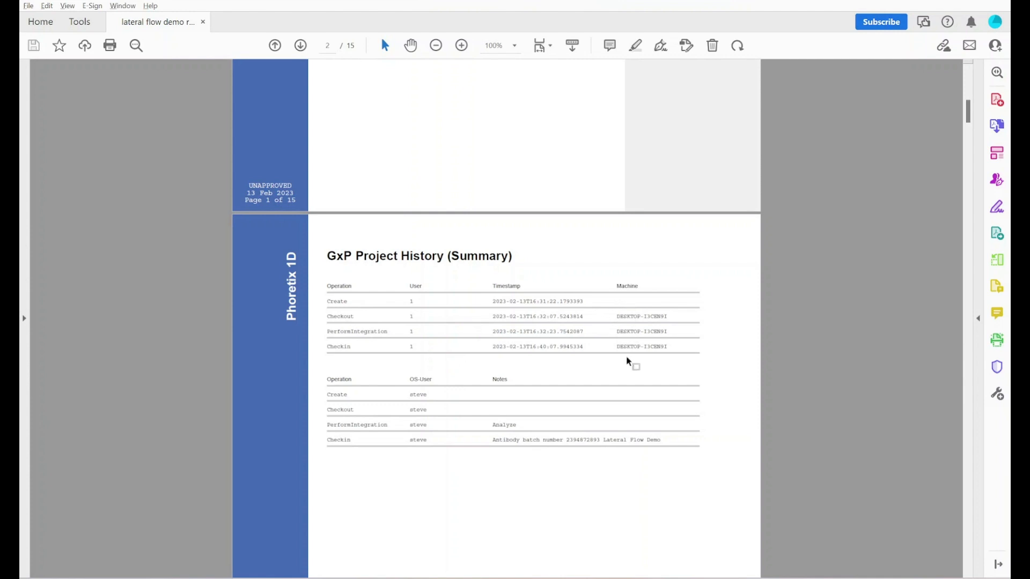
mouse_move(403, 321)
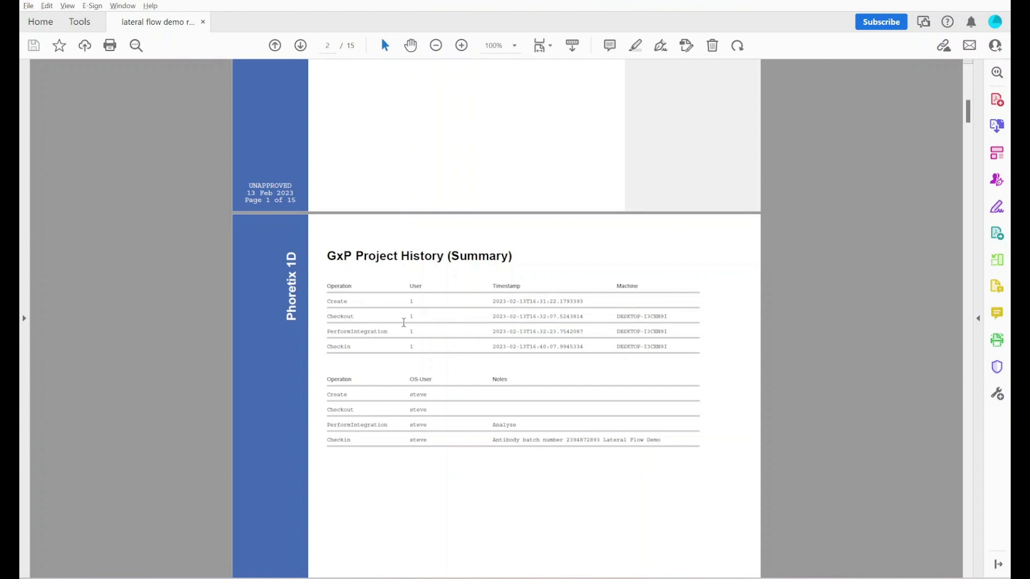
mouse_move(385, 353)
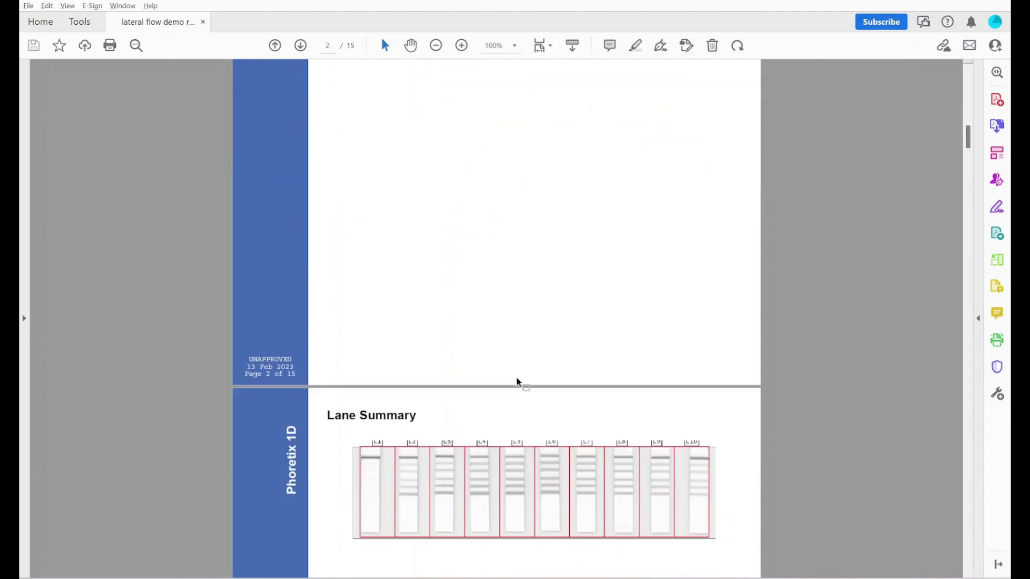
scroll("down", 3)
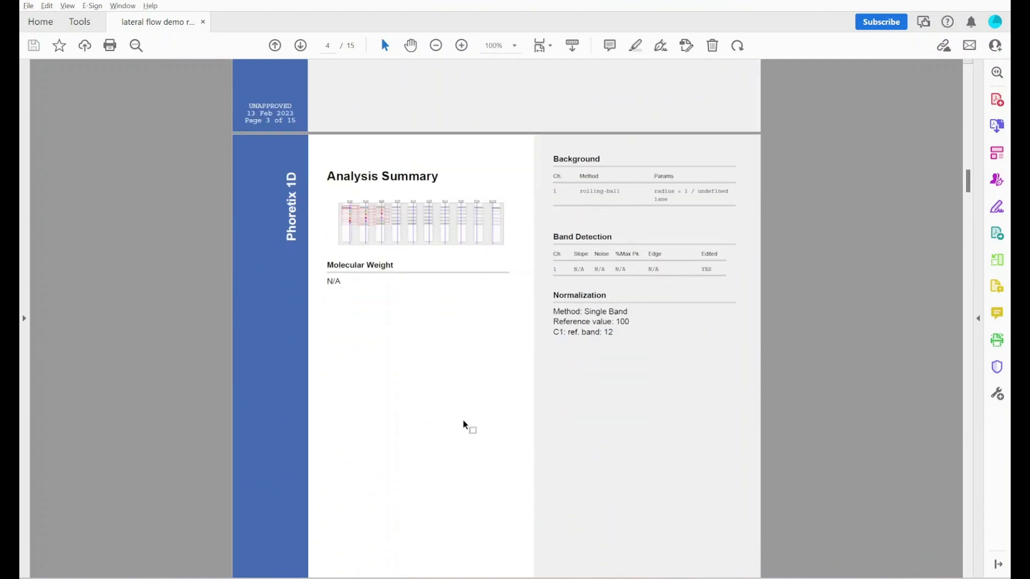
scroll("down", 3)
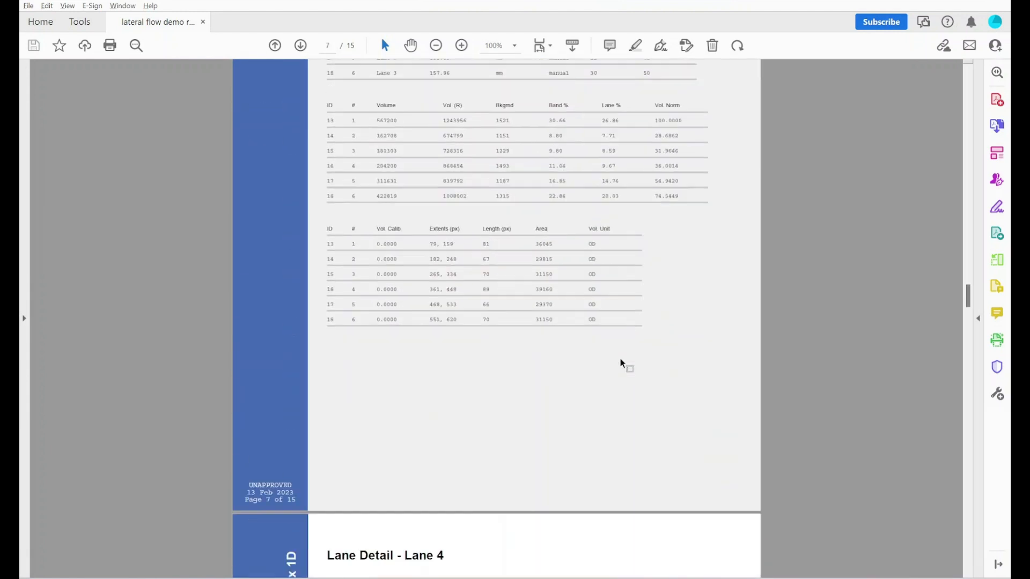
scroll("down", 3)
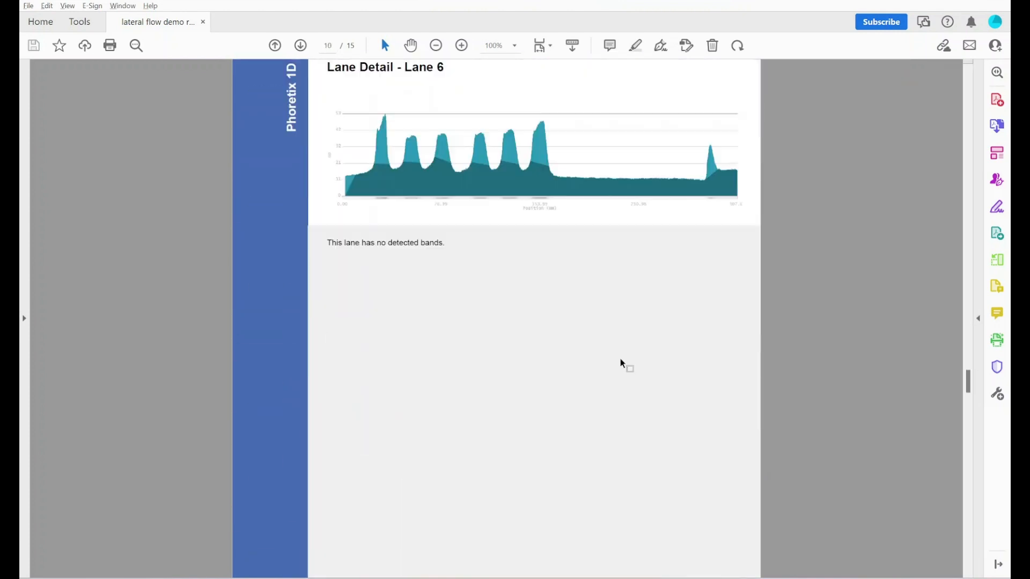
scroll("down", 3)
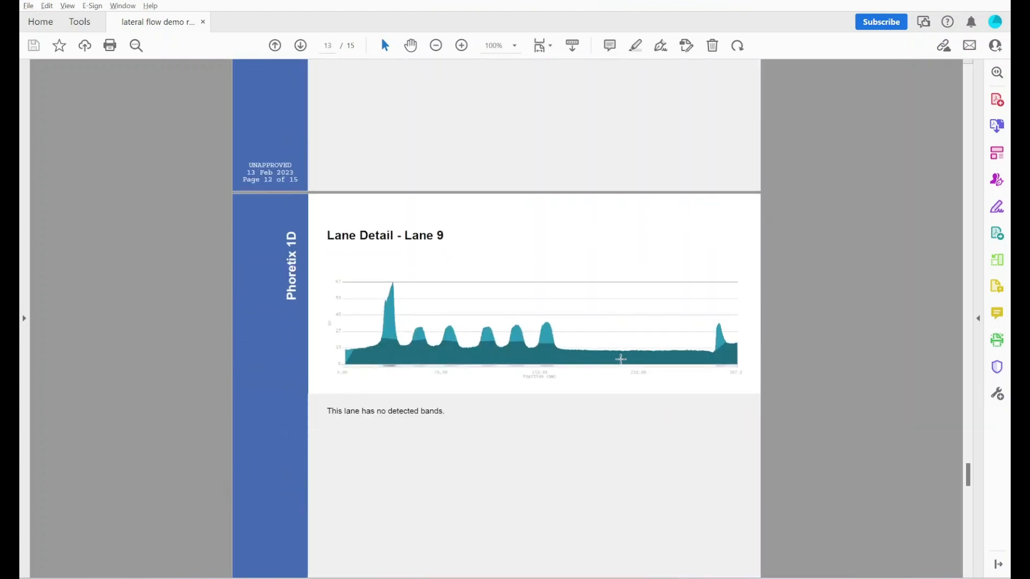
scroll("down", 3)
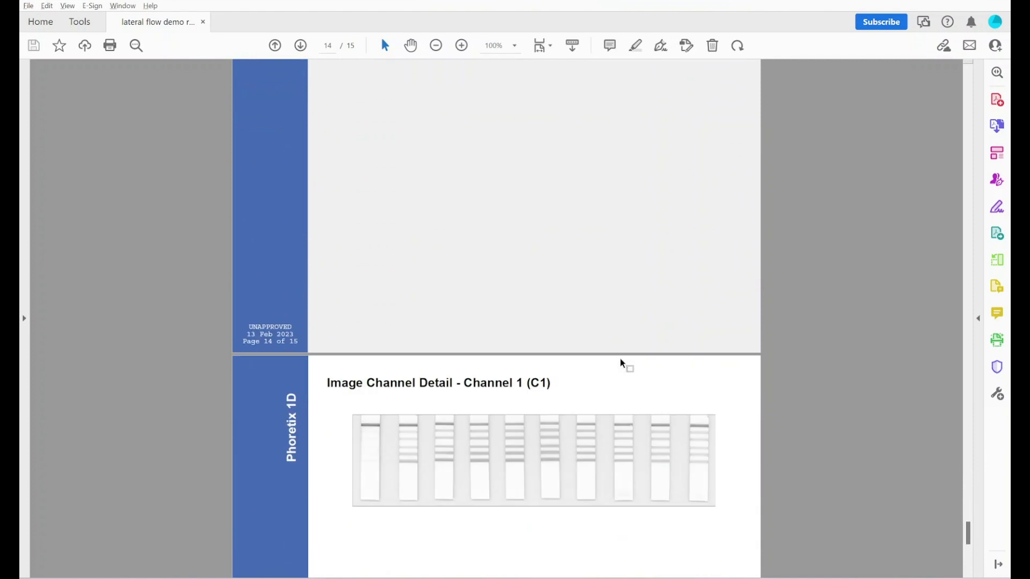
scroll("down", 3)
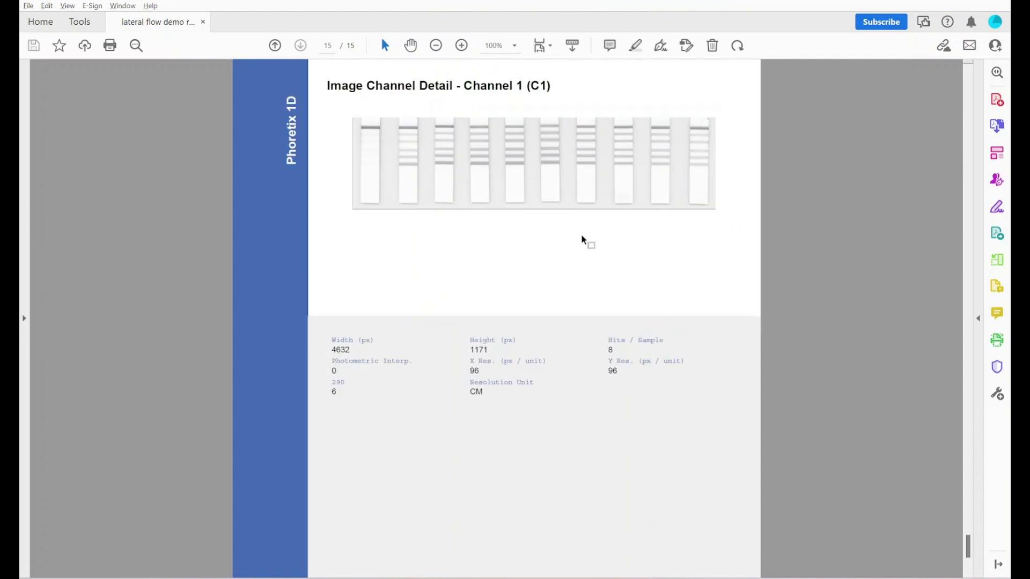
scroll("down", 3)
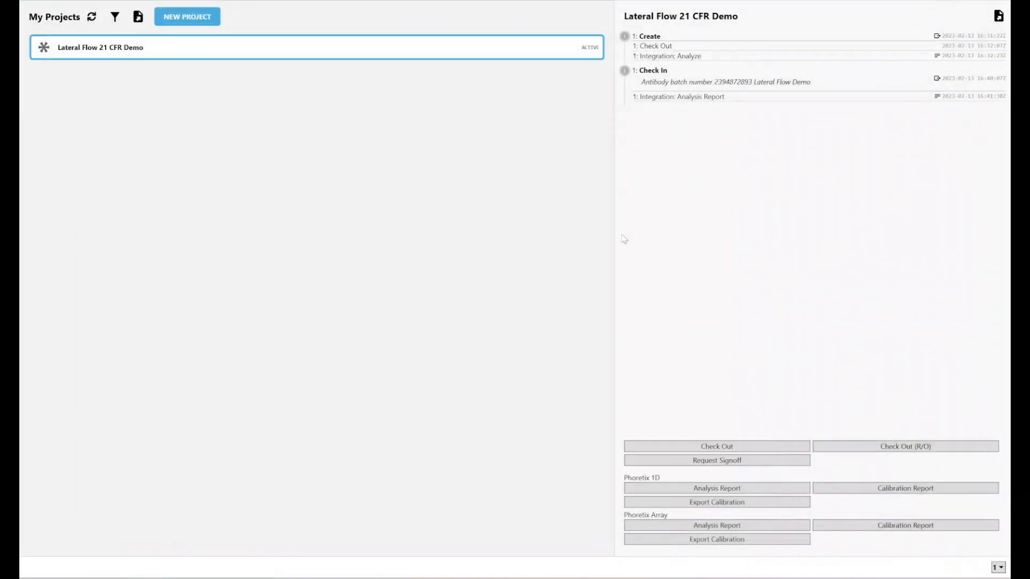
mouse_move(703, 433)
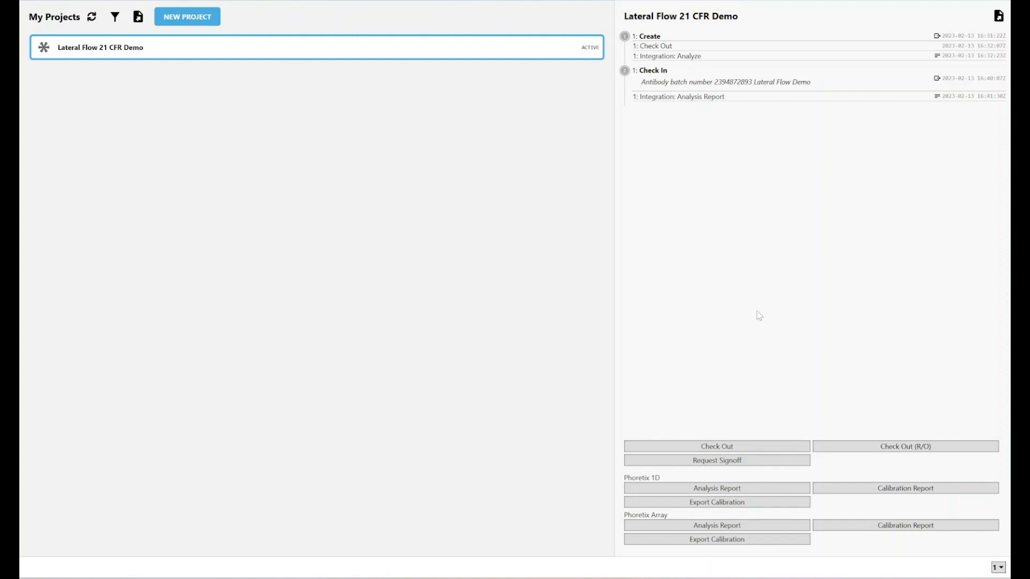
mouse_move(492, 176)
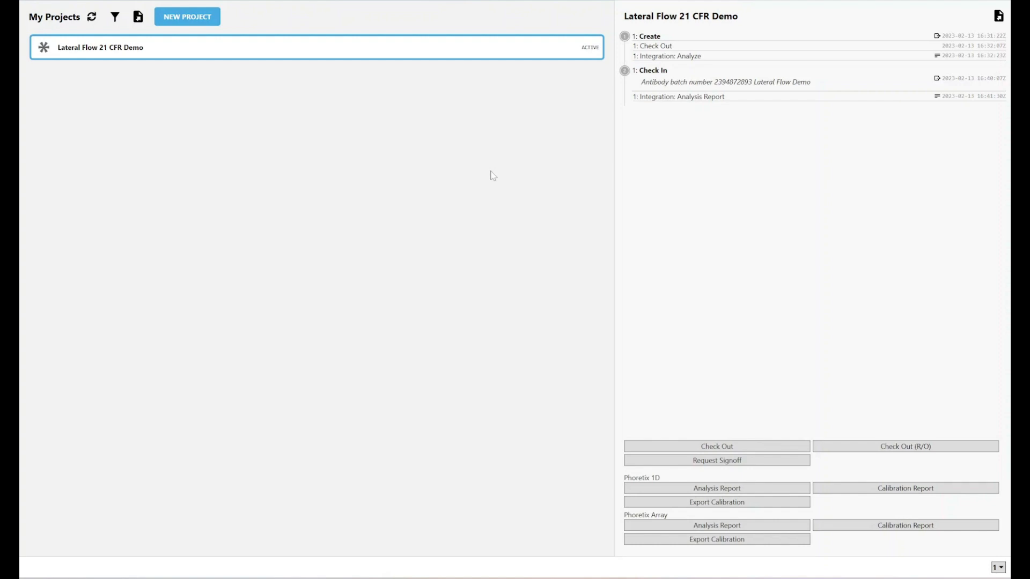
mouse_move(648, 423)
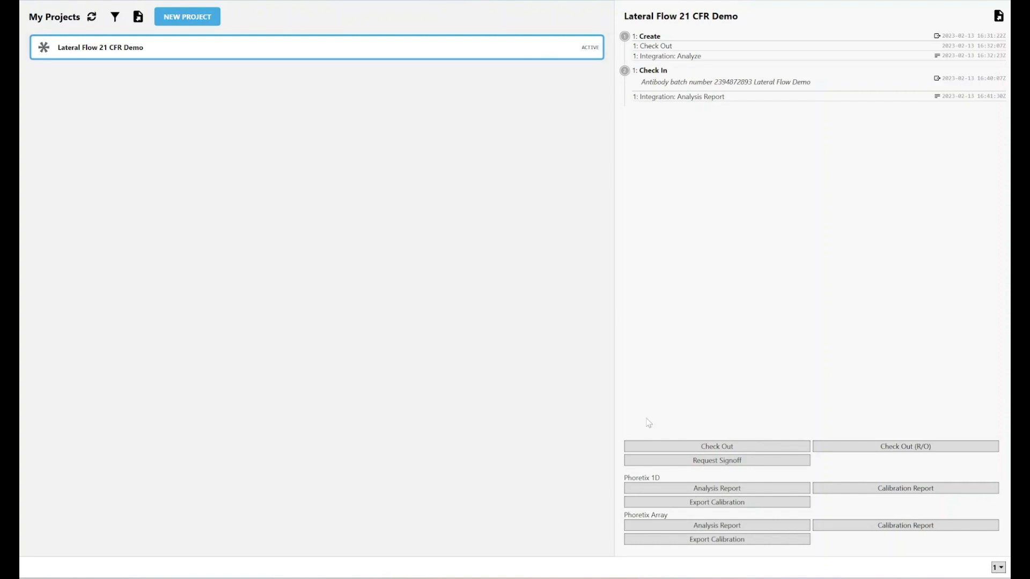
- Request sign-off for the project with the note 'Unexpected band in lane 3'
left_click(716, 460)
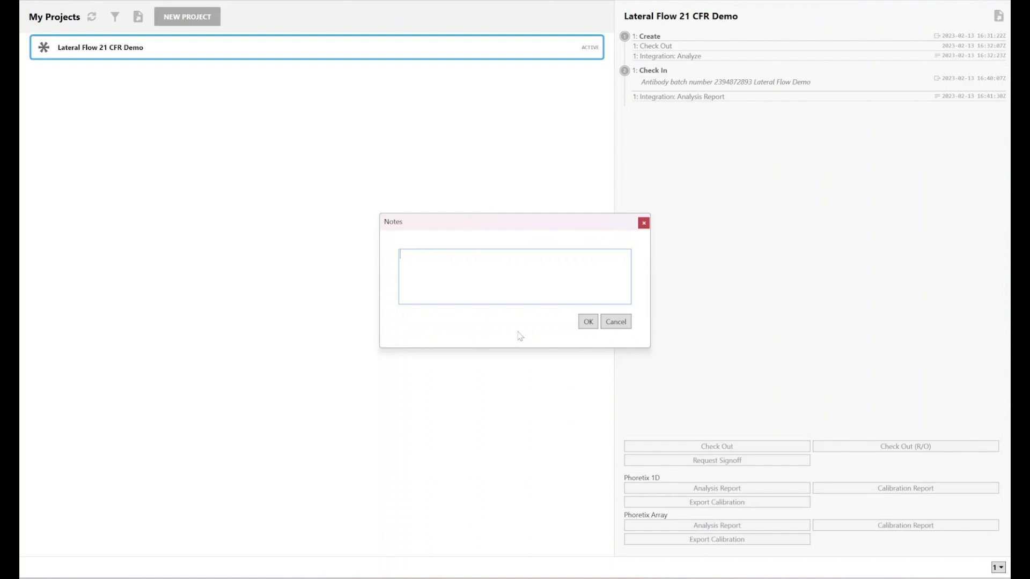
type("Unexpe")
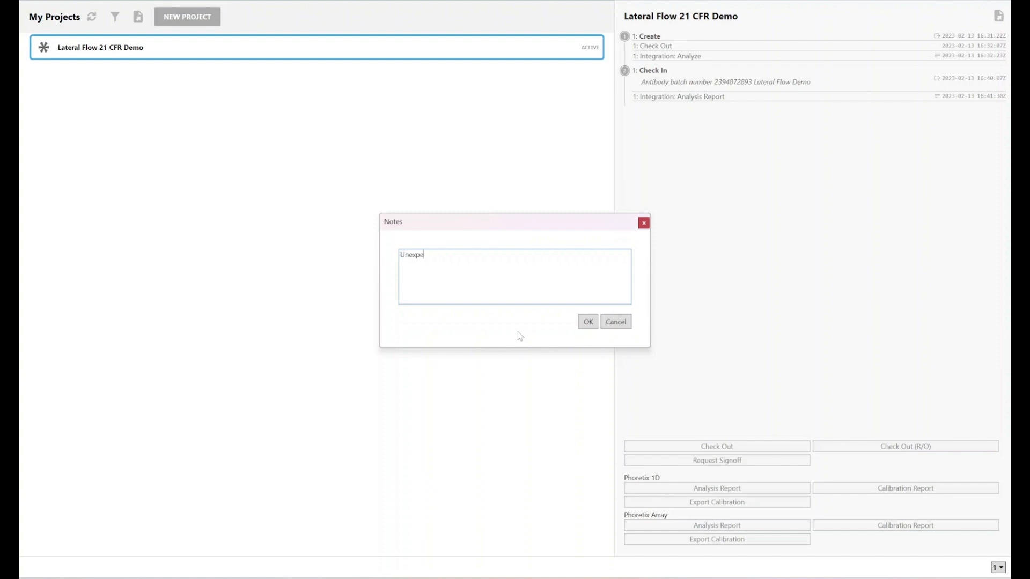
type("cted band in")
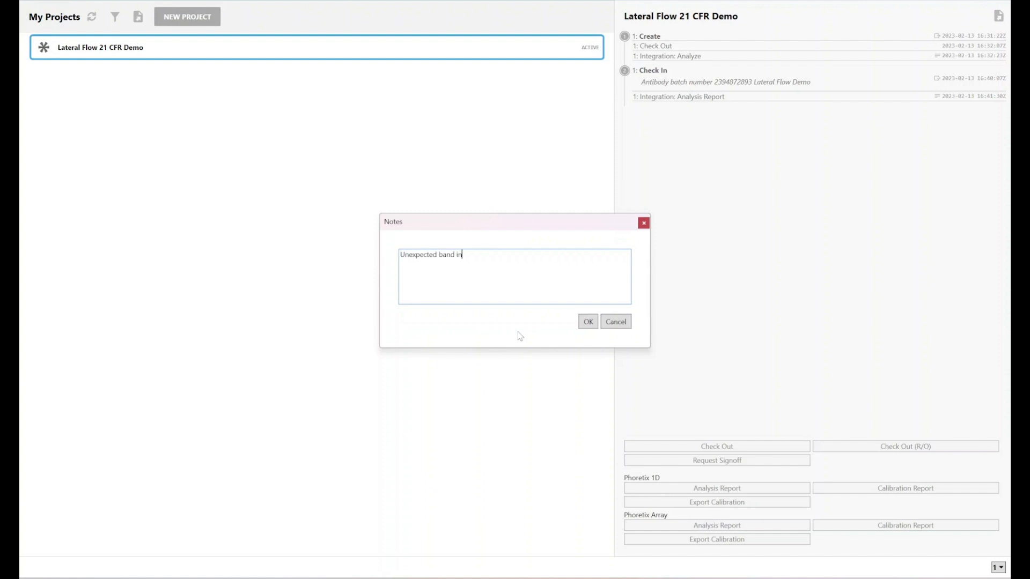
type("lane 3")
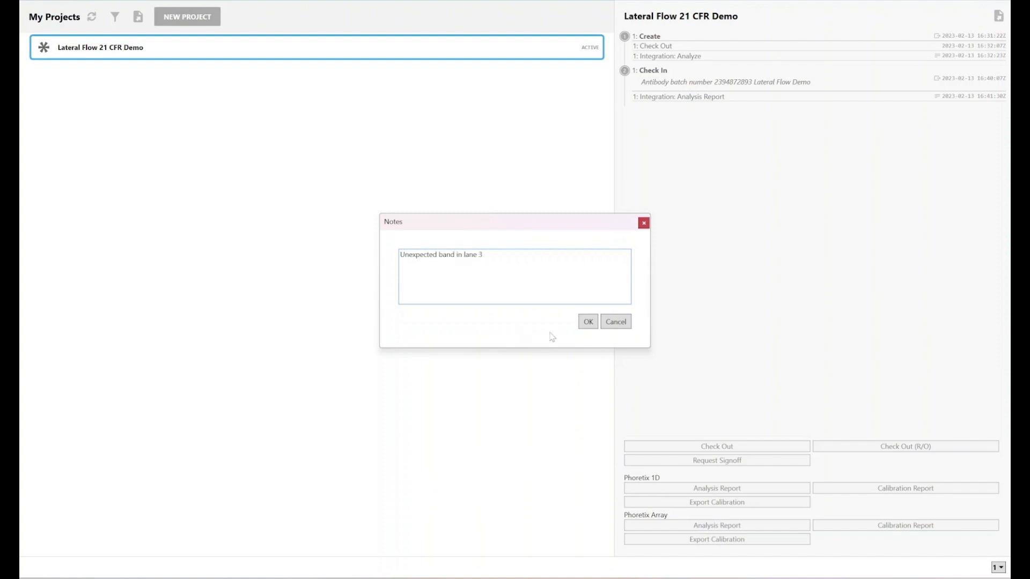
left_click(588, 322)
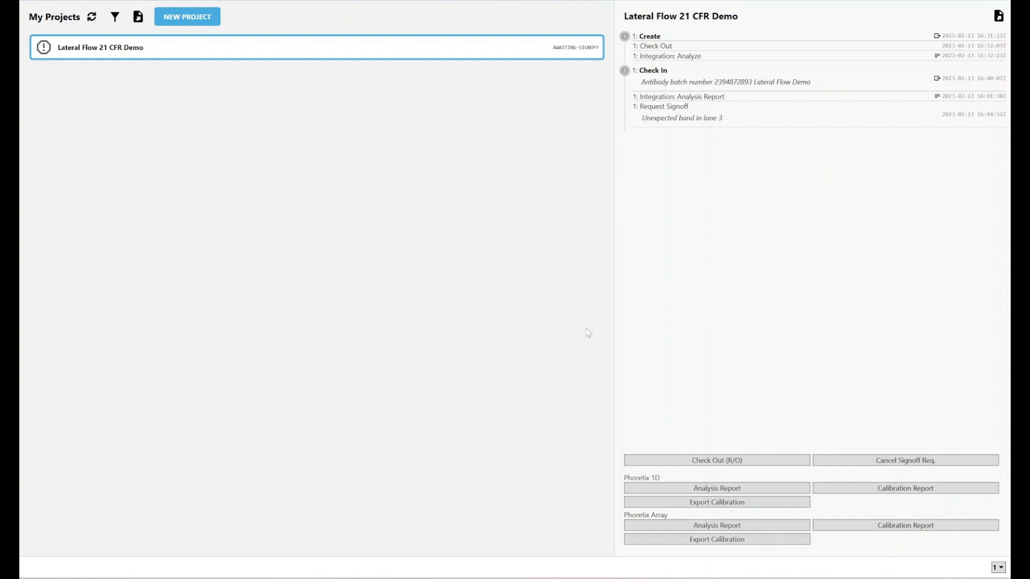
mouse_move(432, 280)
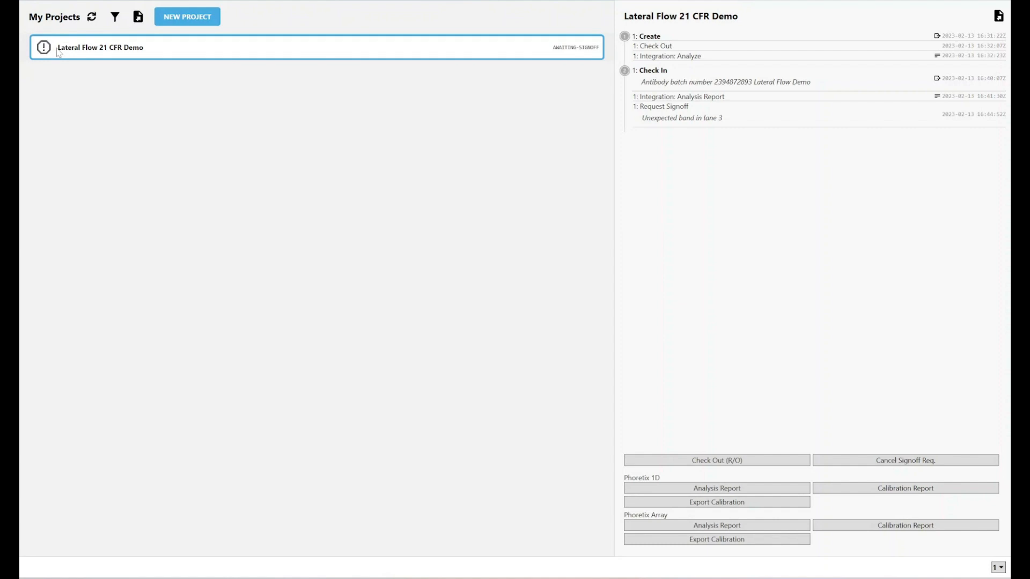
mouse_move(58, 52)
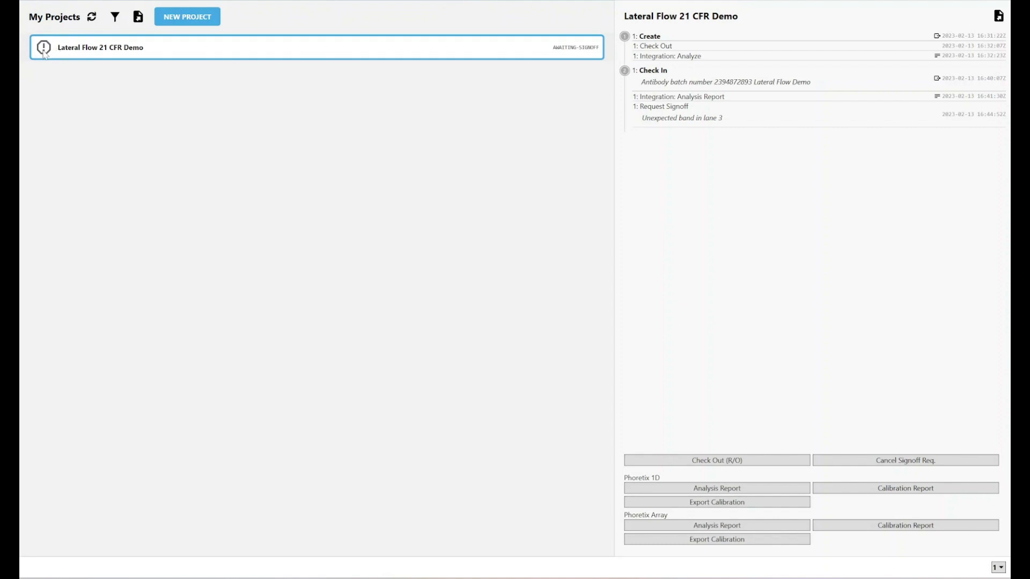
mouse_move(512, 70)
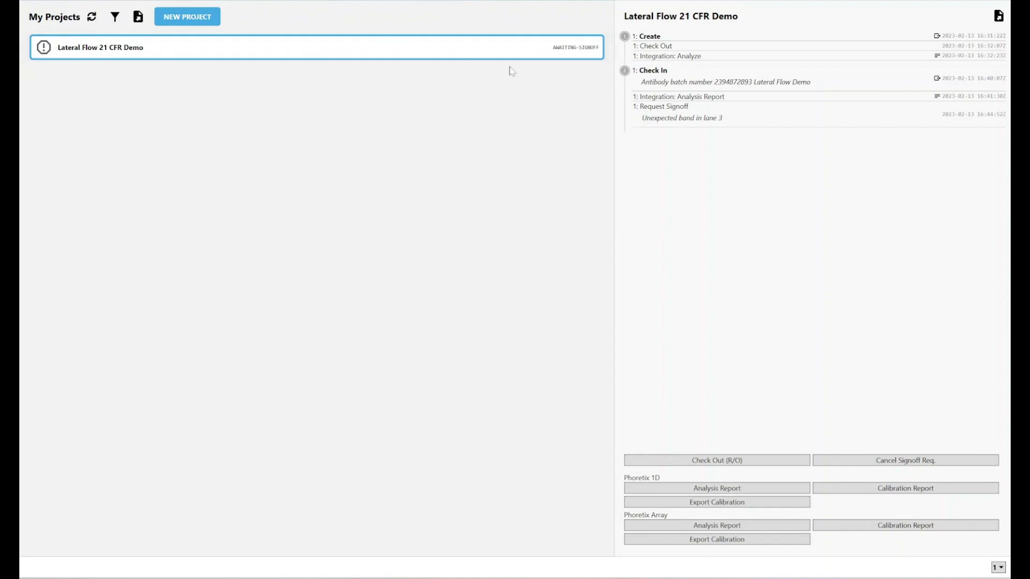
mouse_move(570, 47)
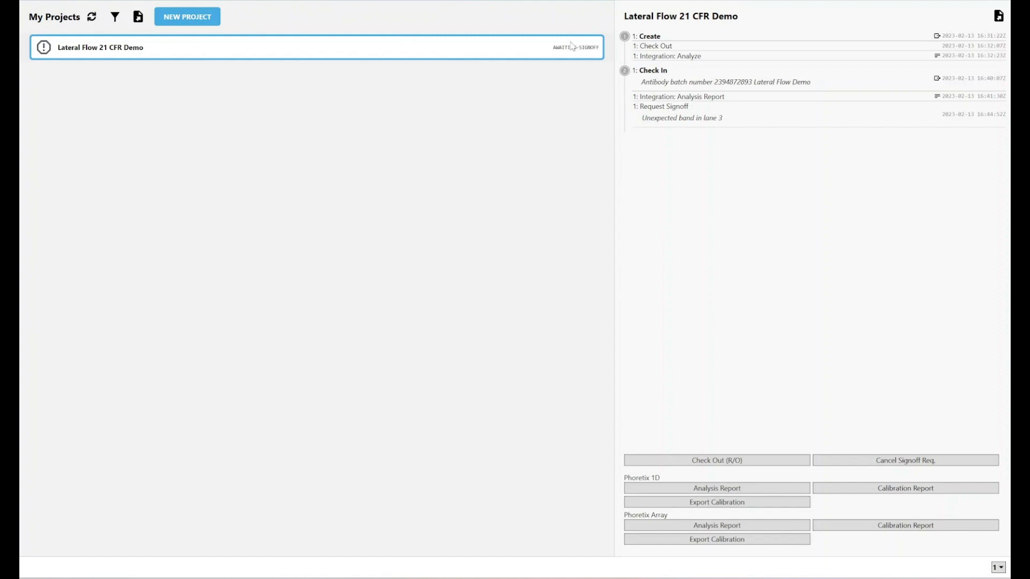
mouse_move(752, 324)
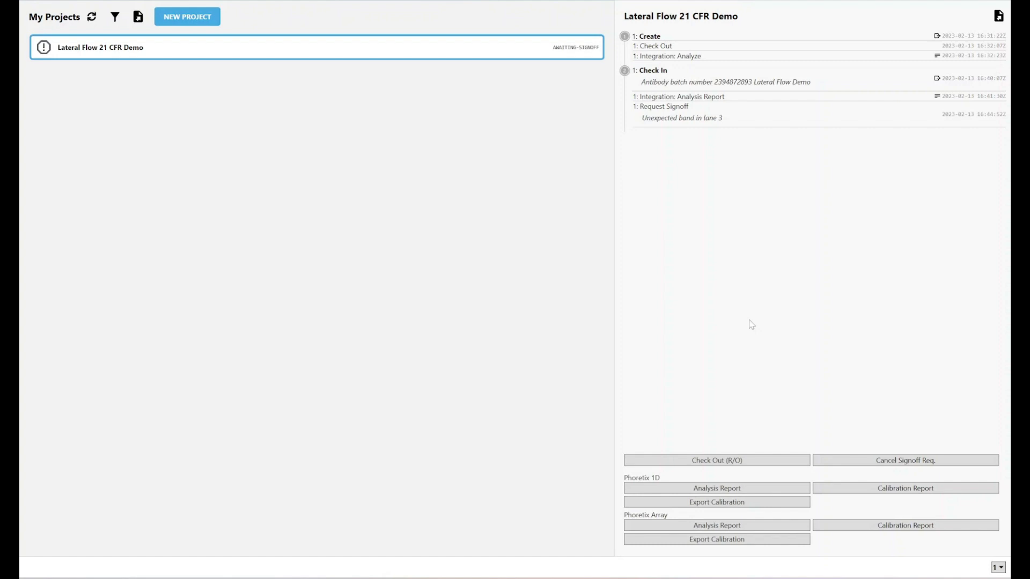
mouse_move(743, 460)
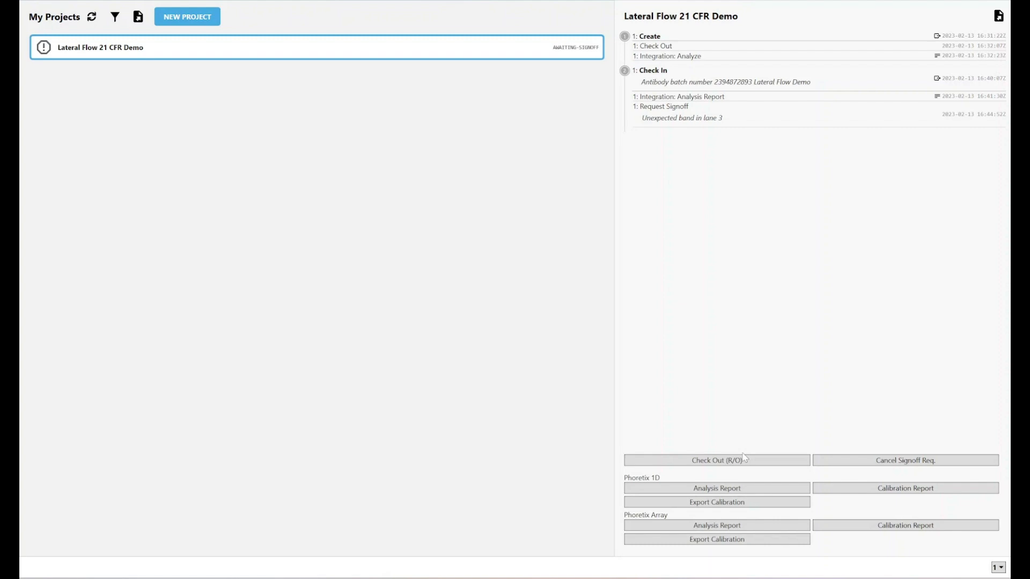
mouse_move(892, 460)
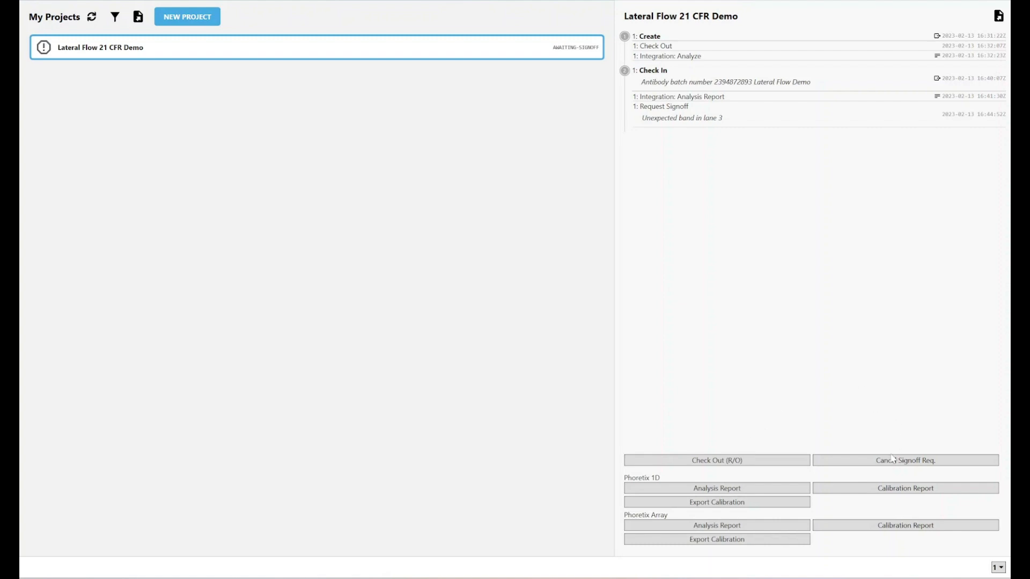
mouse_move(831, 413)
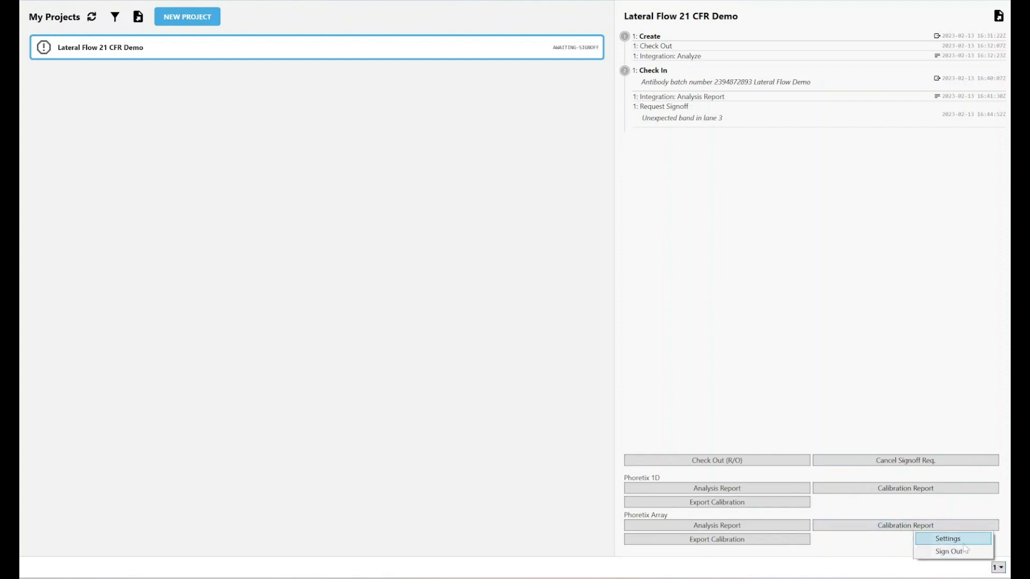
- Sign out the analyst and sign in as user 2 with their password
left_click(949, 551)
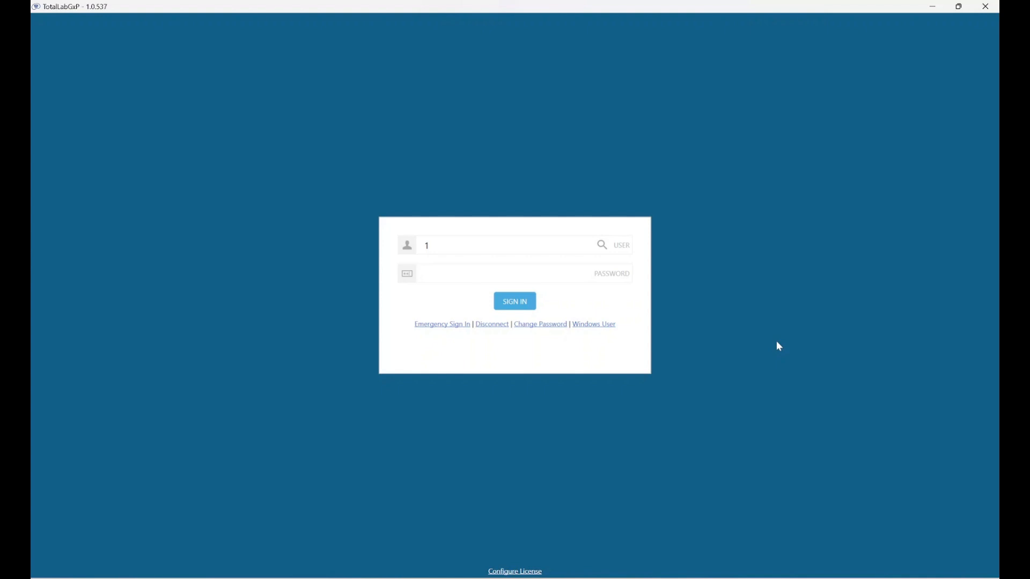
left_click(506, 245)
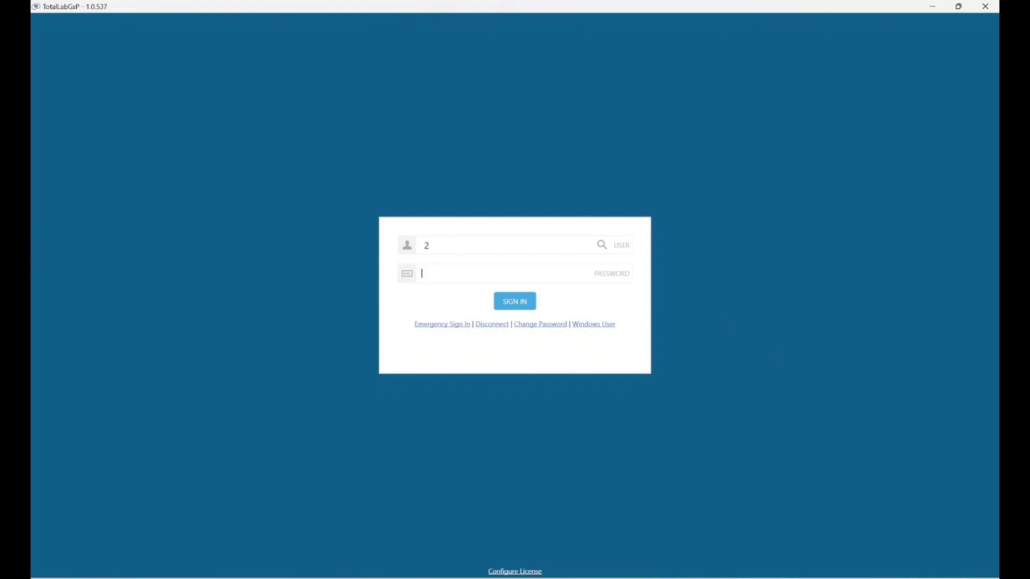
type("•")
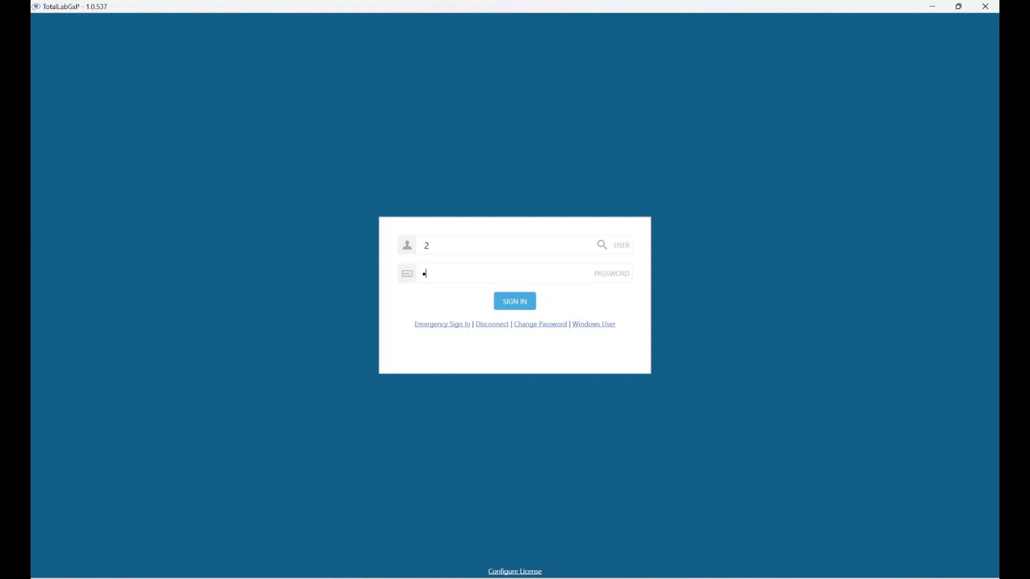
left_click(514, 301)
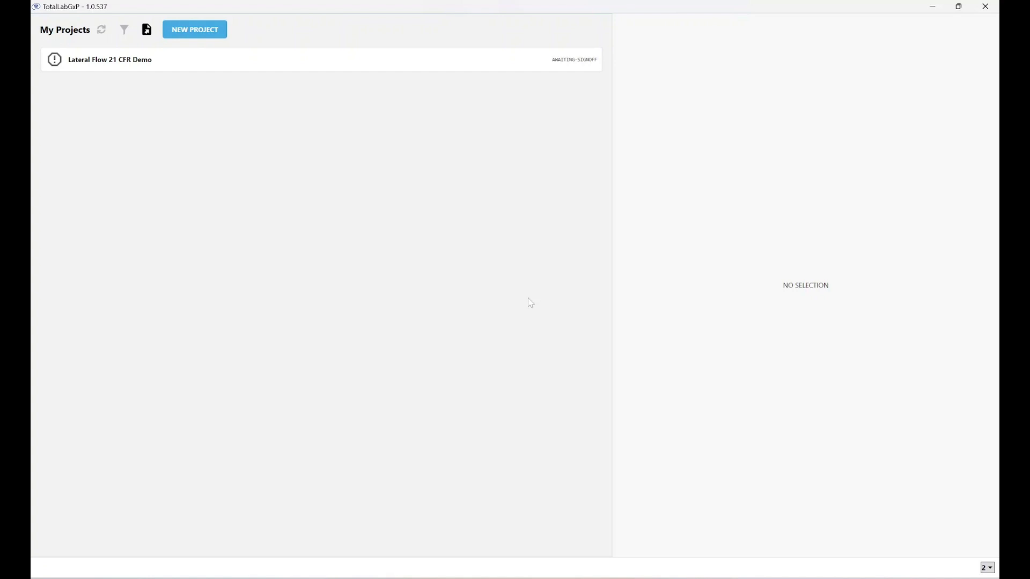
mouse_move(111, 83)
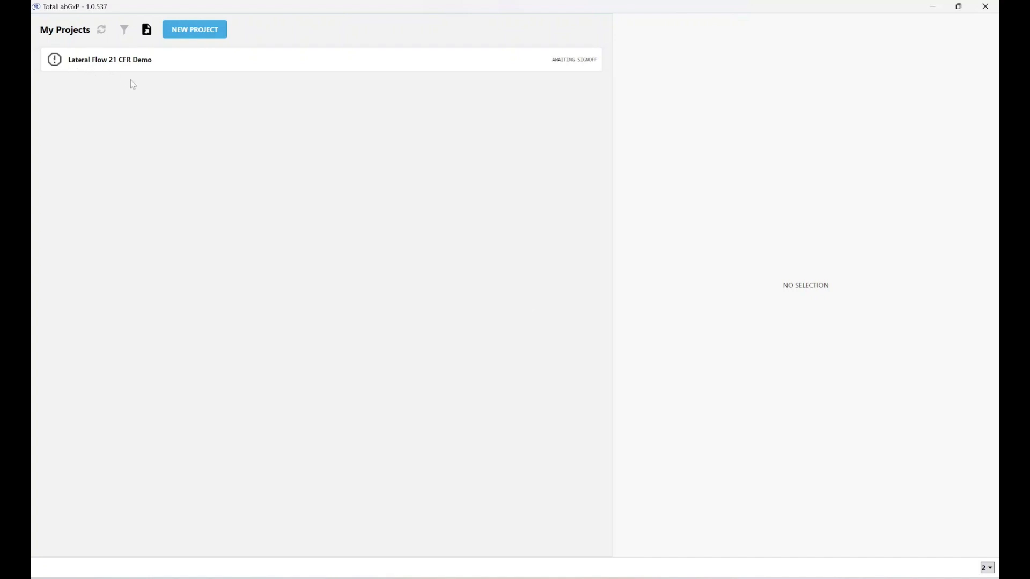
mouse_move(152, 66)
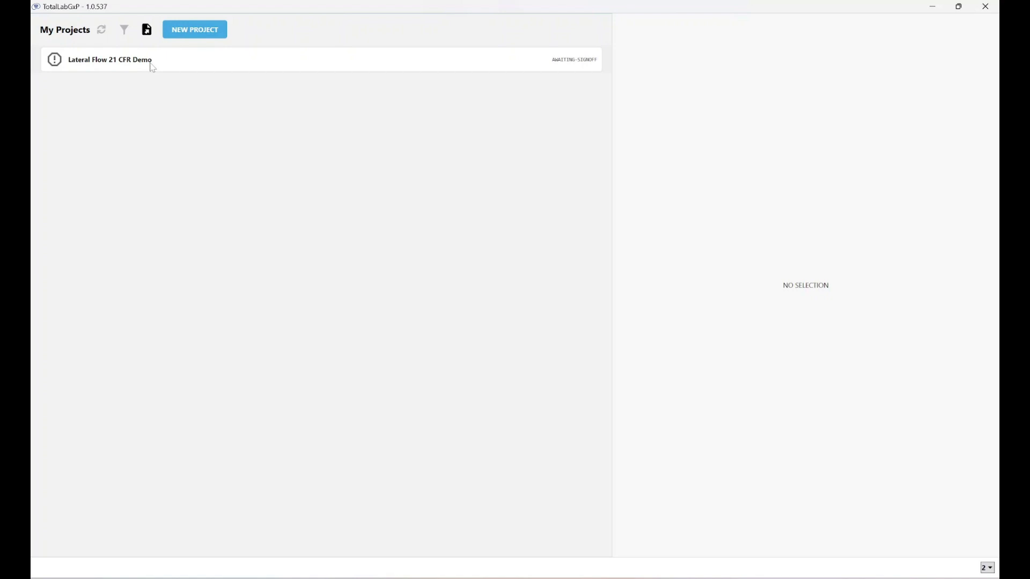
- Select Lateral Flow 21 CFR Demo in My Projects to show its history and review actions
left_click(110, 59)
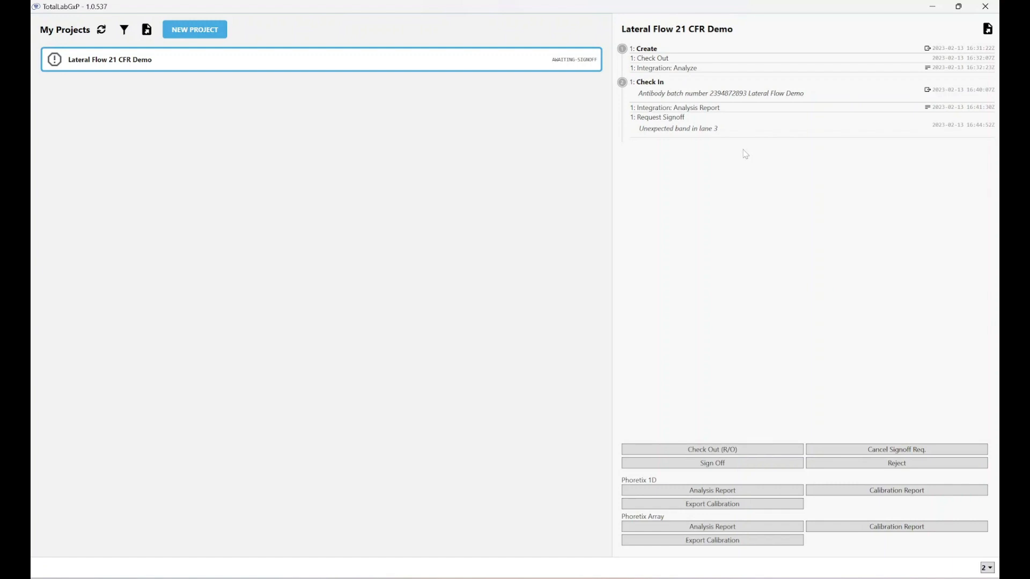
mouse_move(719, 450)
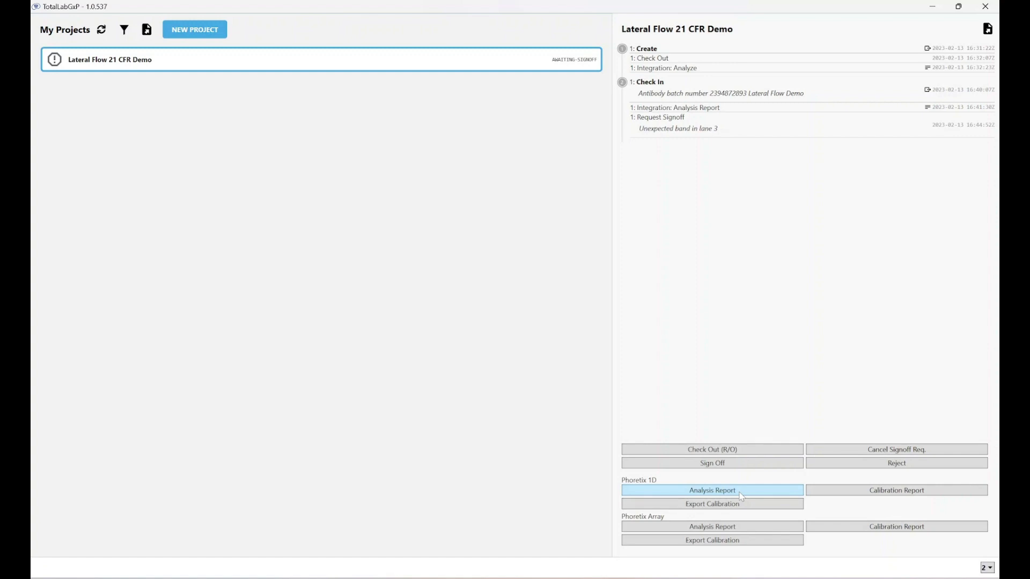
mouse_move(896, 490)
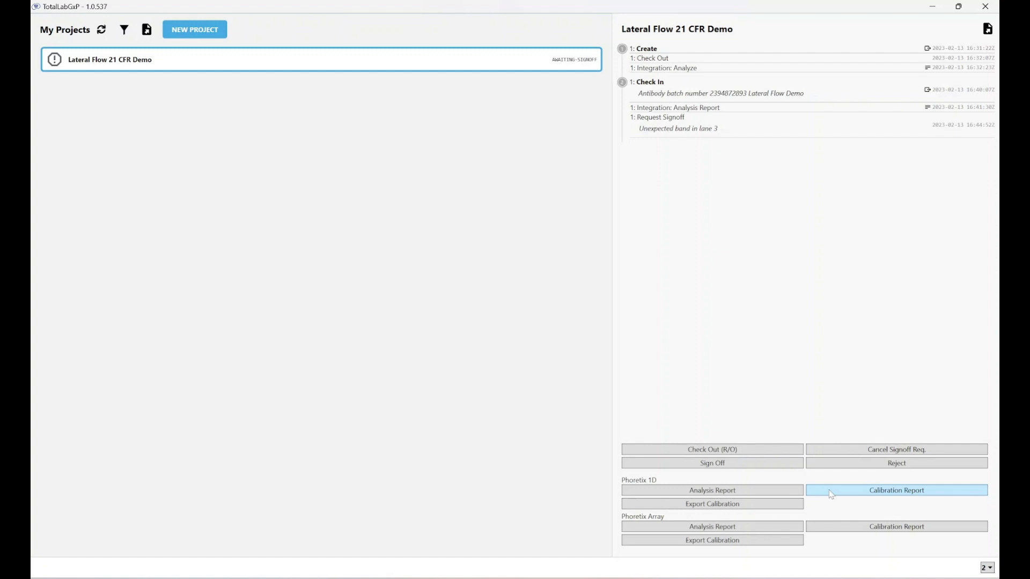
mouse_move(712, 504)
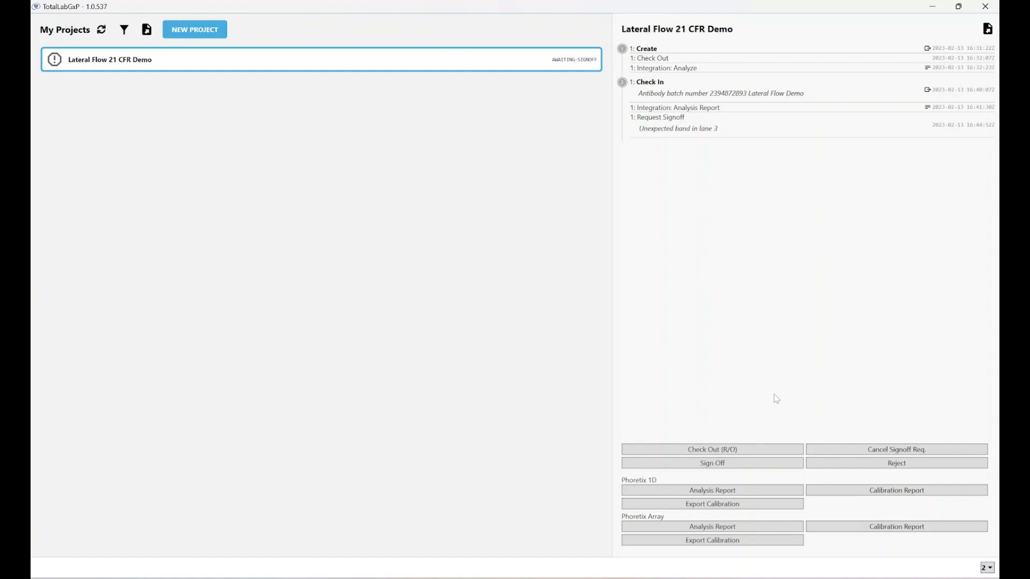
- Check out read-only, review MW, Lanes, Image and lane 3 Results pages, then close Phoretix 1D
left_click(711, 450)
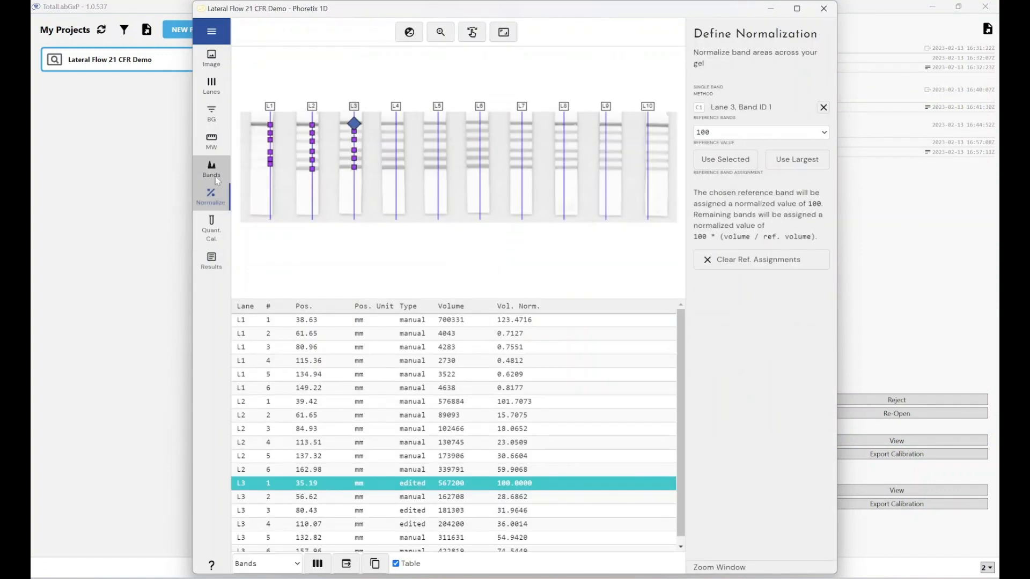
left_click(211, 141)
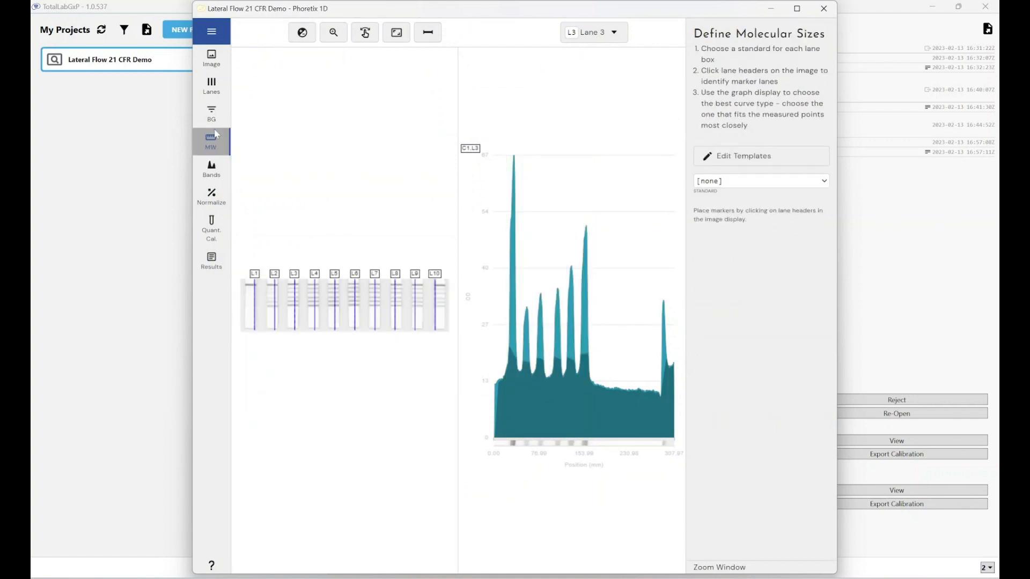
left_click(211, 85)
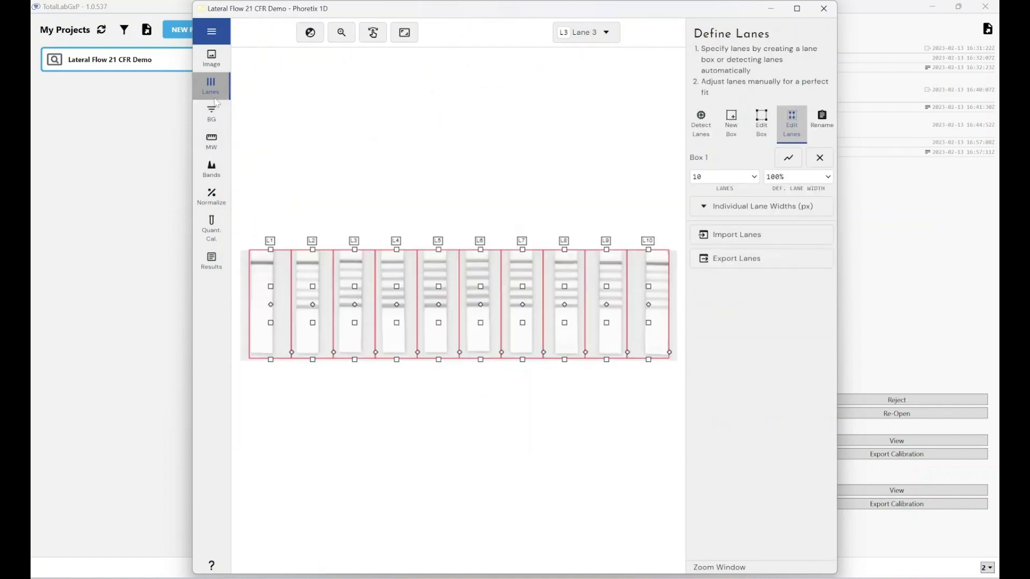
left_click(211, 57)
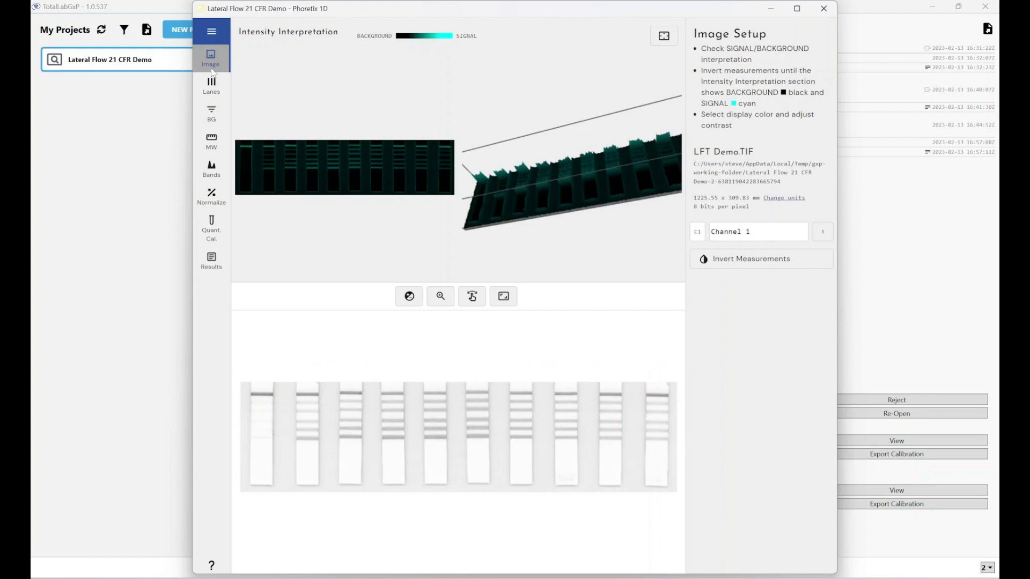
left_click(211, 261)
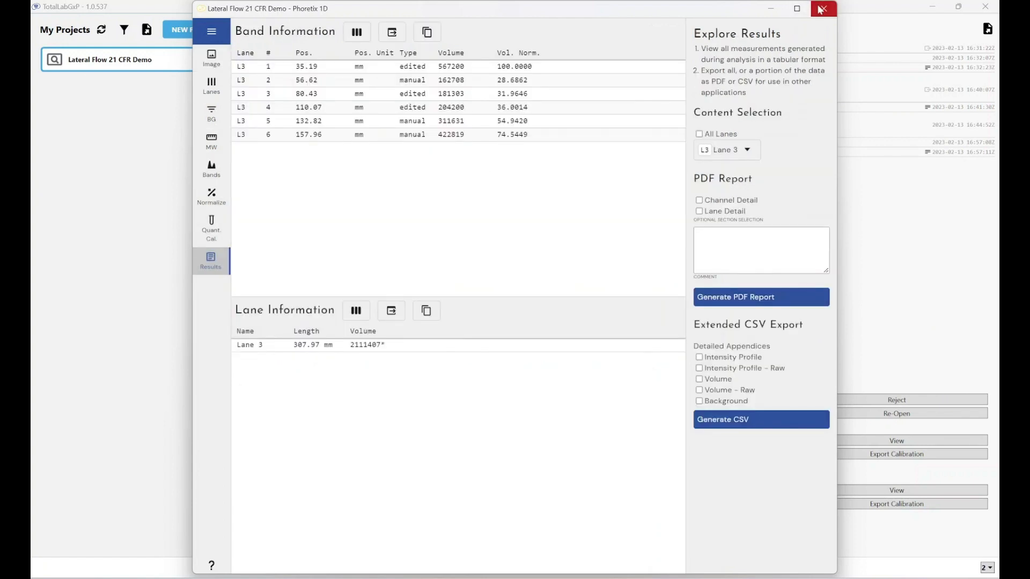
left_click(823, 8)
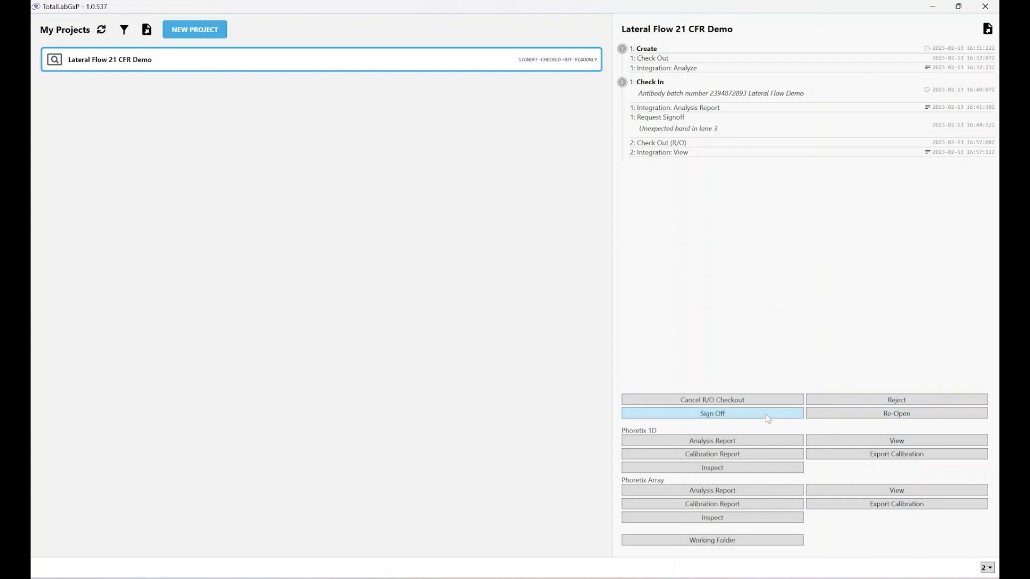
- Sign off the project with note 'Acceptable variance in lane 3' and the user's password
left_click(712, 413)
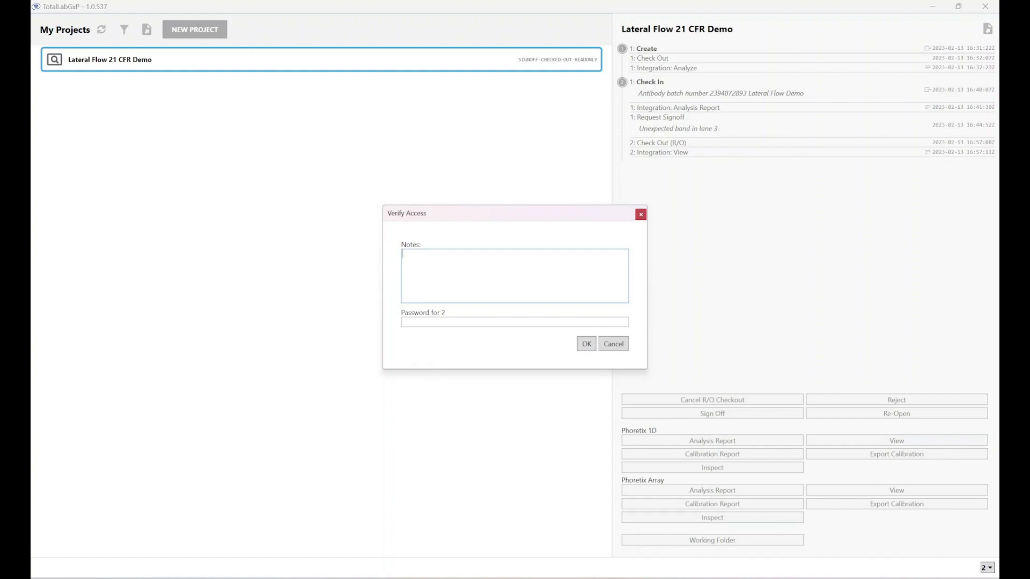
type("a")
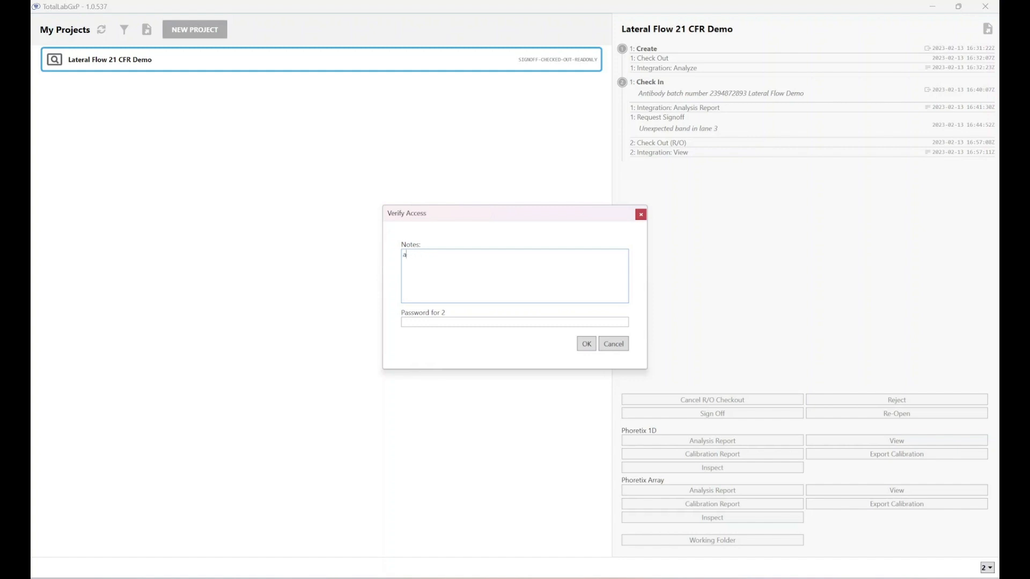
type("Acceptable")
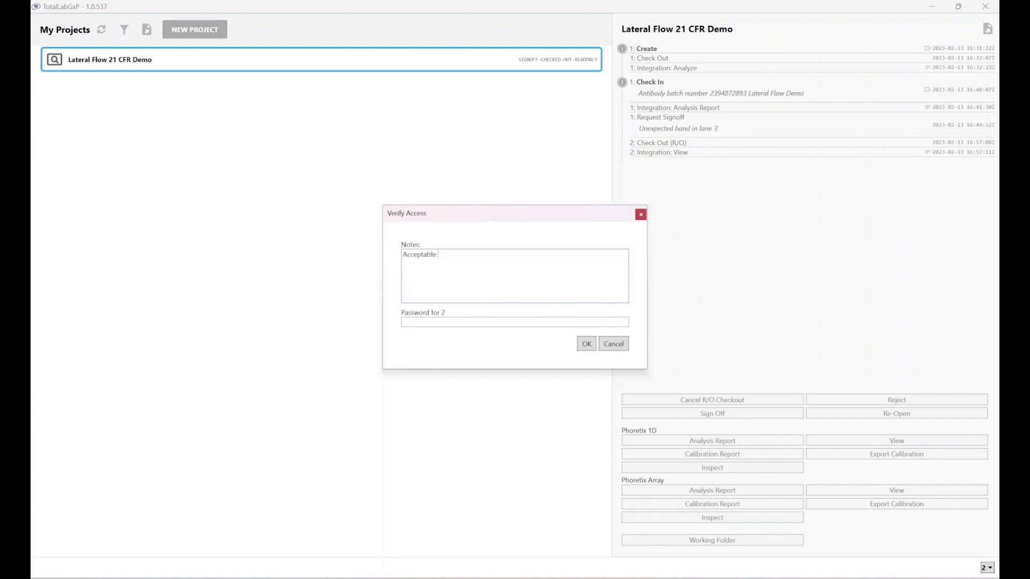
type("variance in lane")
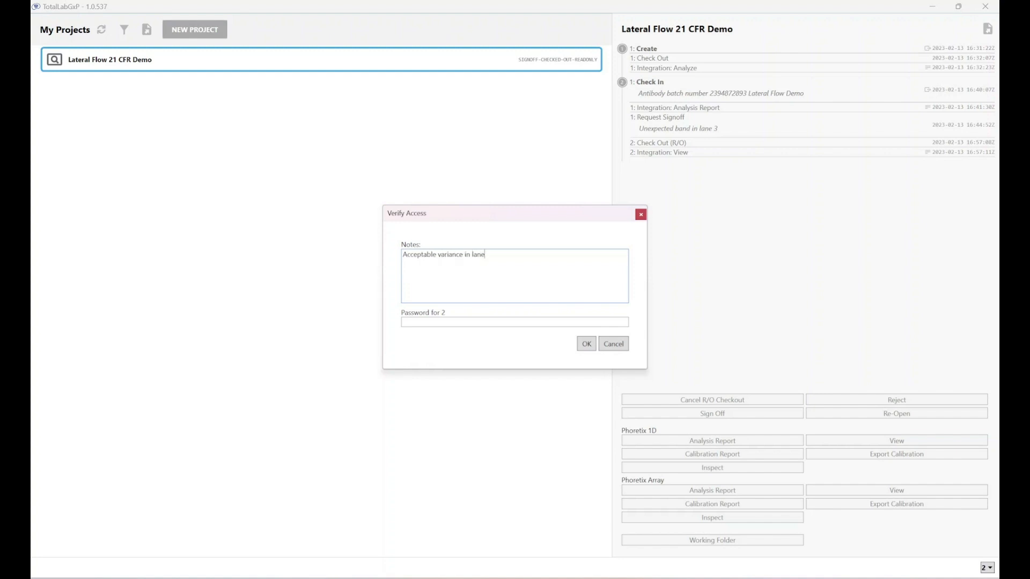
type("3")
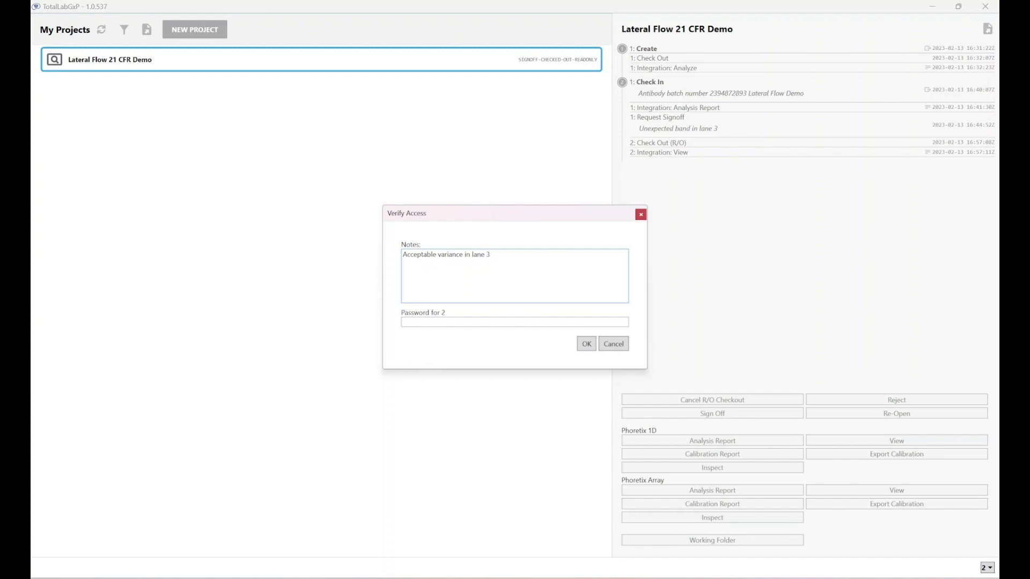
left_click(489, 255)
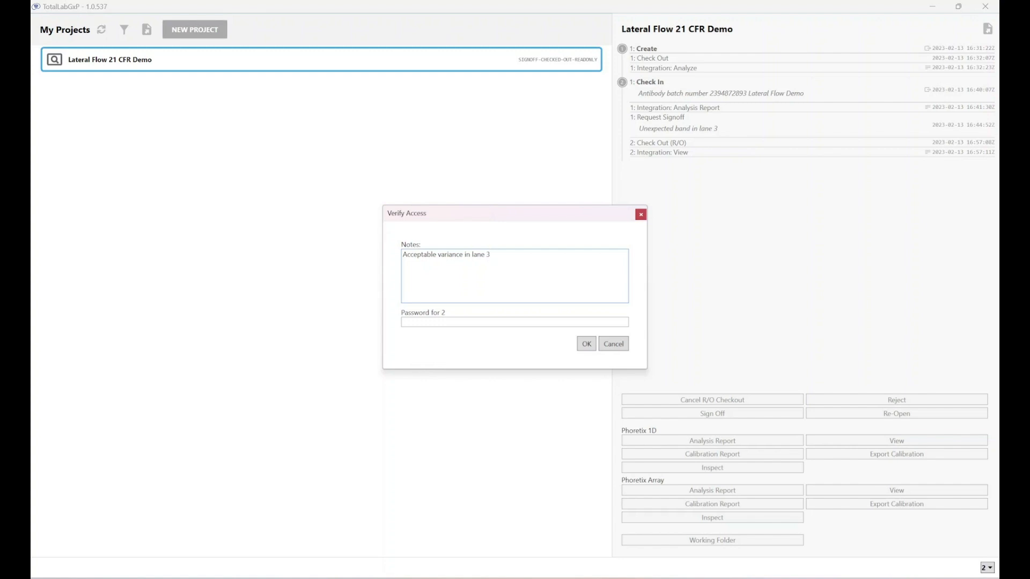
left_click(512, 255)
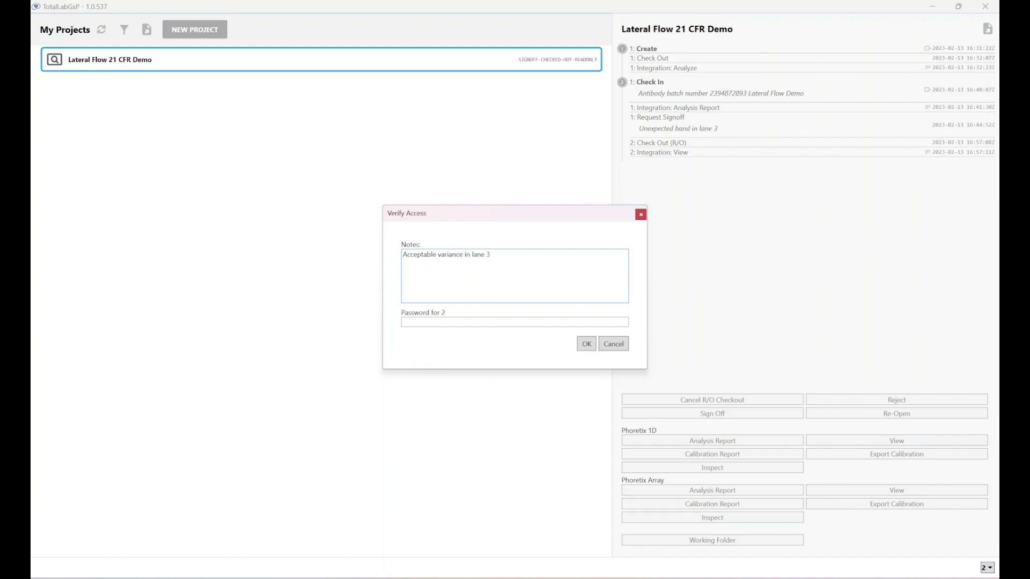
left_click(489, 255)
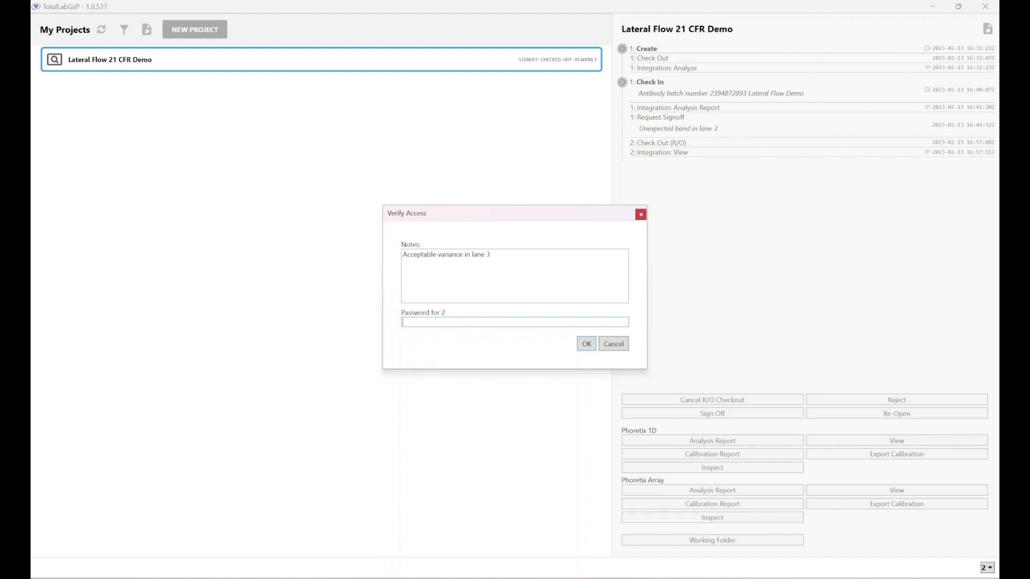
left_click(585, 343)
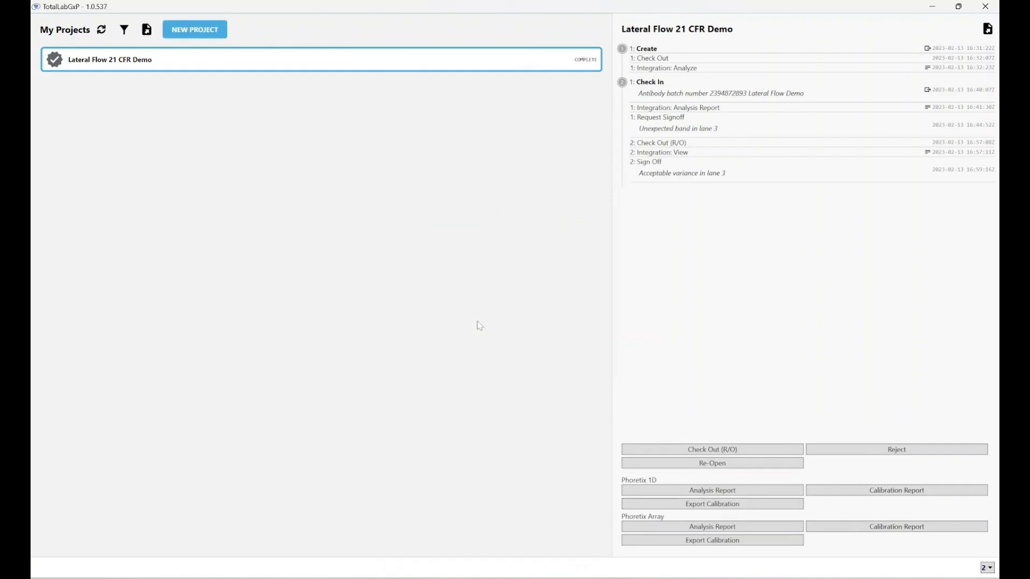
mouse_move(71, 71)
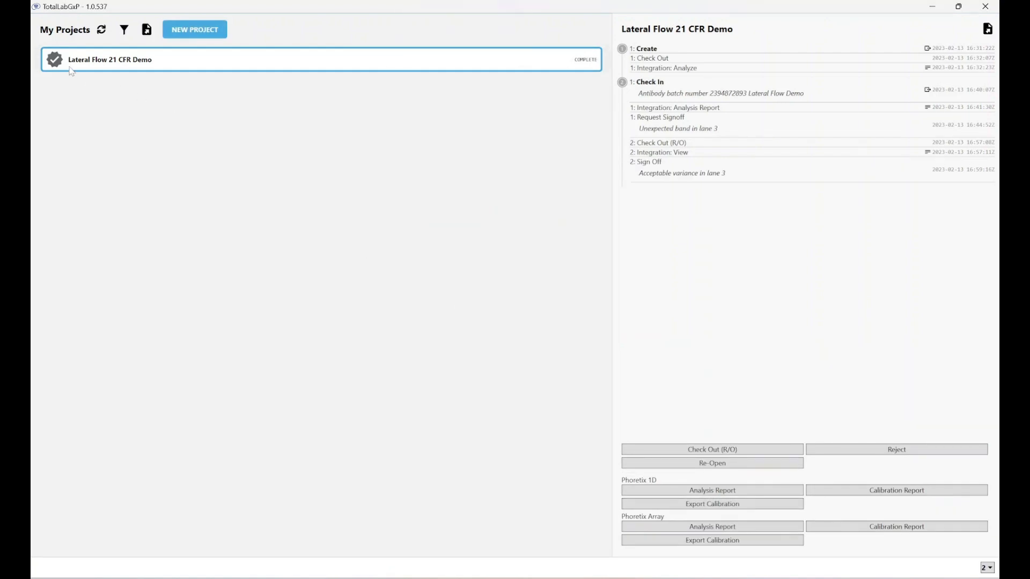
mouse_move(503, 63)
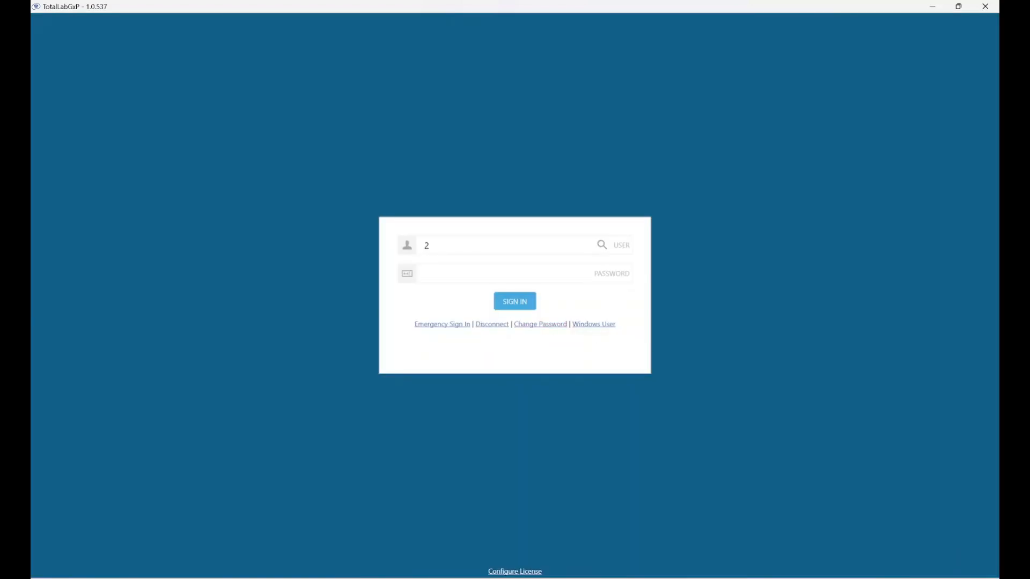
- Sign in as user 1 and check out the completed project read-only
type("1")
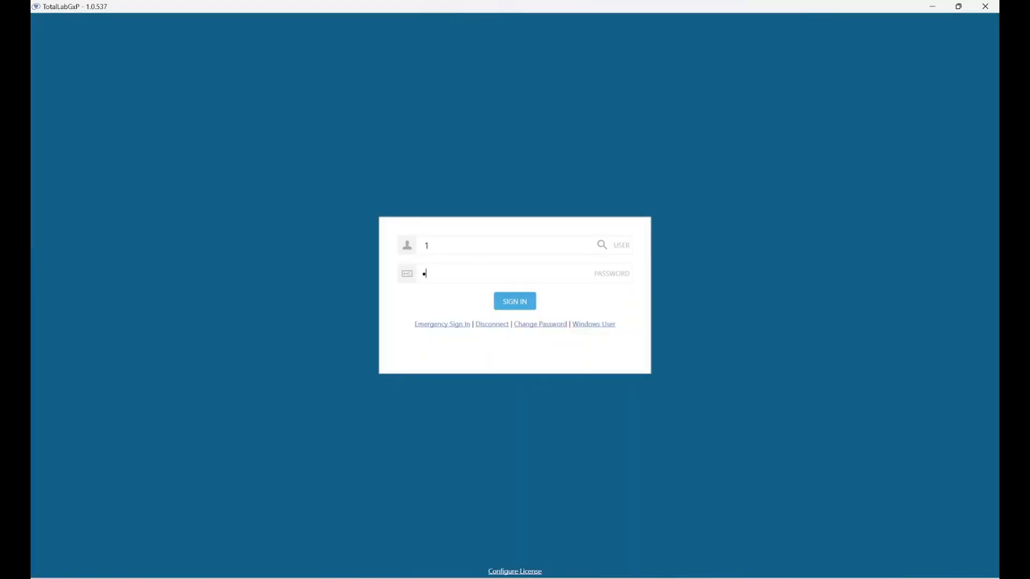
left_click(515, 301)
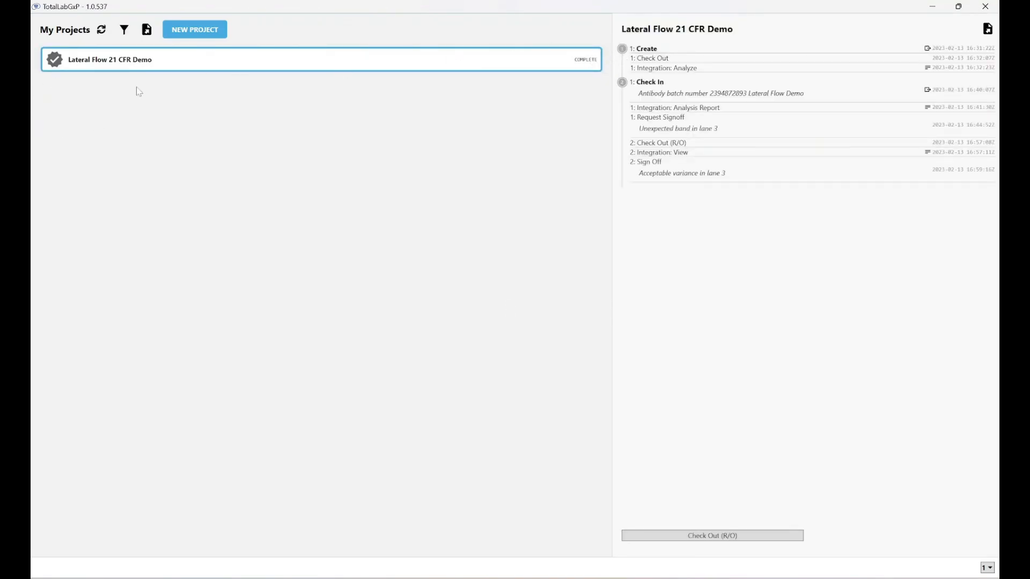
mouse_move(817, 276)
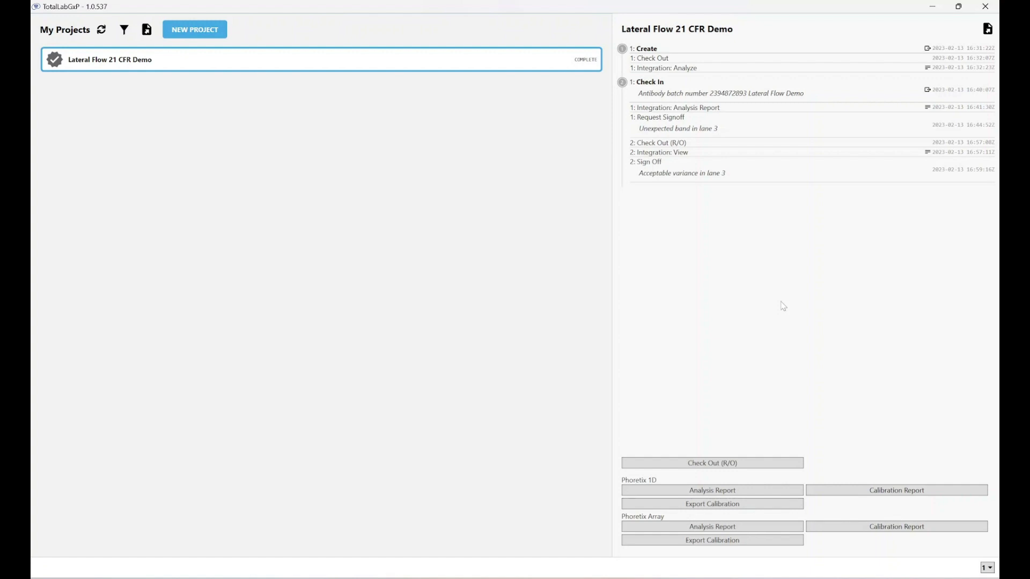
left_click(712, 463)
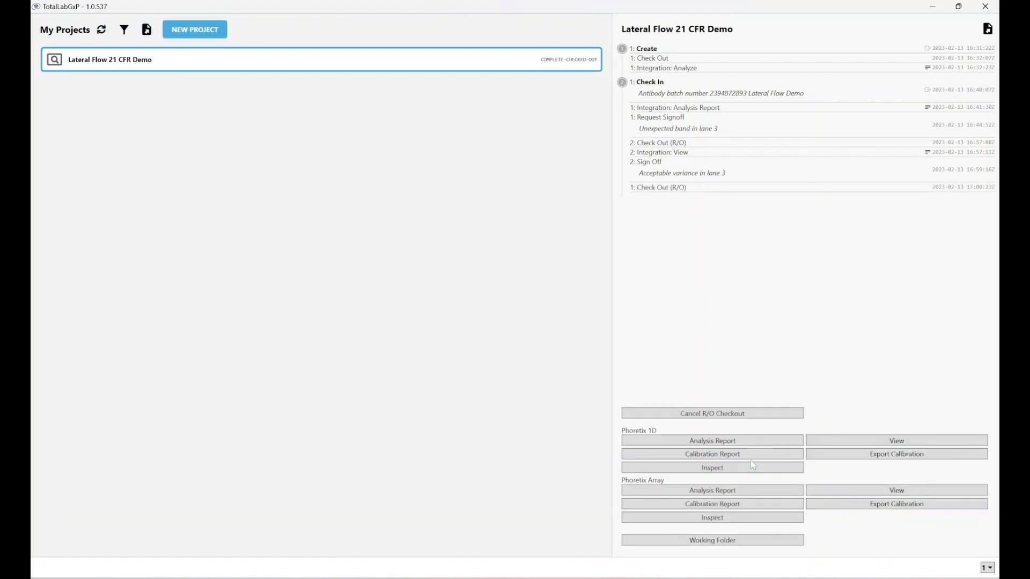